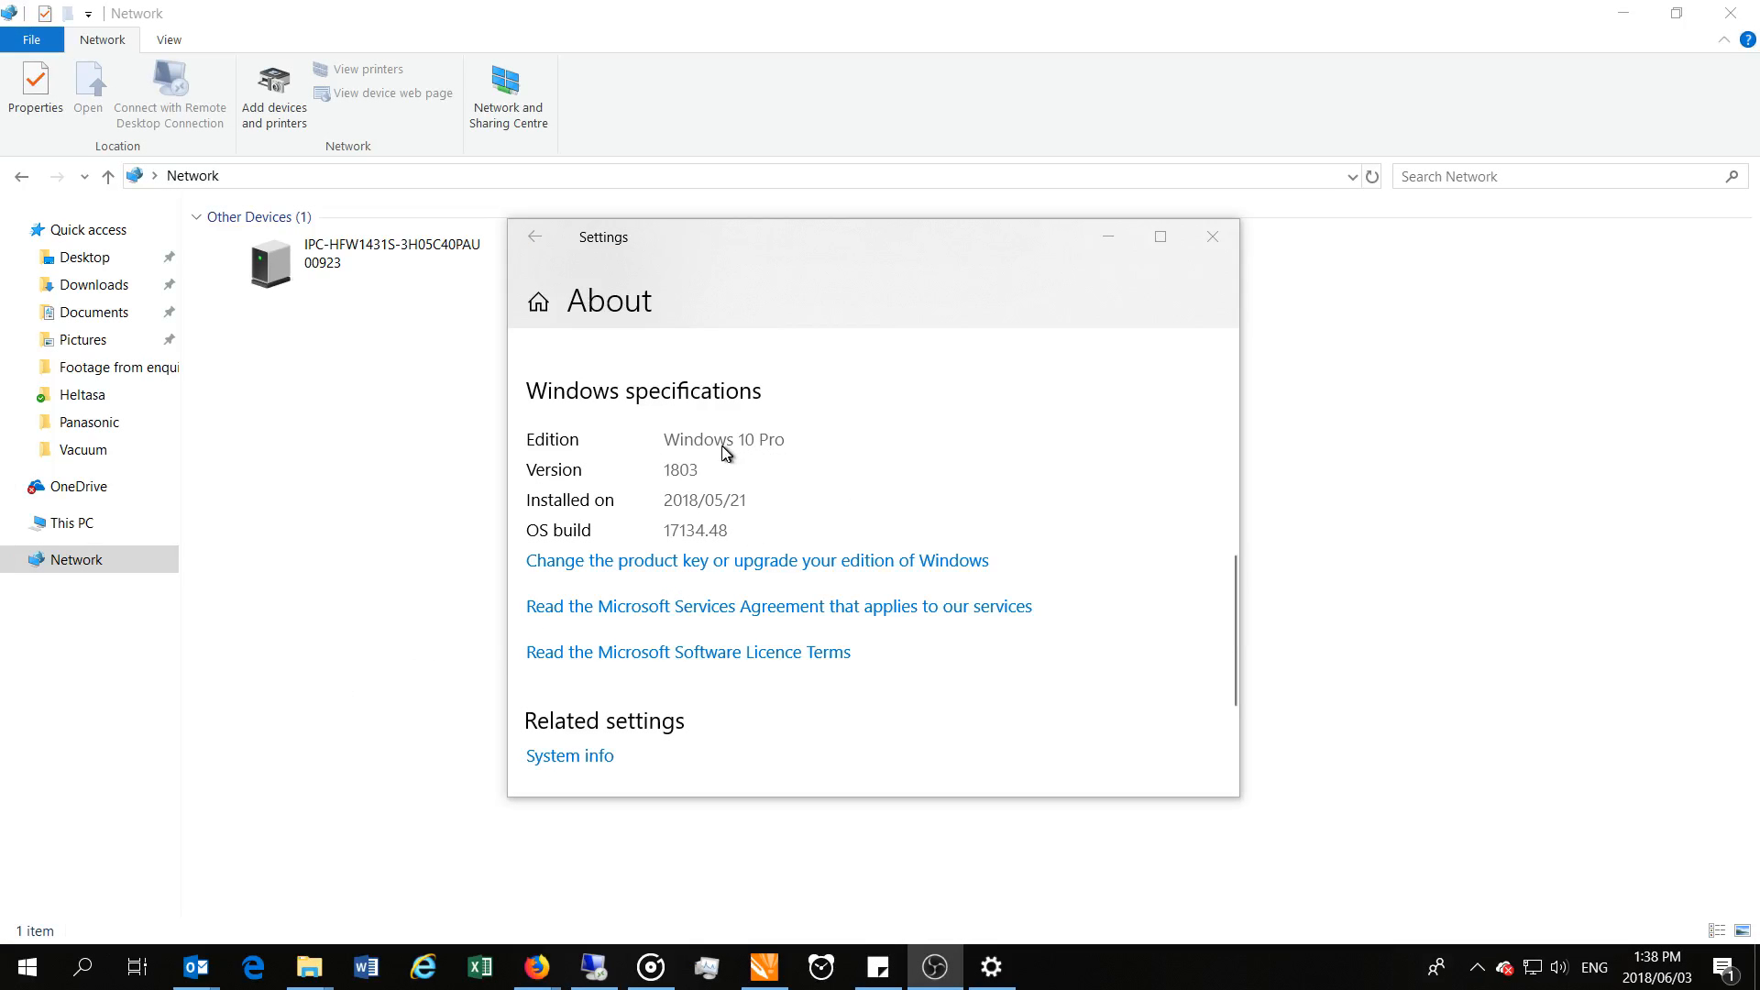
{"action": "mouse_move", "coordinate": [749, 462]}
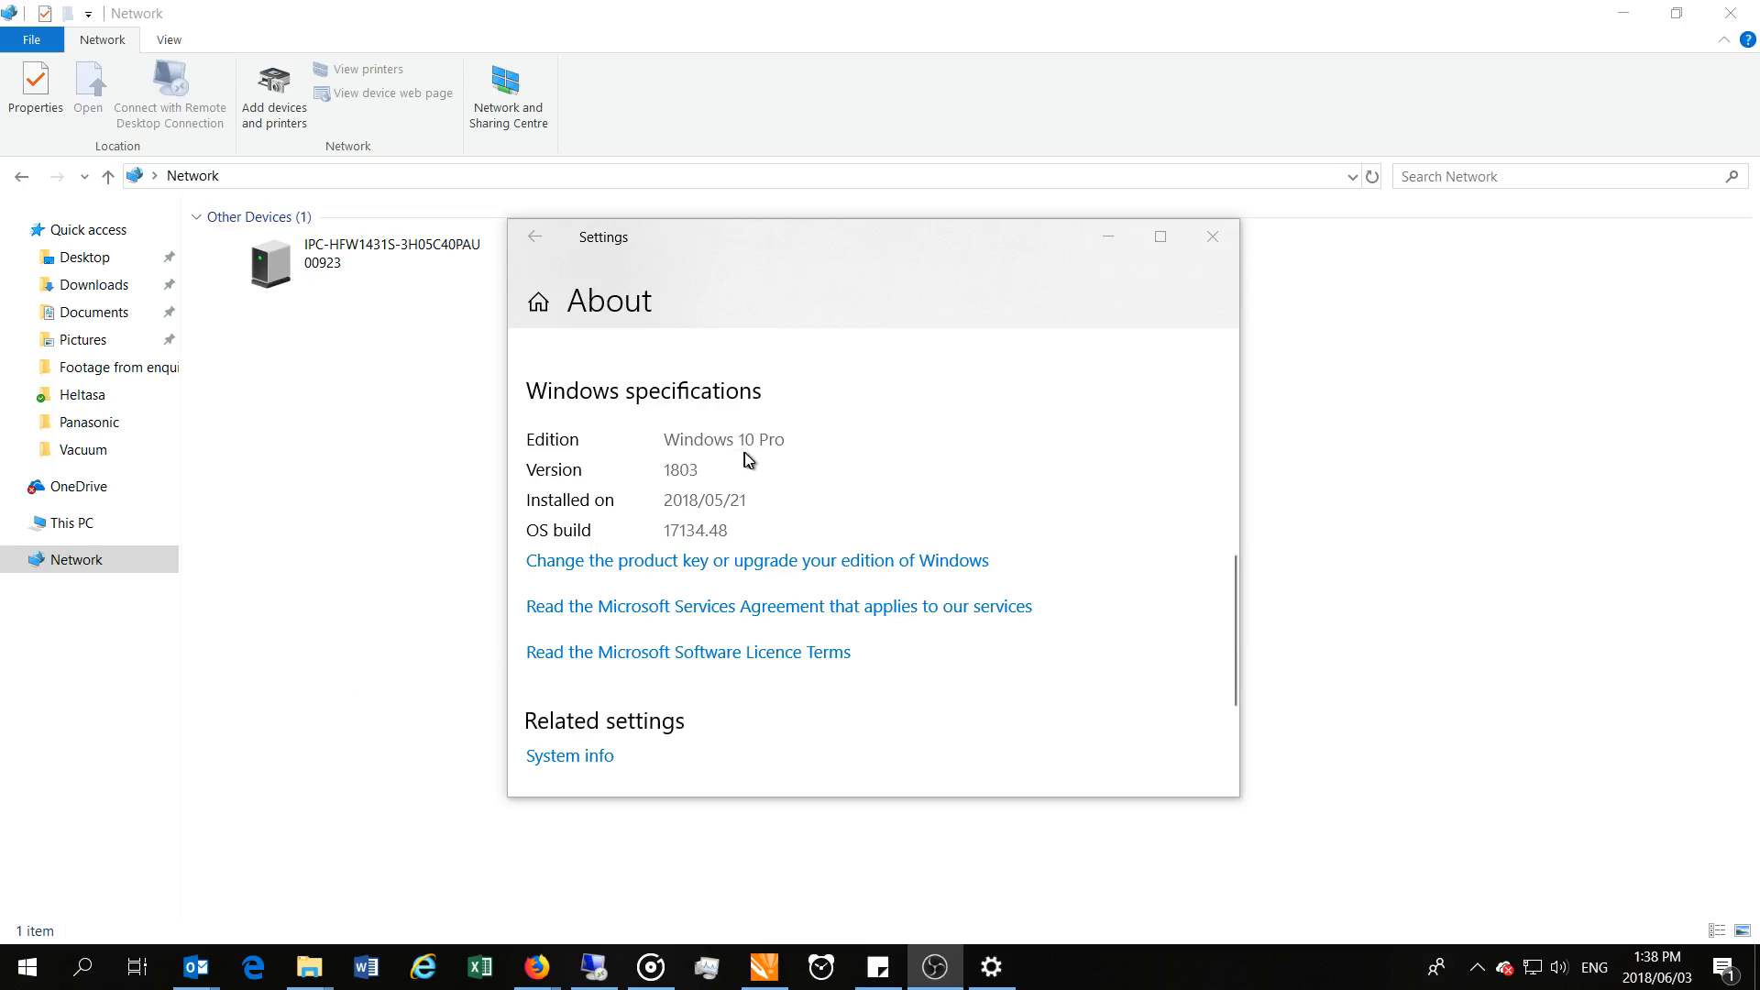
{"action": "mouse_move", "coordinate": [748, 512]}
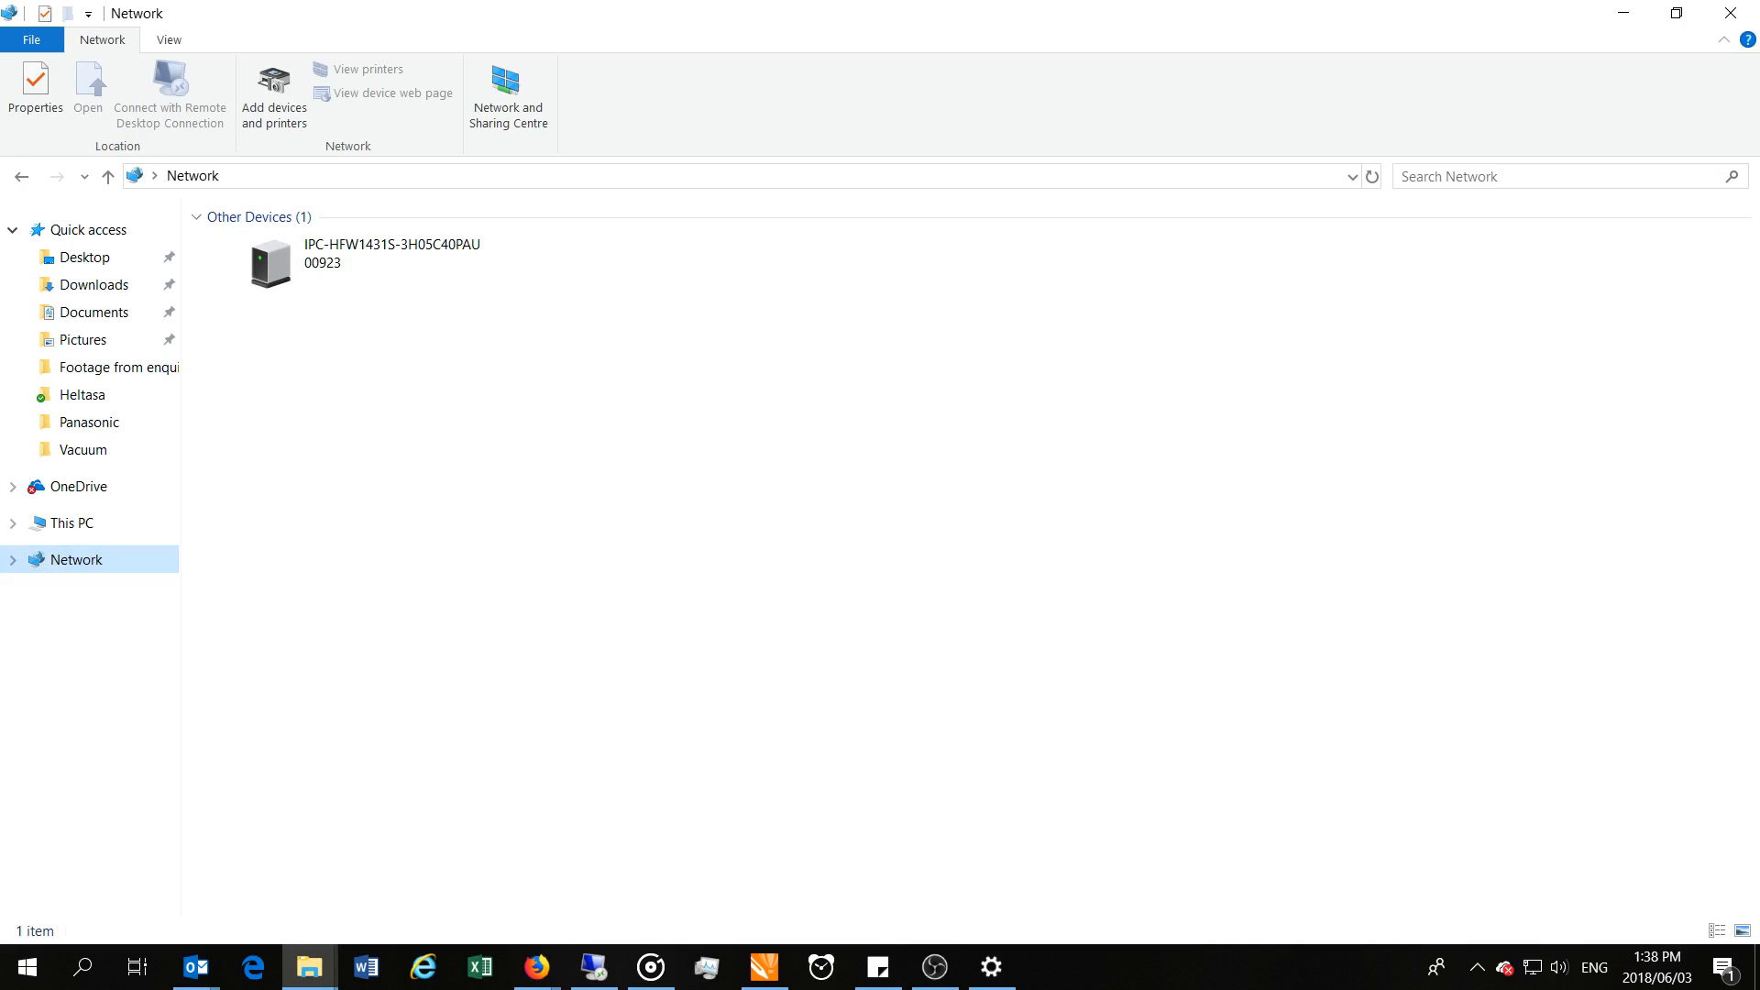
Search 'shari' and reach Advanced sharing settings for the private profile in Control Panel
{"action": "left_click", "coordinate": [535, 967]}
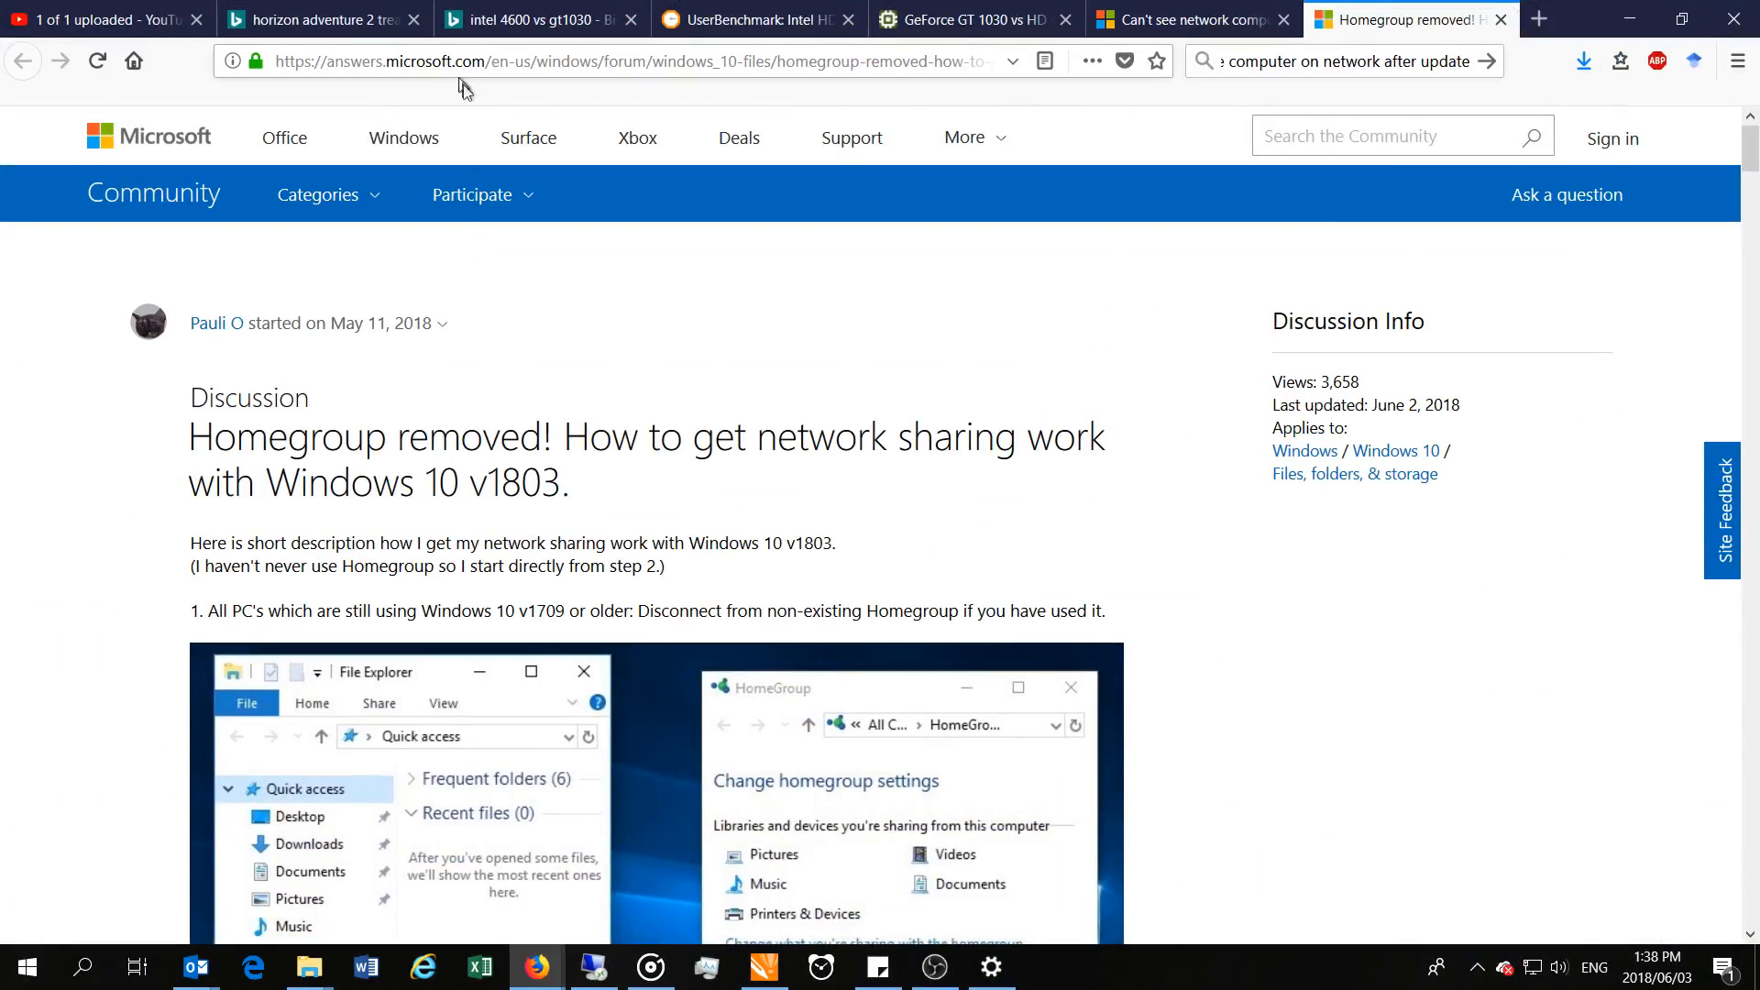
{"action": "scroll", "scroll_direction": "down", "scroll_amount": 3}
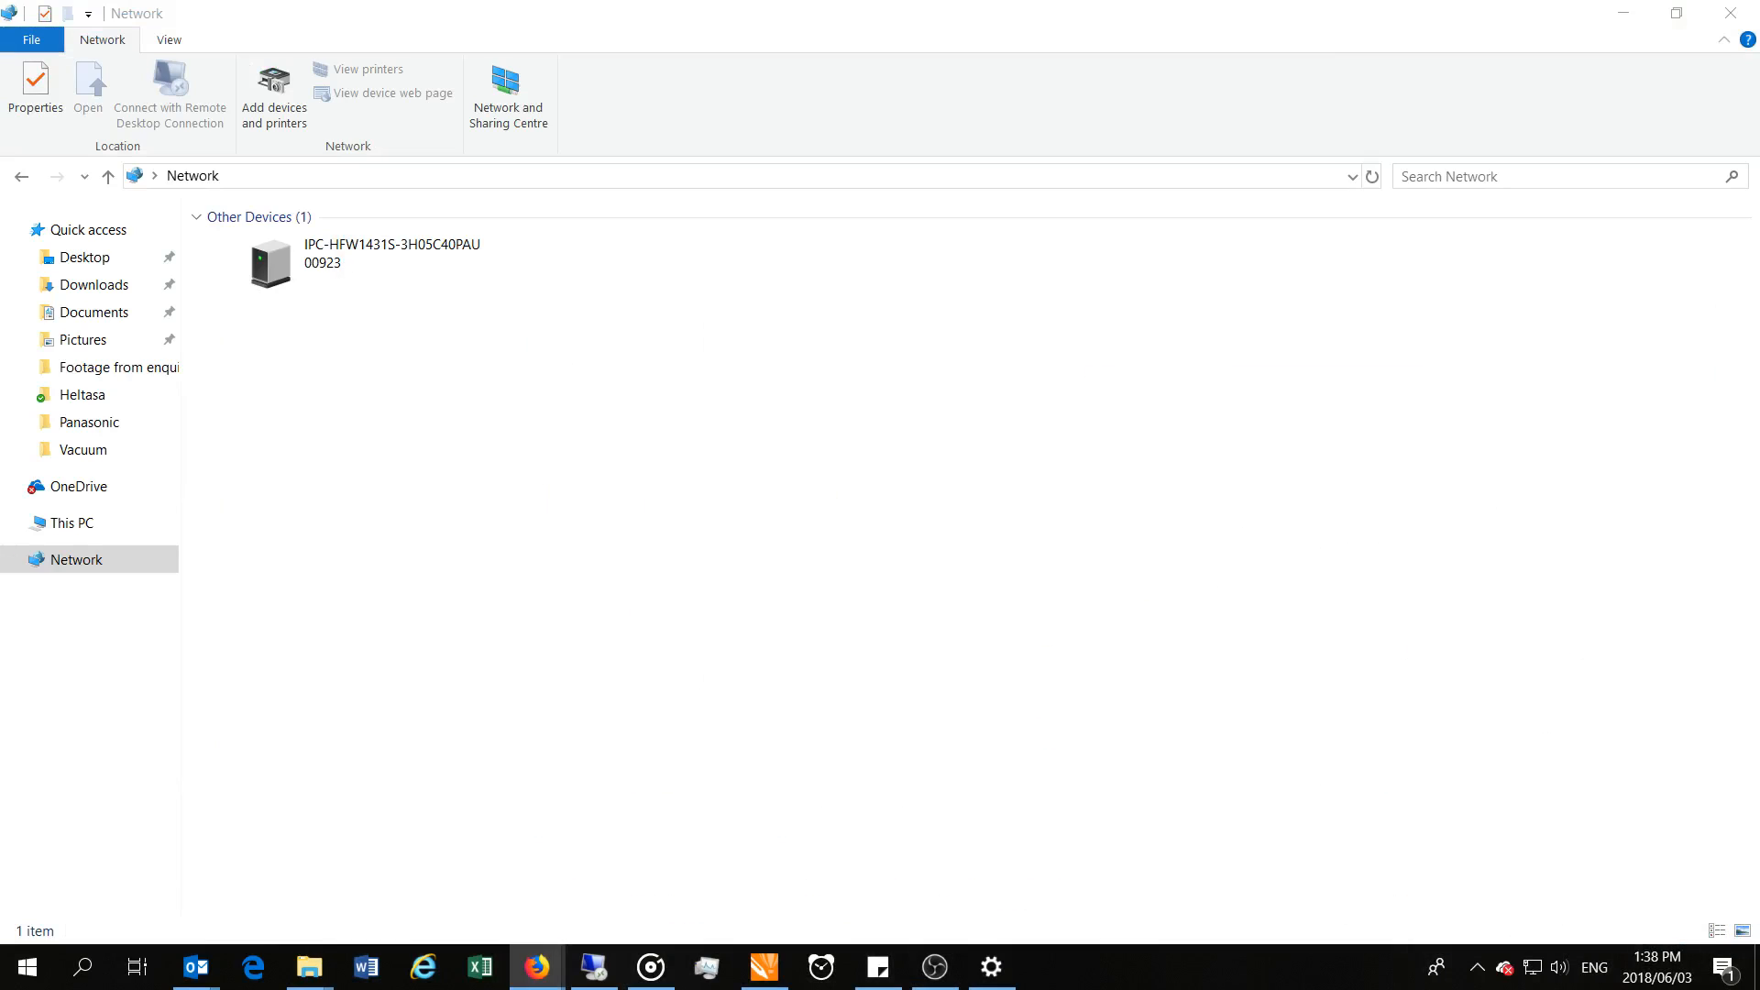
{"action": "mouse_move", "coordinate": [1166, 539]}
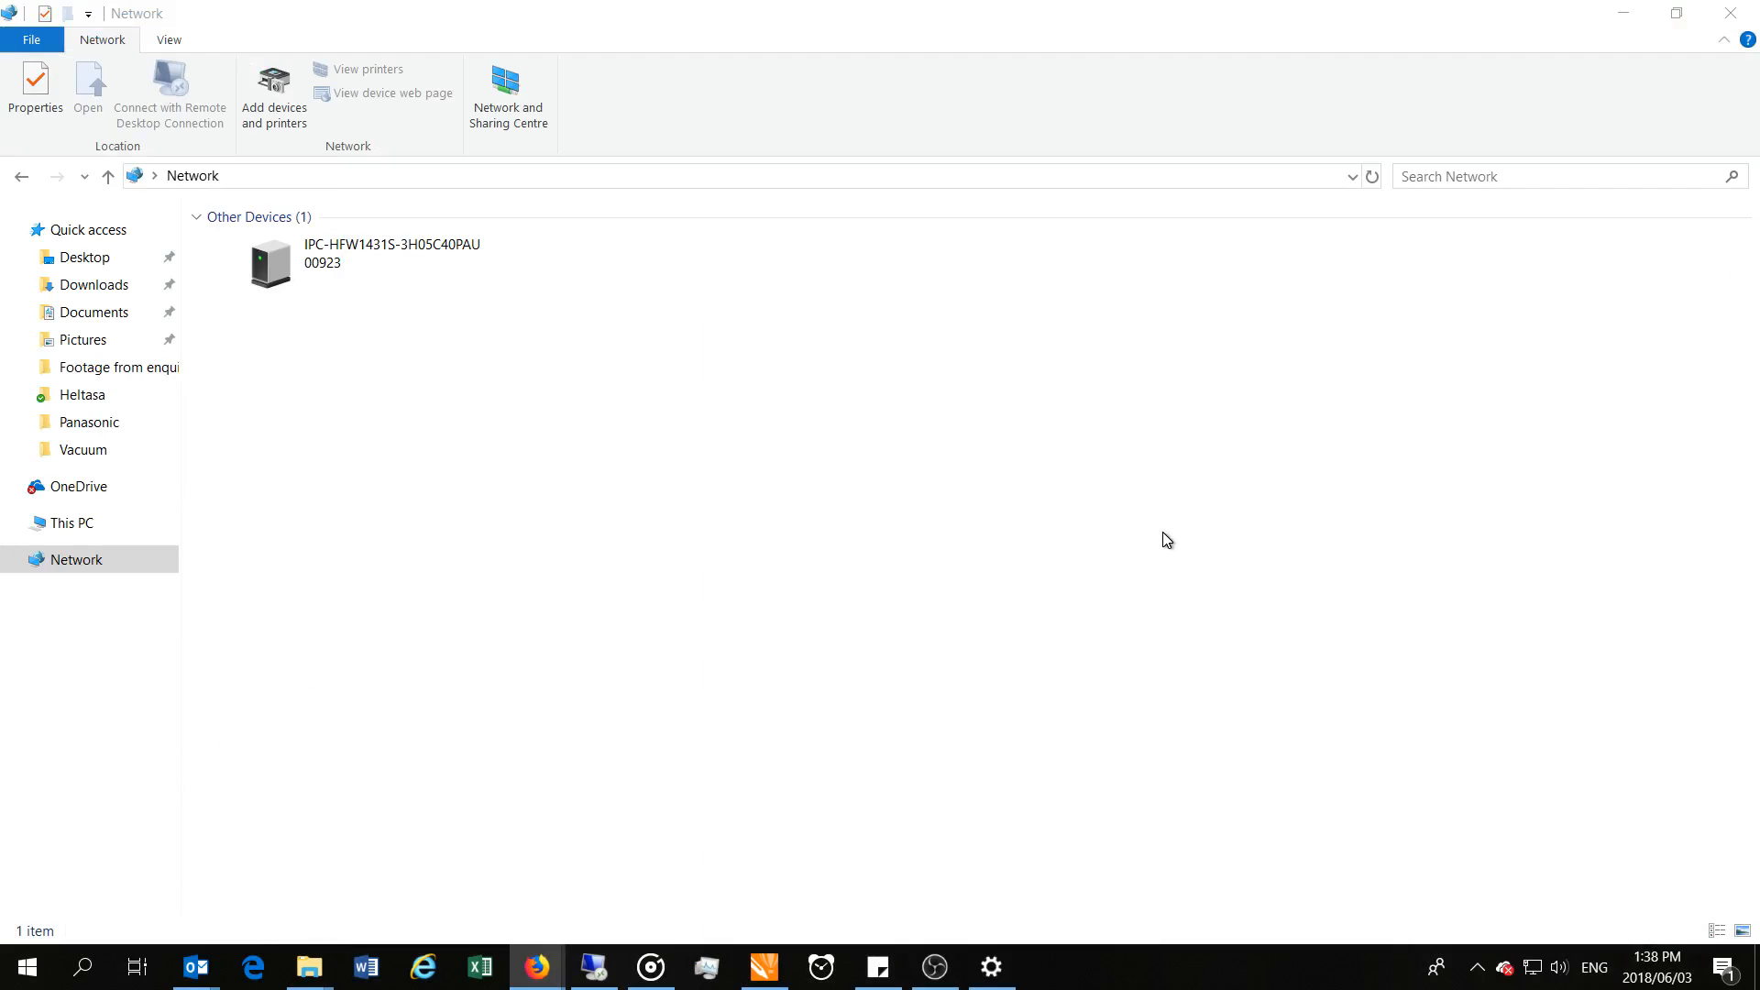
{"action": "left_click", "coordinate": [988, 966]}
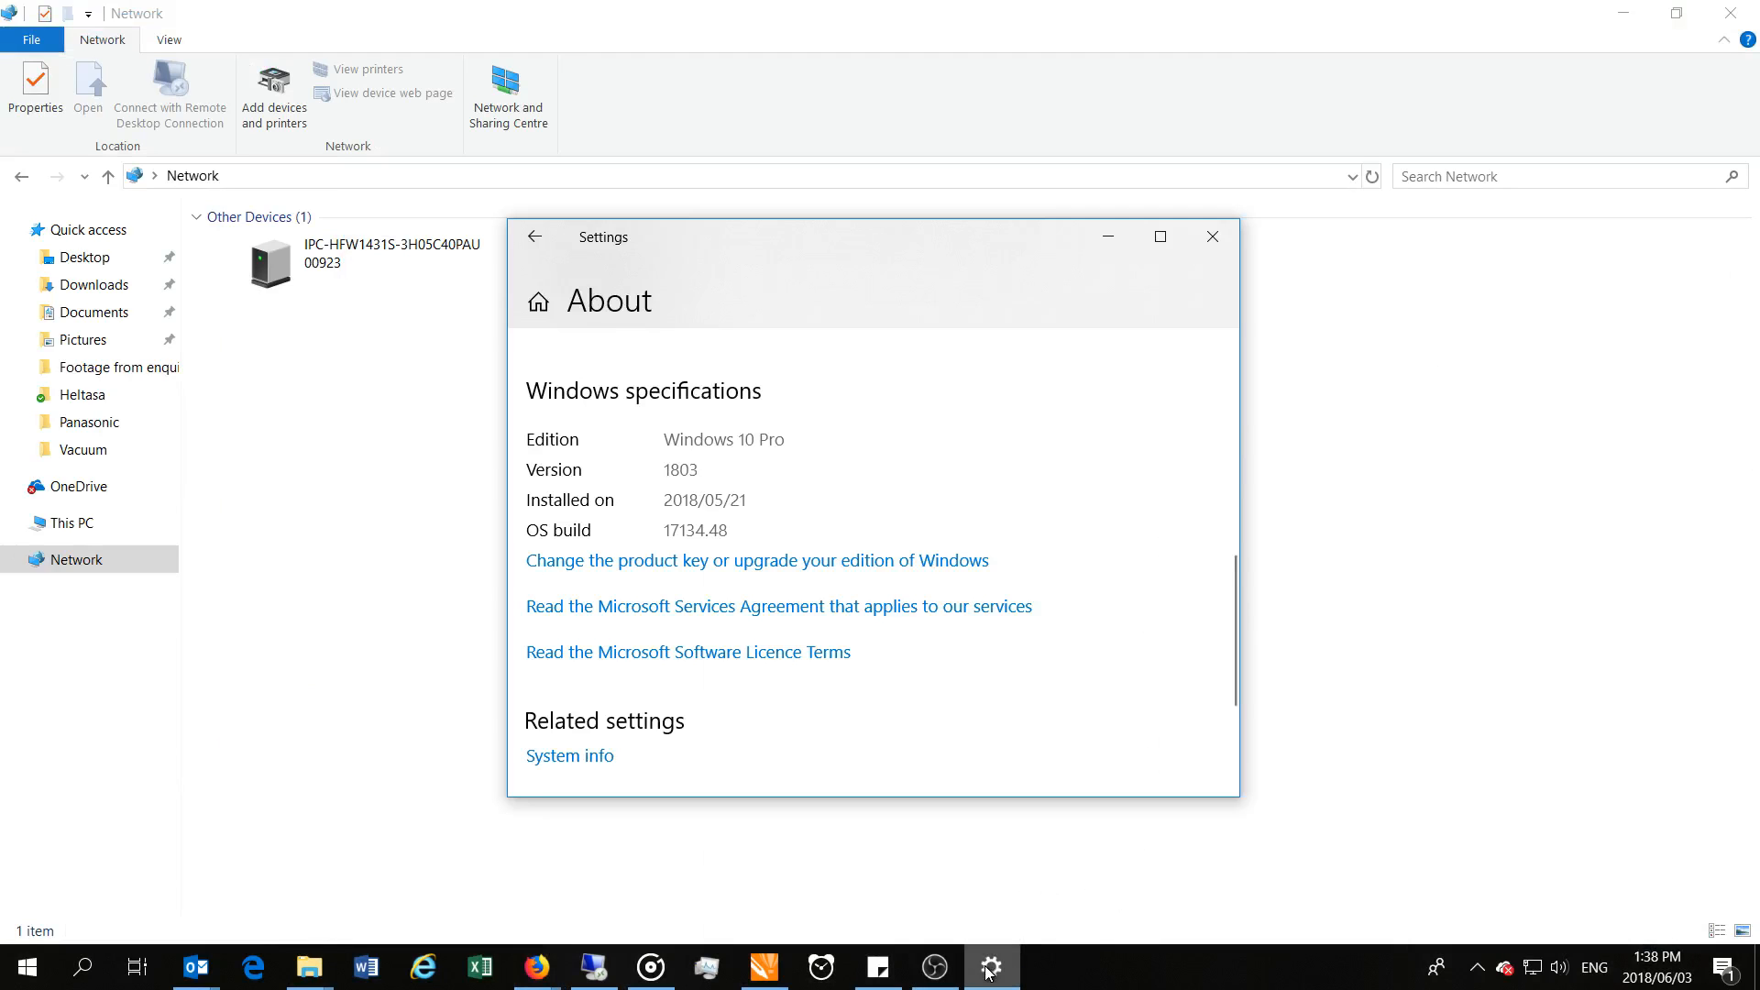
{"action": "type", "text": "shari"}
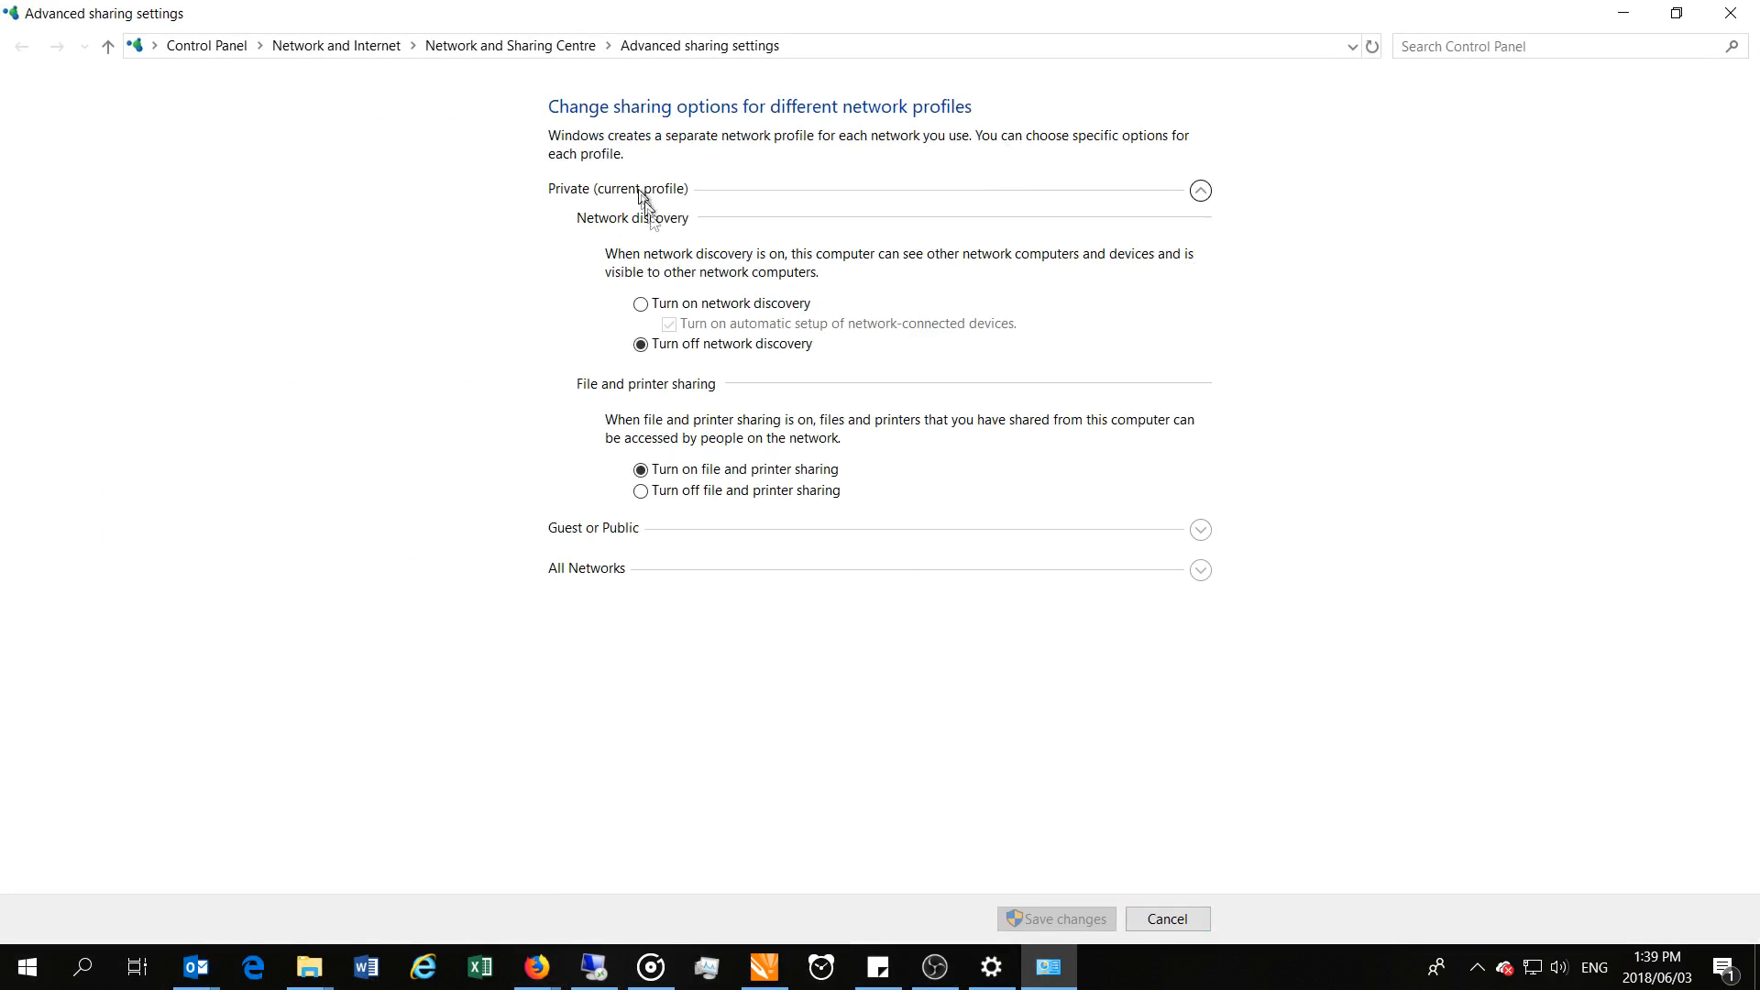
{"action": "left_click", "coordinate": [640, 303]}
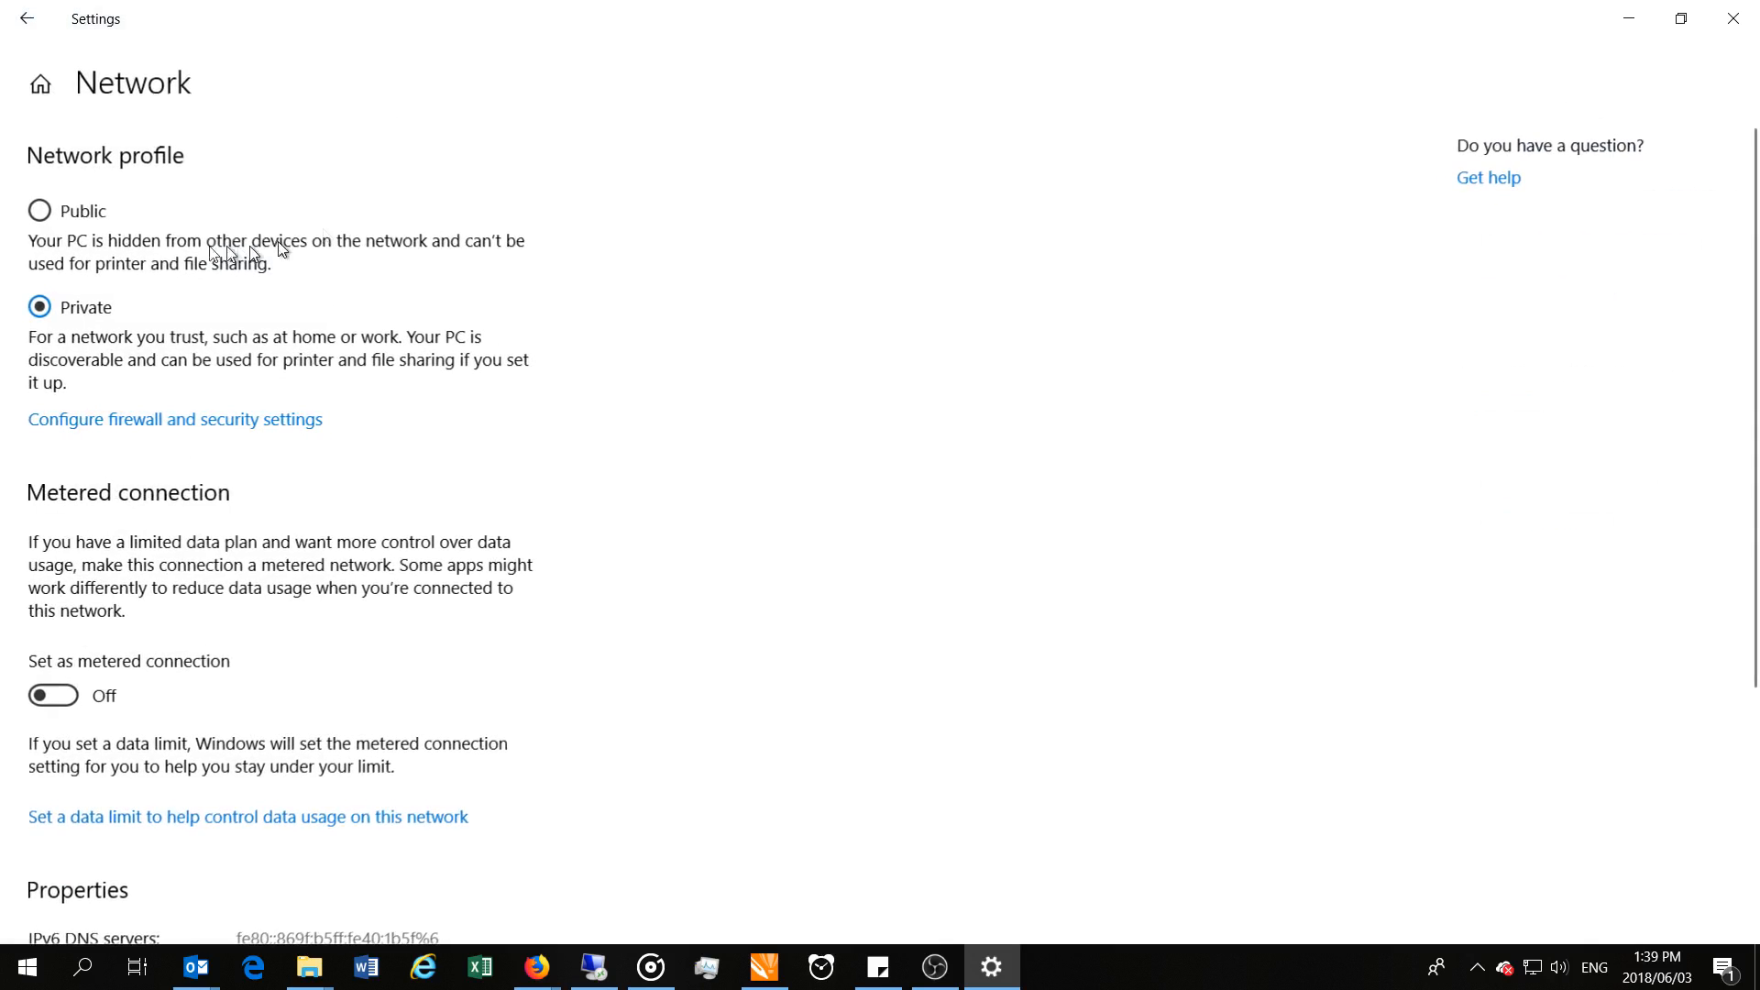
{"action": "mouse_move", "coordinate": [90, 187]}
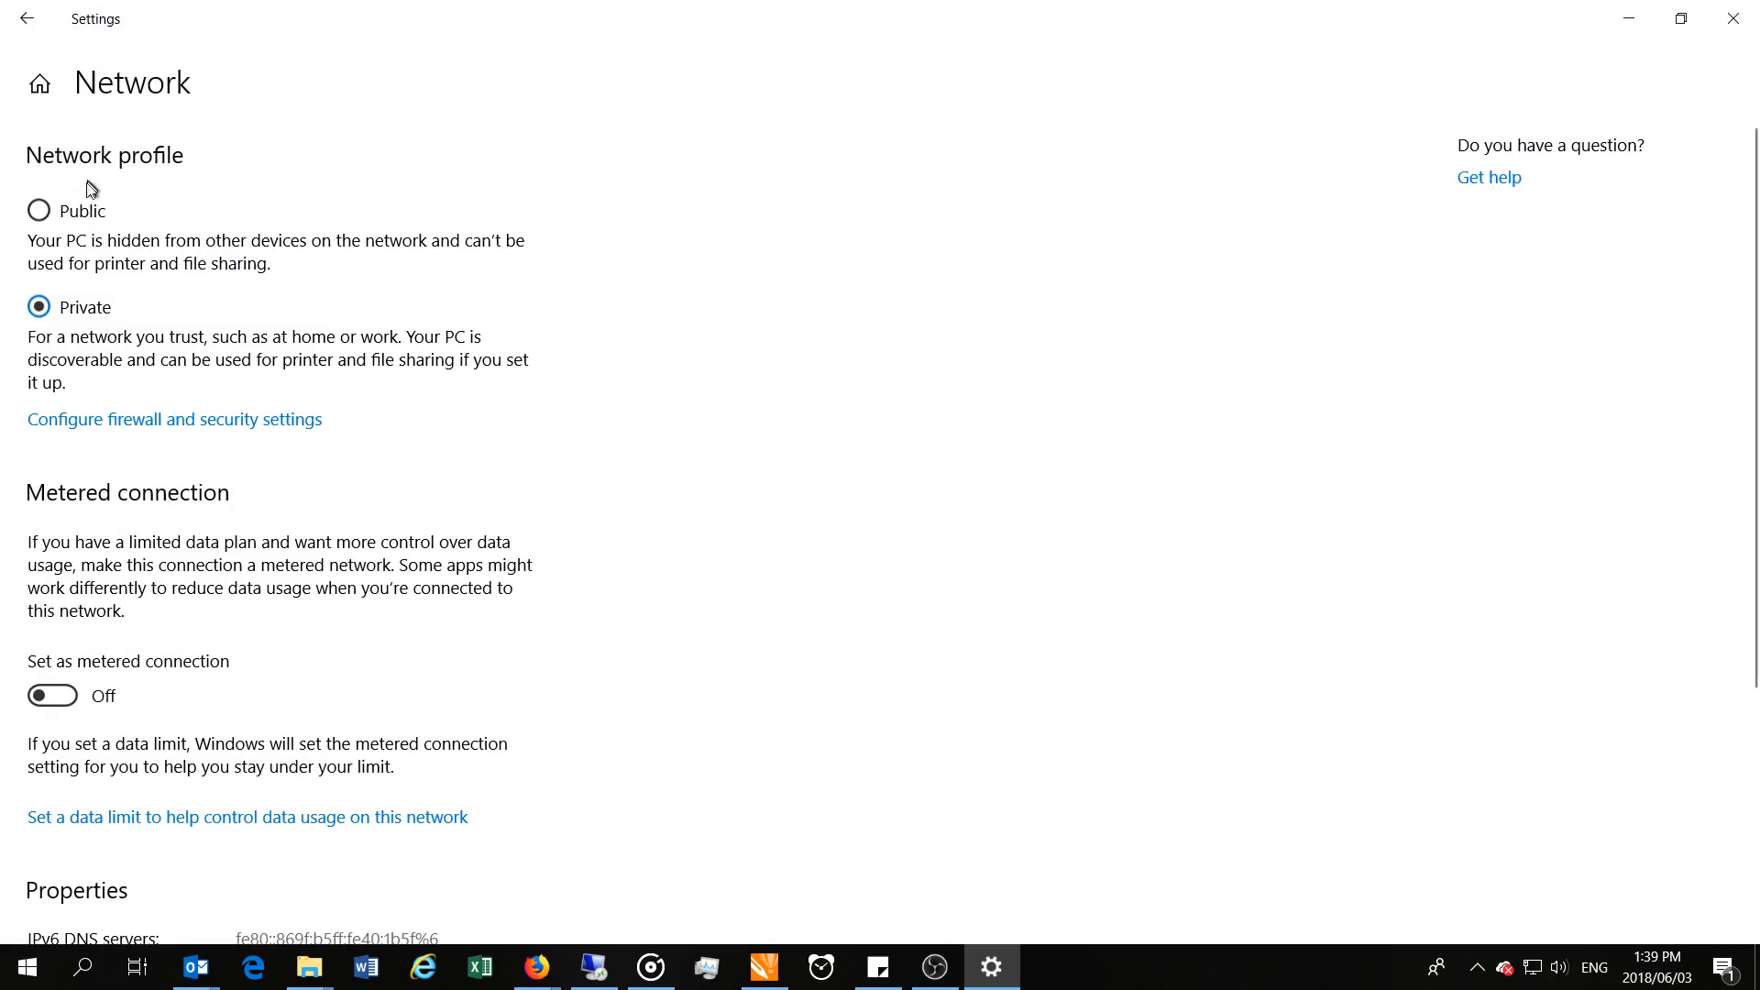
{"action": "mouse_move", "coordinate": [43, 217]}
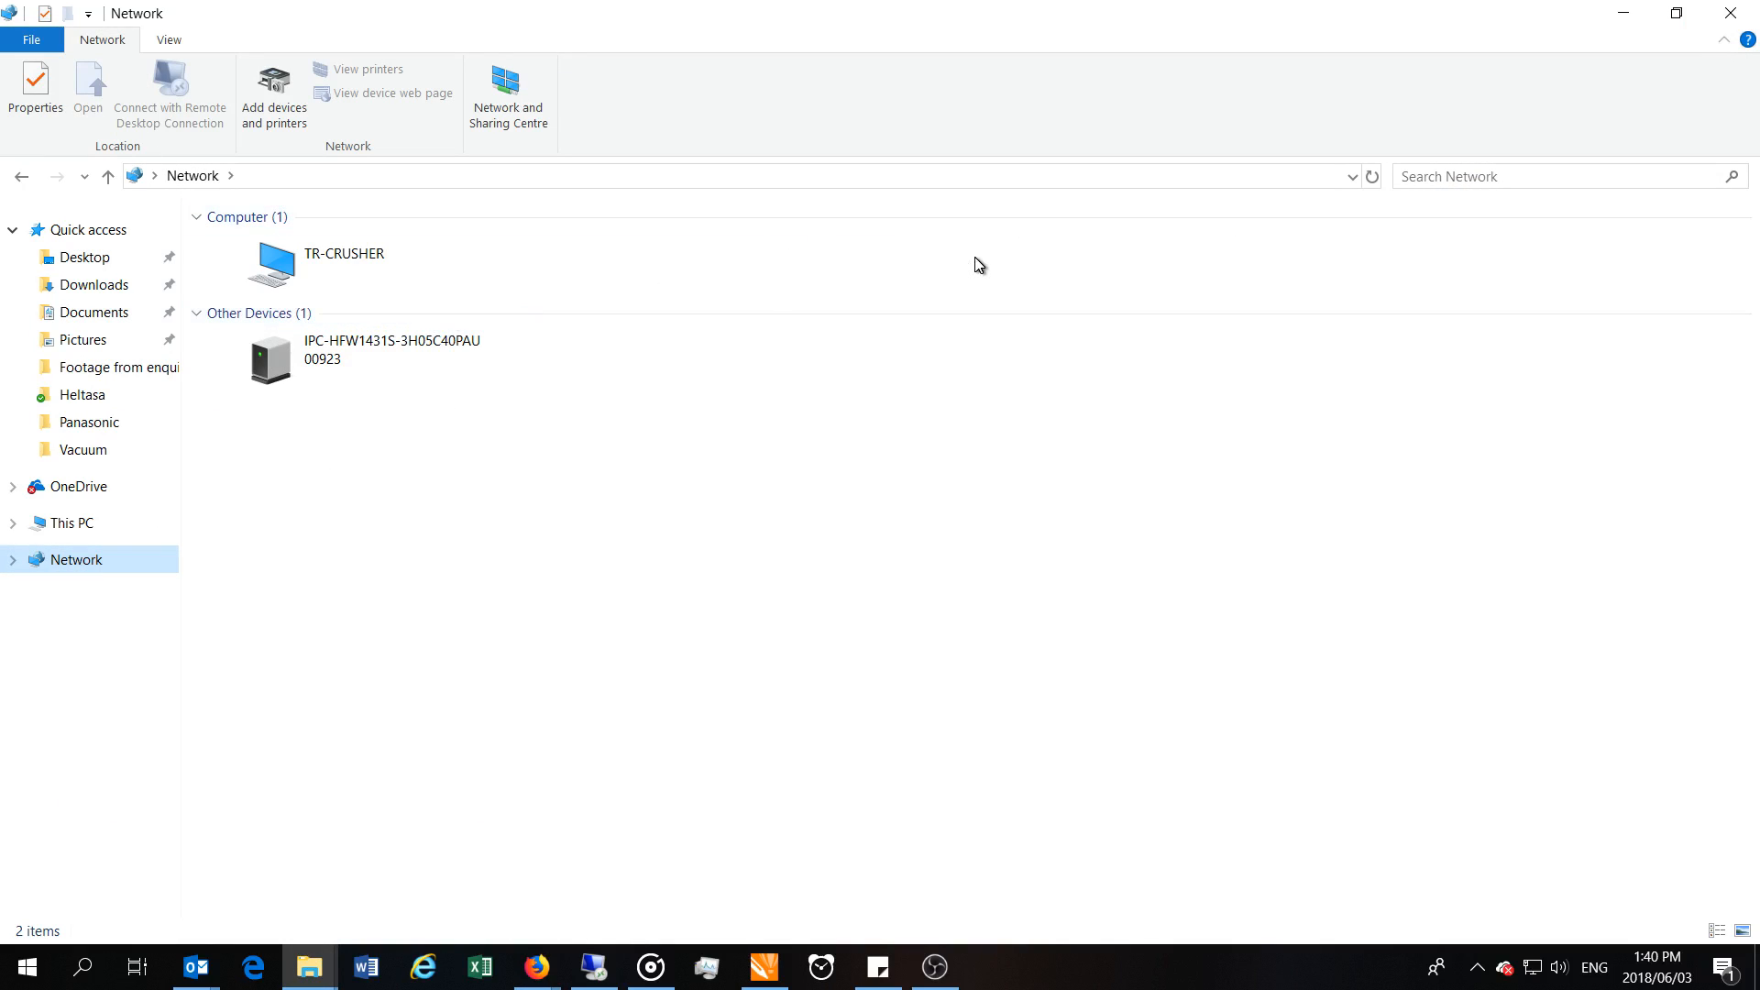
{"action": "mouse_move", "coordinate": [633, 847]}
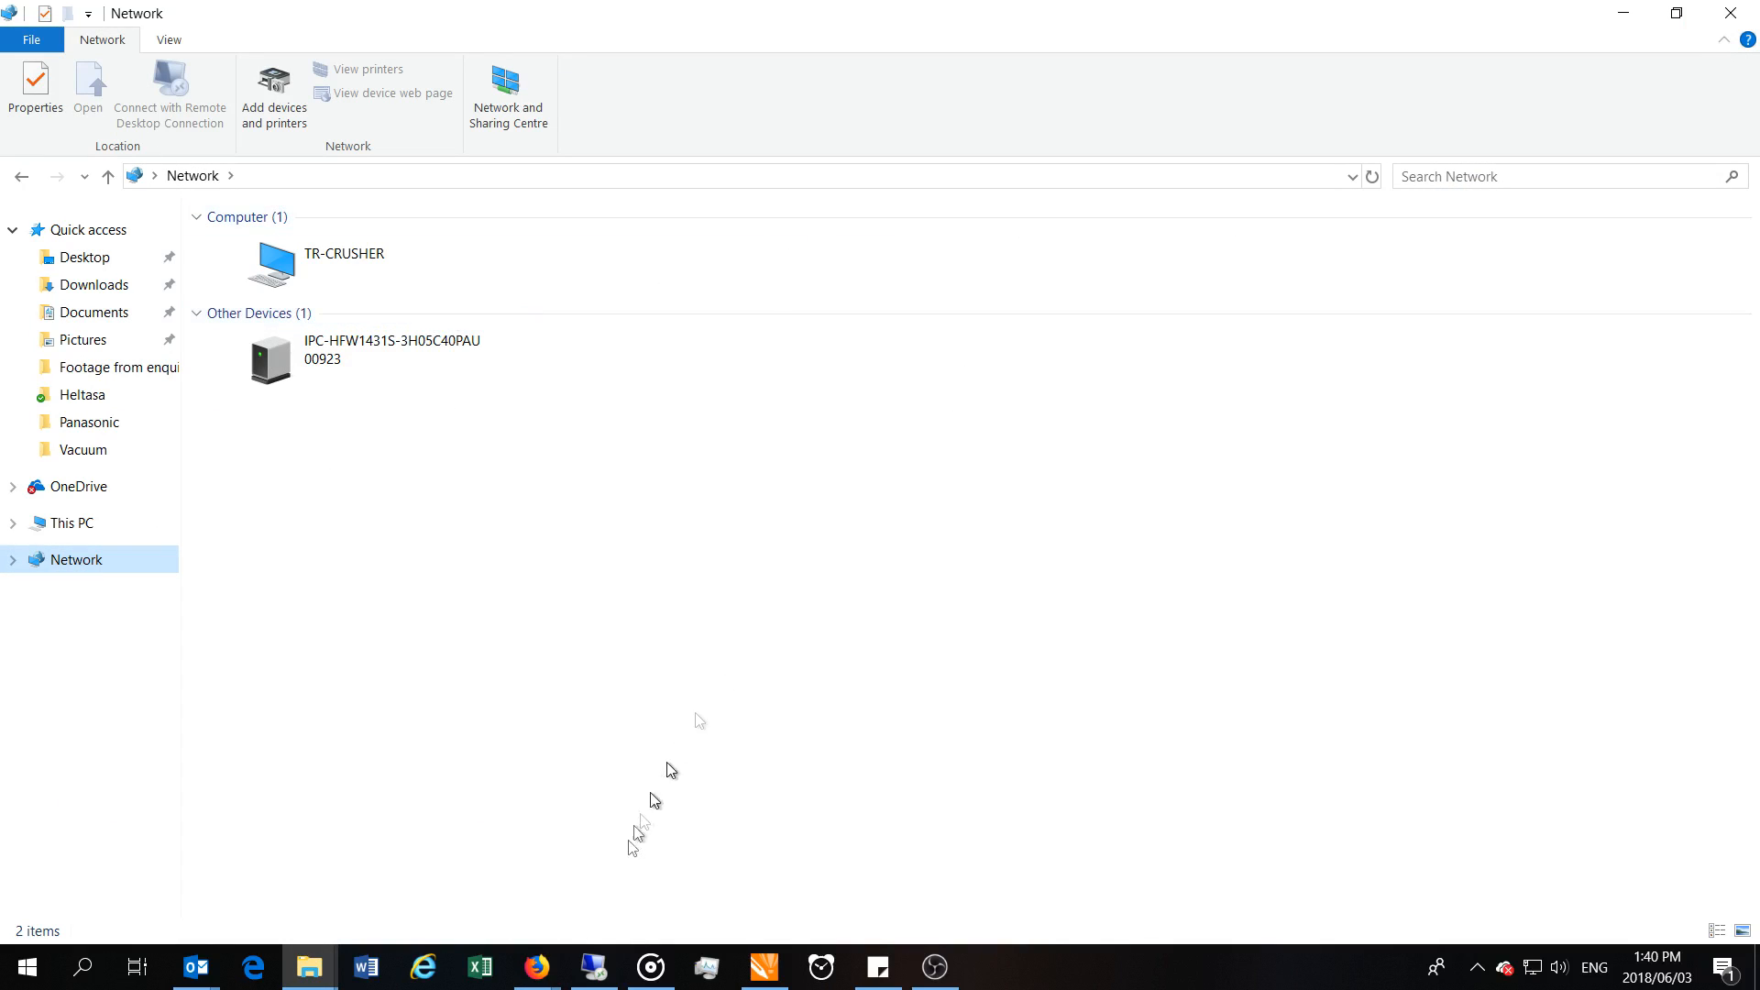
In the full-screen remote session, expand the Private profile's sharing options showing network discovery on
{"action": "left_click", "coordinate": [592, 968]}
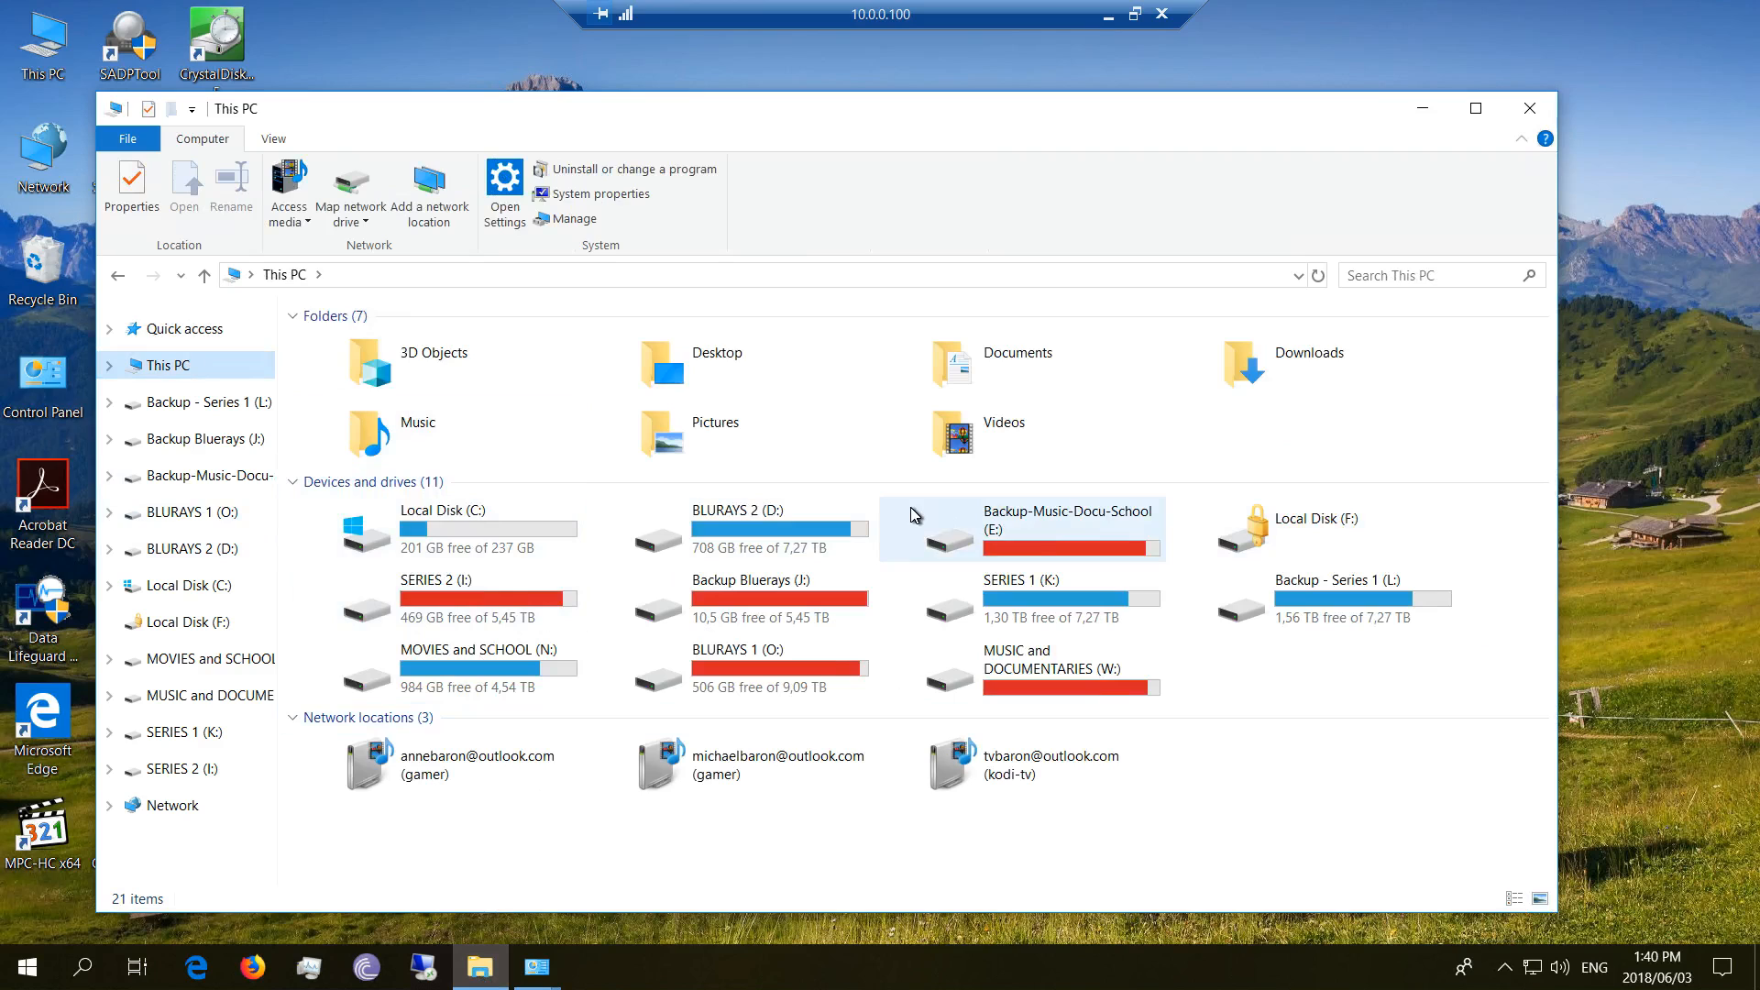
{"action": "left_click", "coordinate": [1475, 108]}
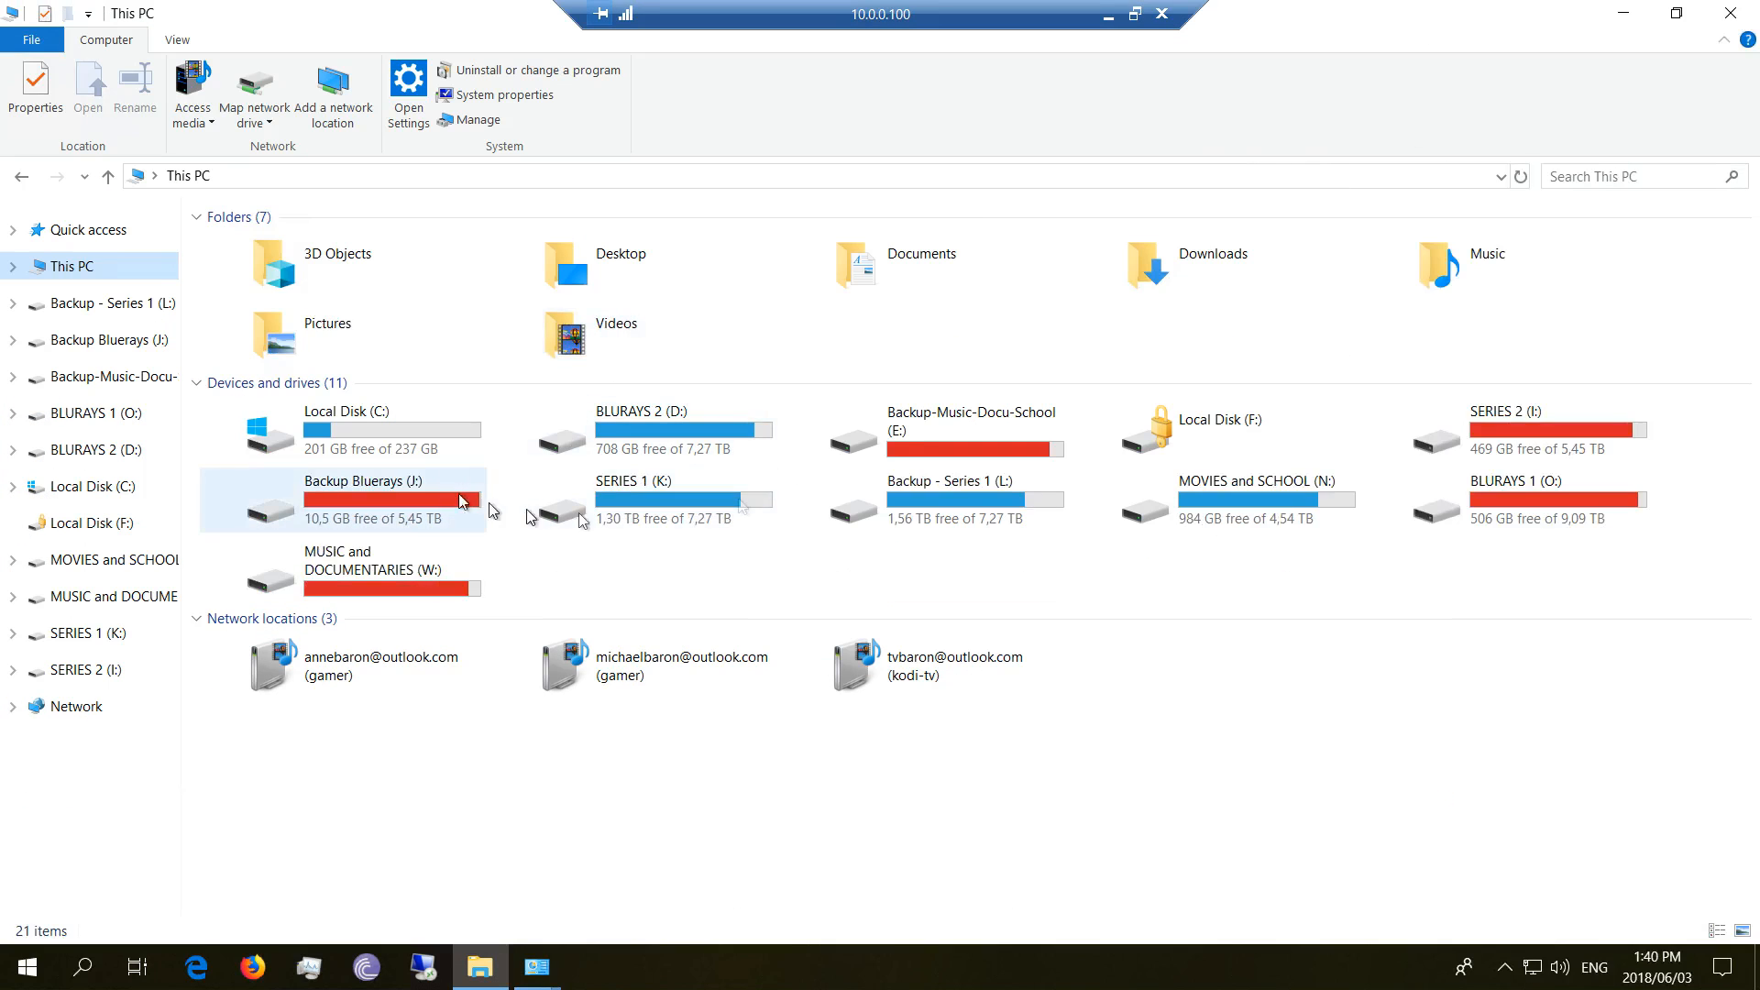
{"action": "left_click", "coordinate": [662, 499]}
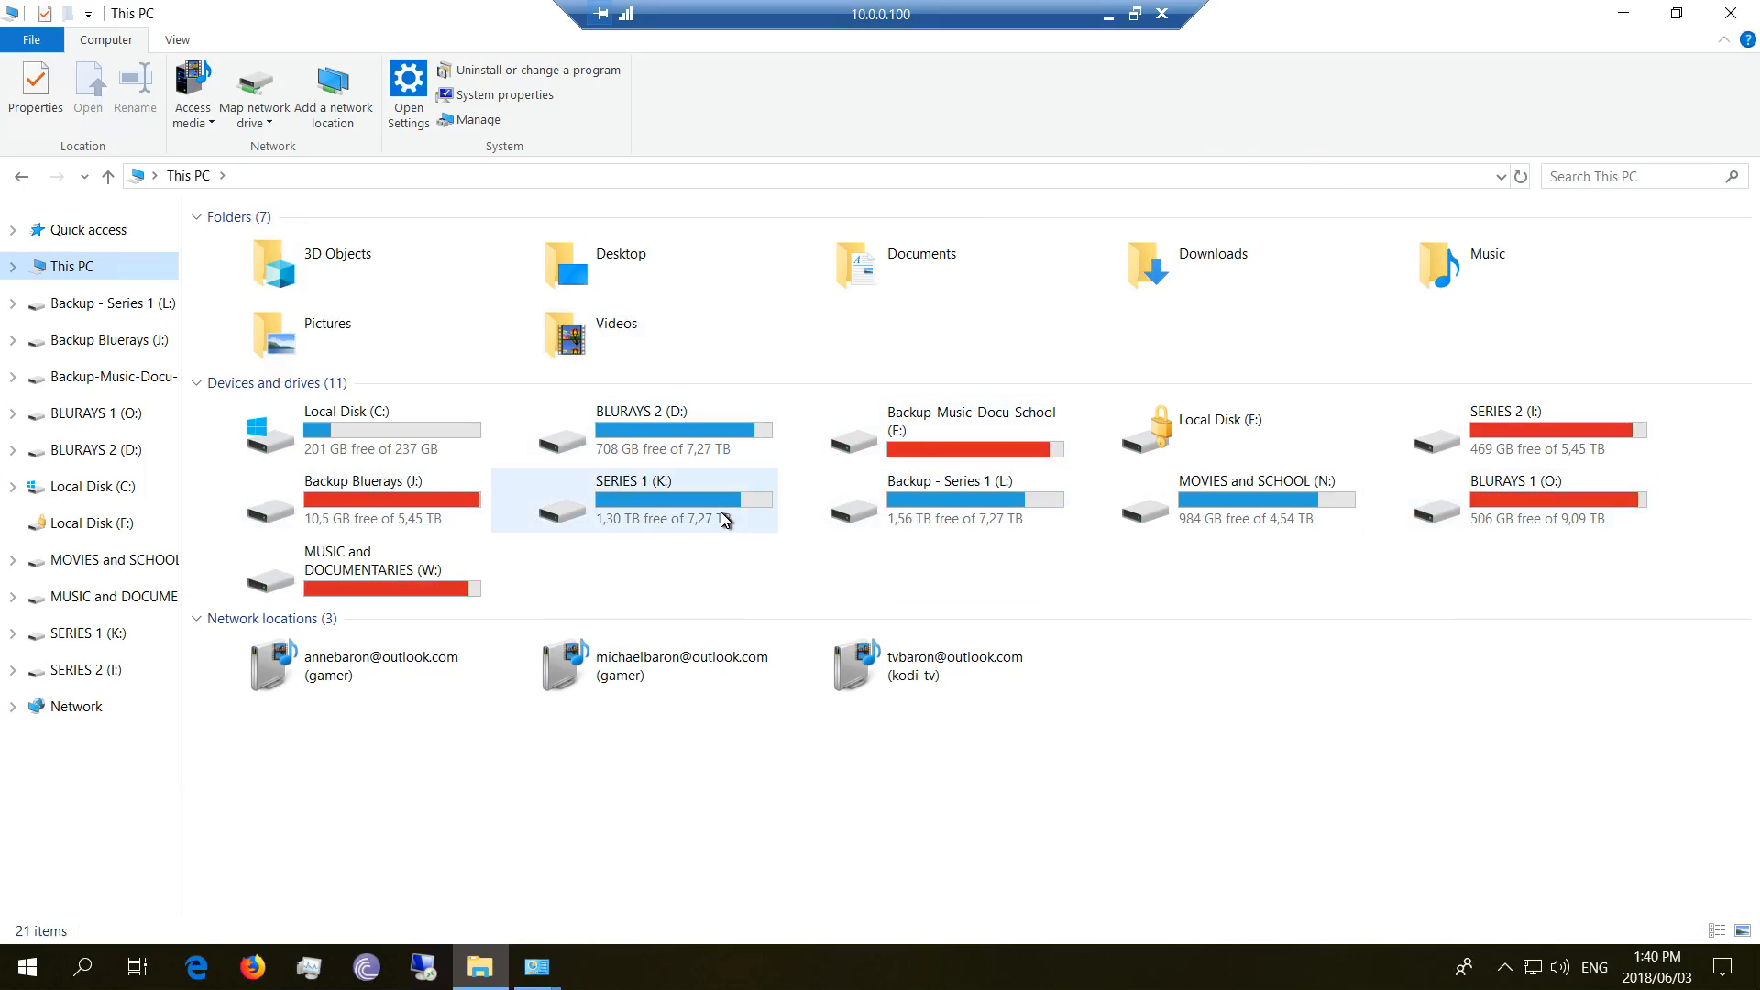
{"action": "mouse_move", "coordinate": [725, 519]}
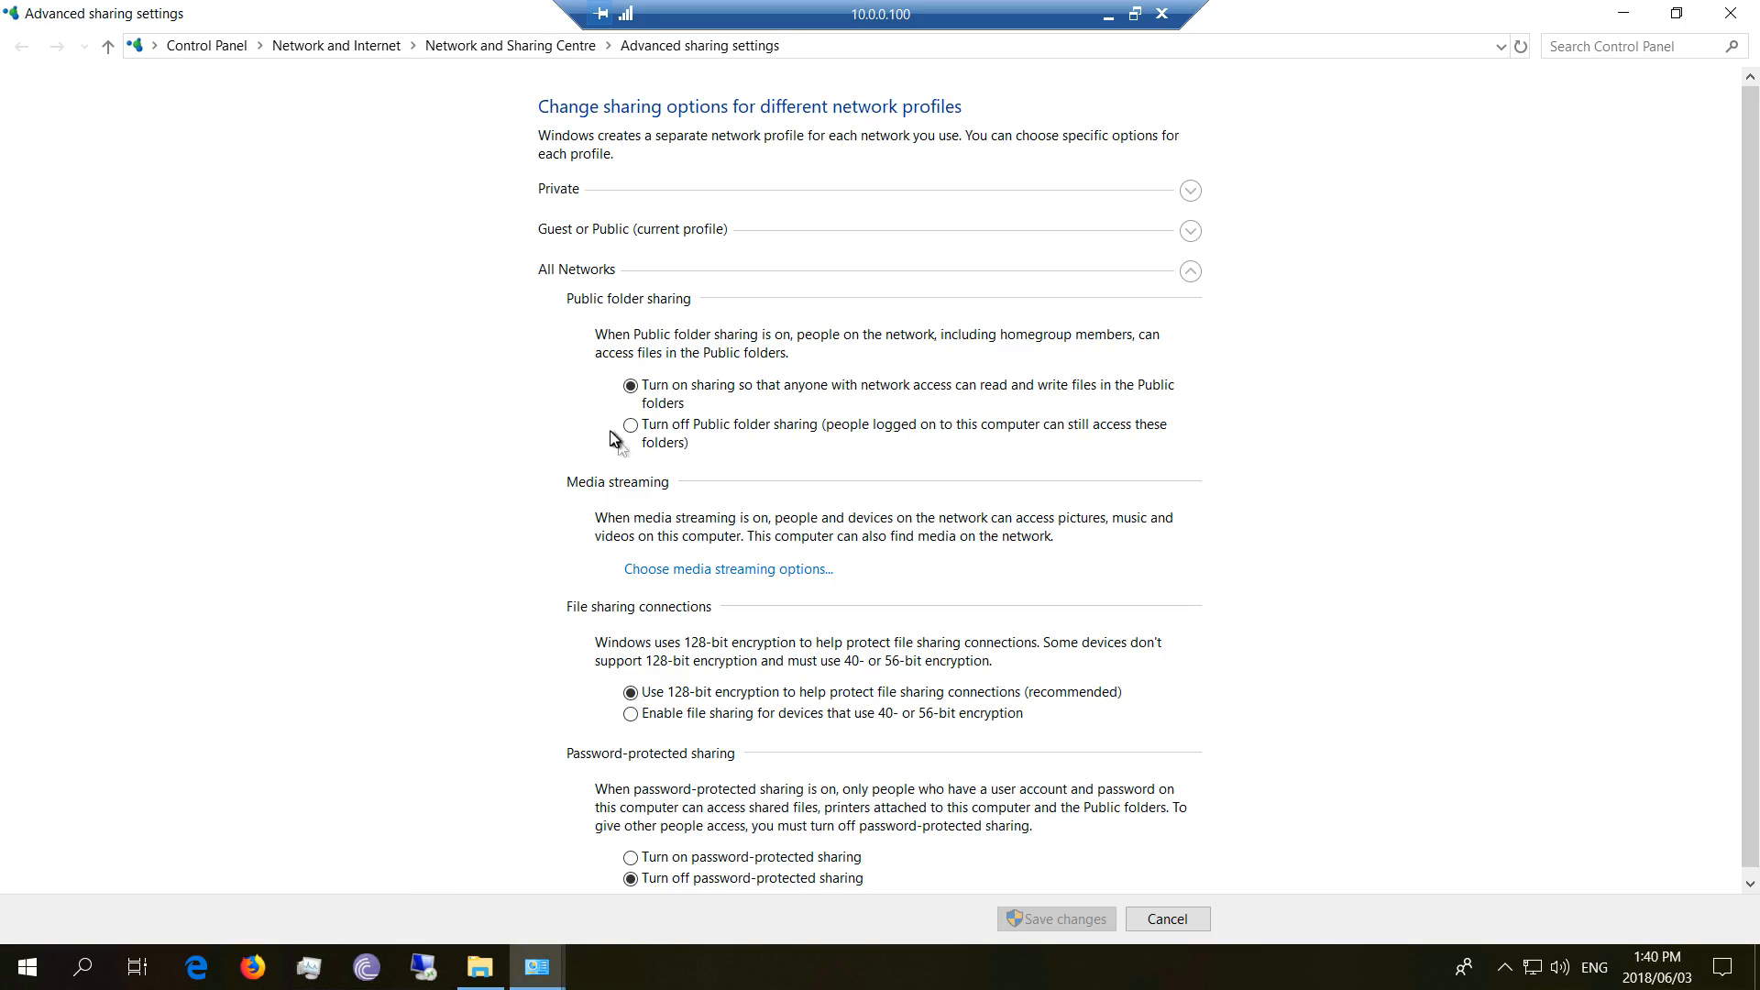
{"action": "left_click", "coordinate": [629, 385]}
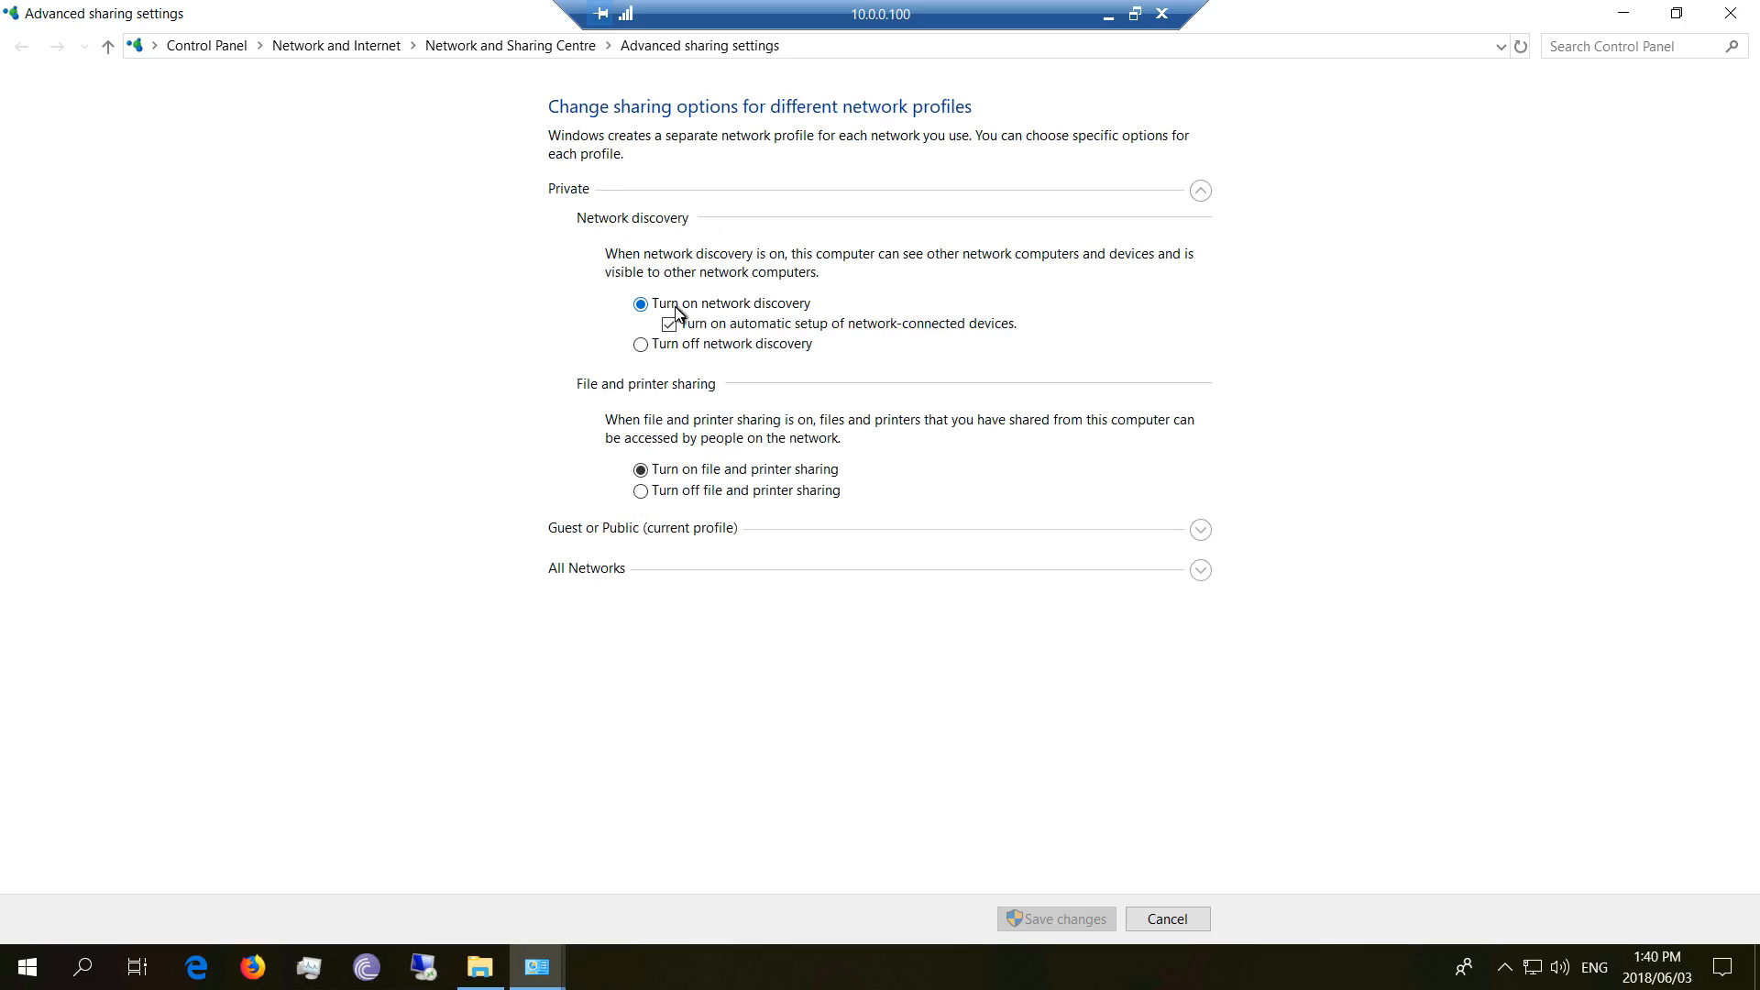
{"action": "left_click", "coordinate": [310, 966]}
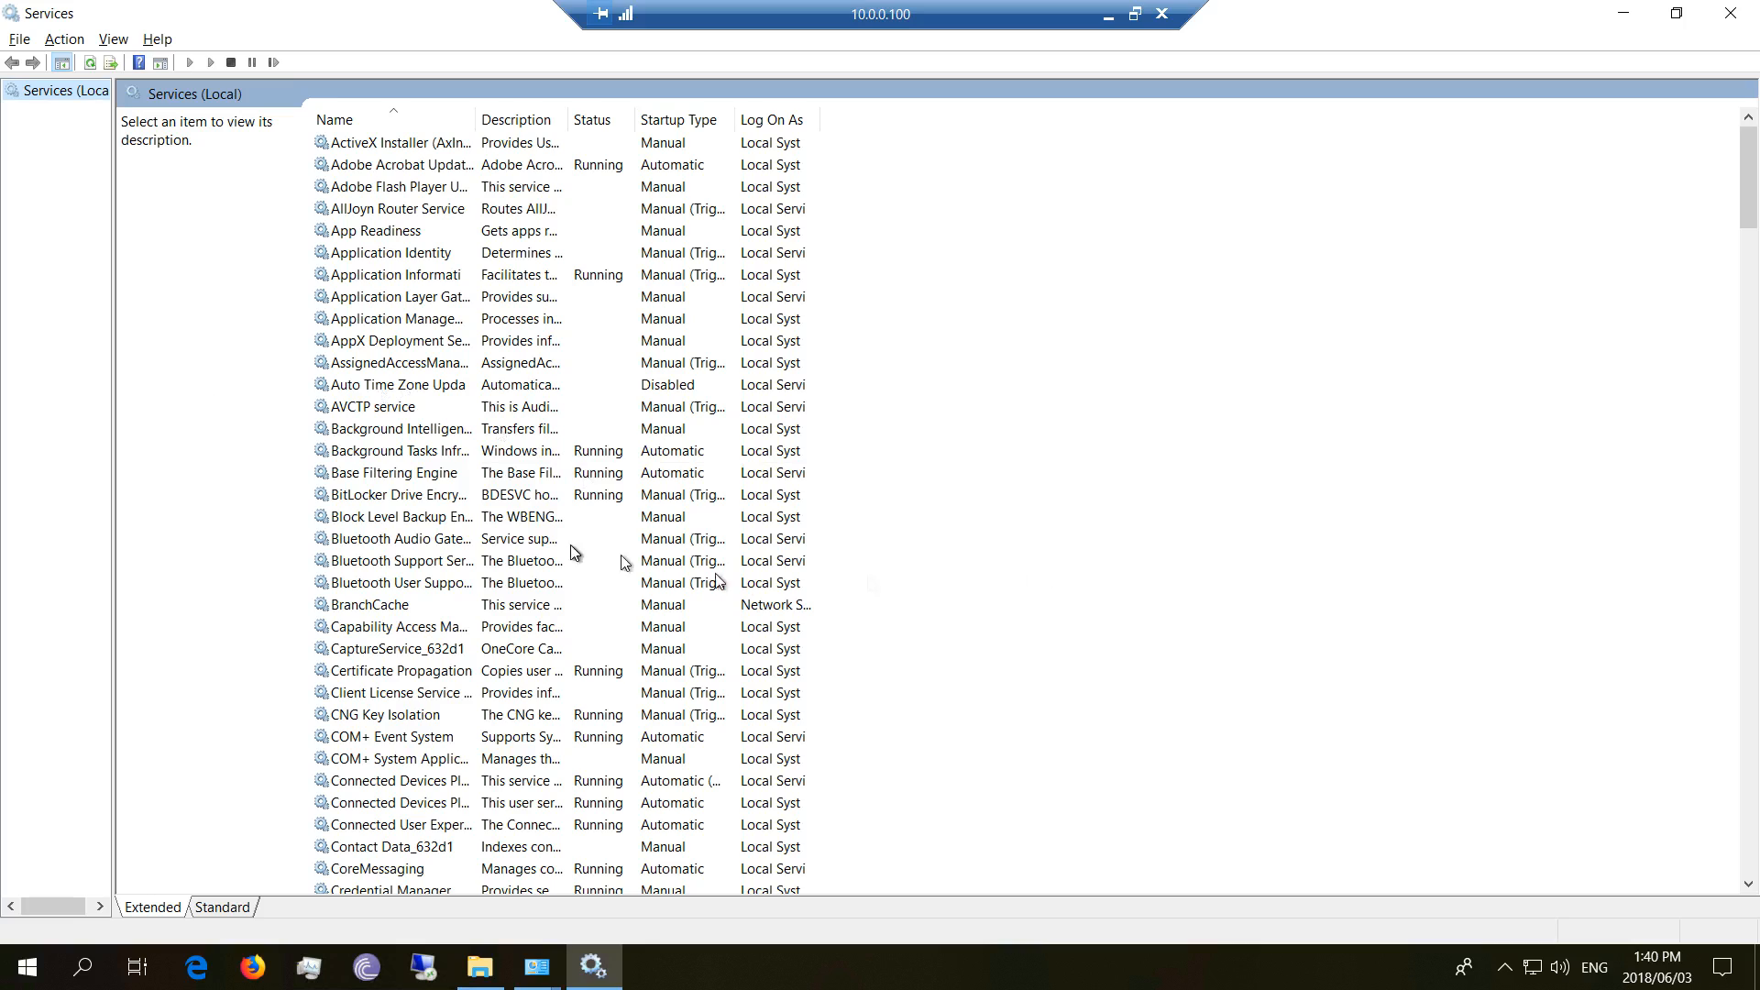
{"action": "mouse_move", "coordinate": [770, 506]}
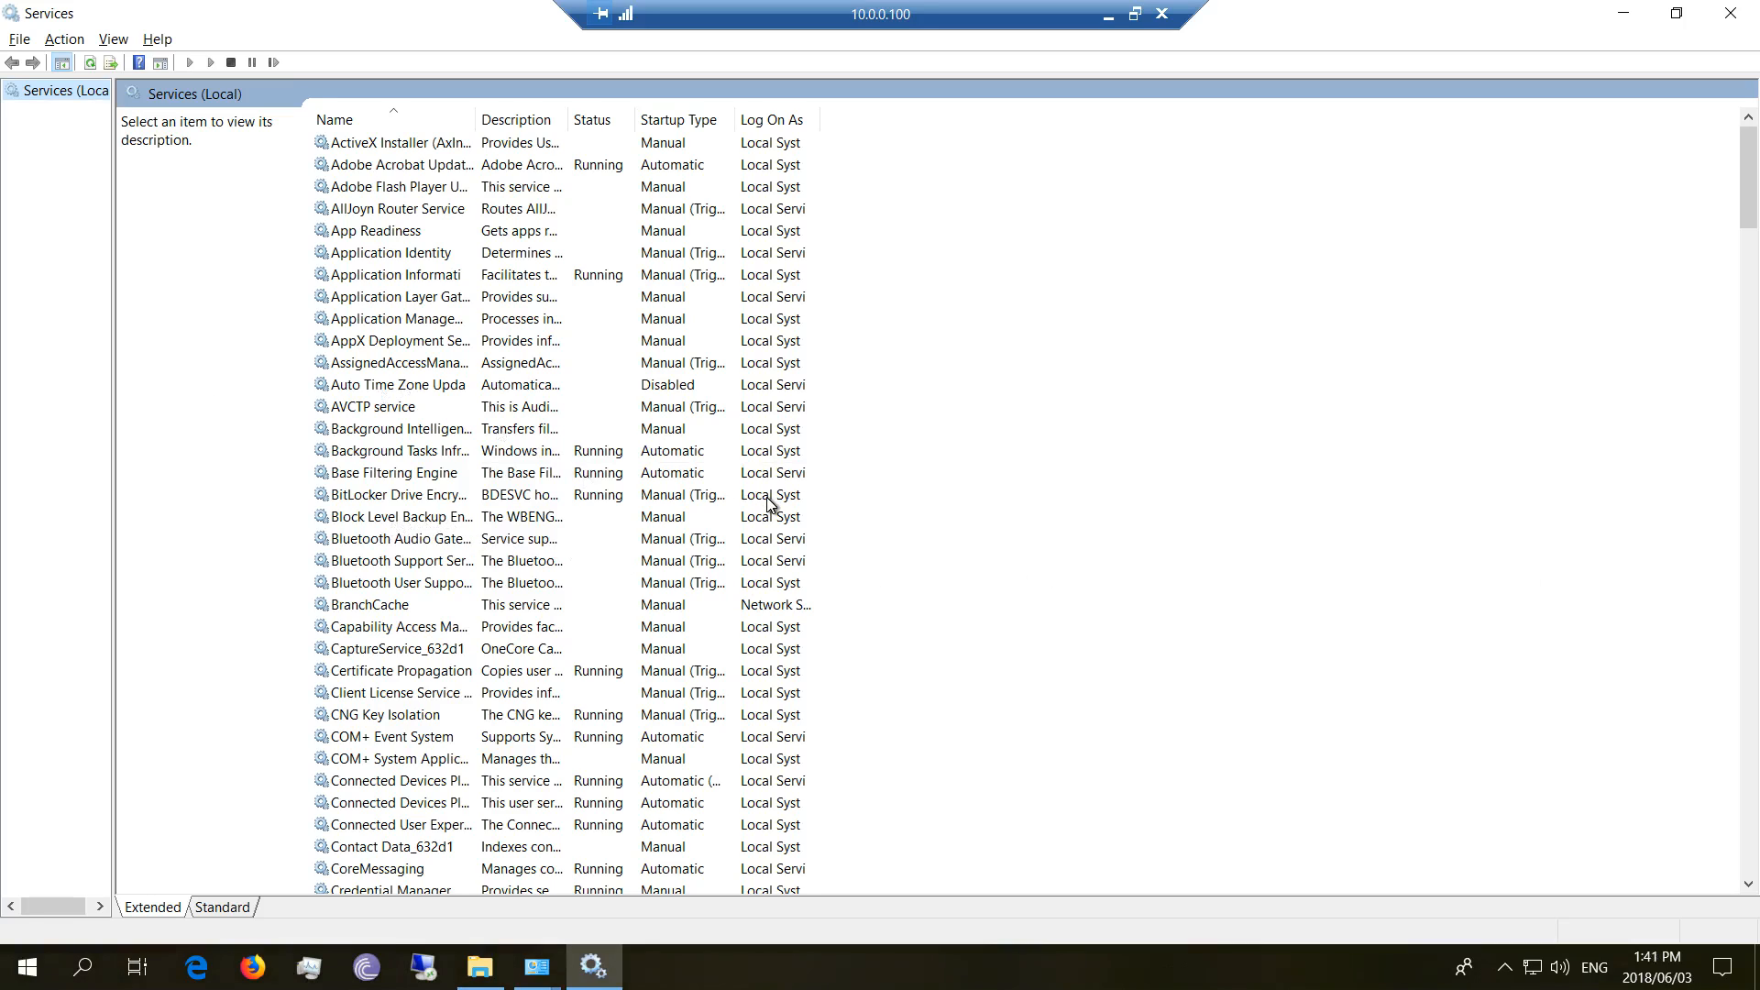
Verify Function Discovery Provider Host and Resource Publication are running with Automatic startup
{"action": "scroll", "scroll_direction": "down", "scroll_amount": 3}
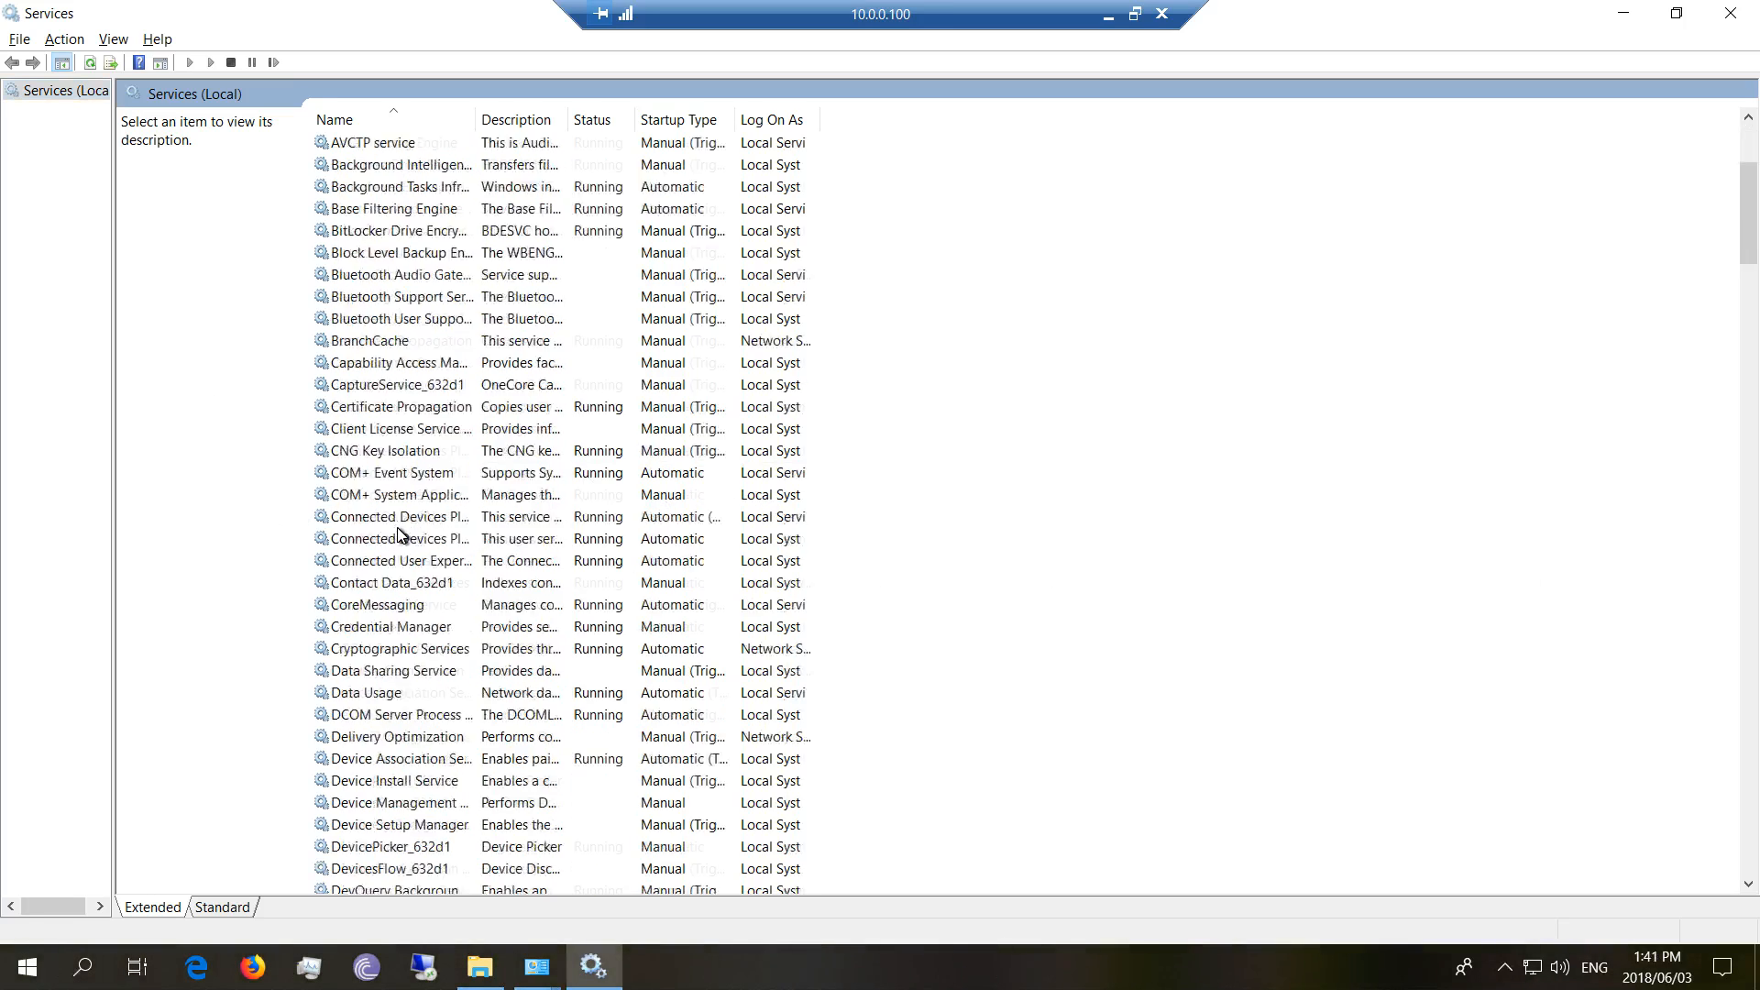
{"action": "scroll", "scroll_direction": "down", "scroll_amount": 3}
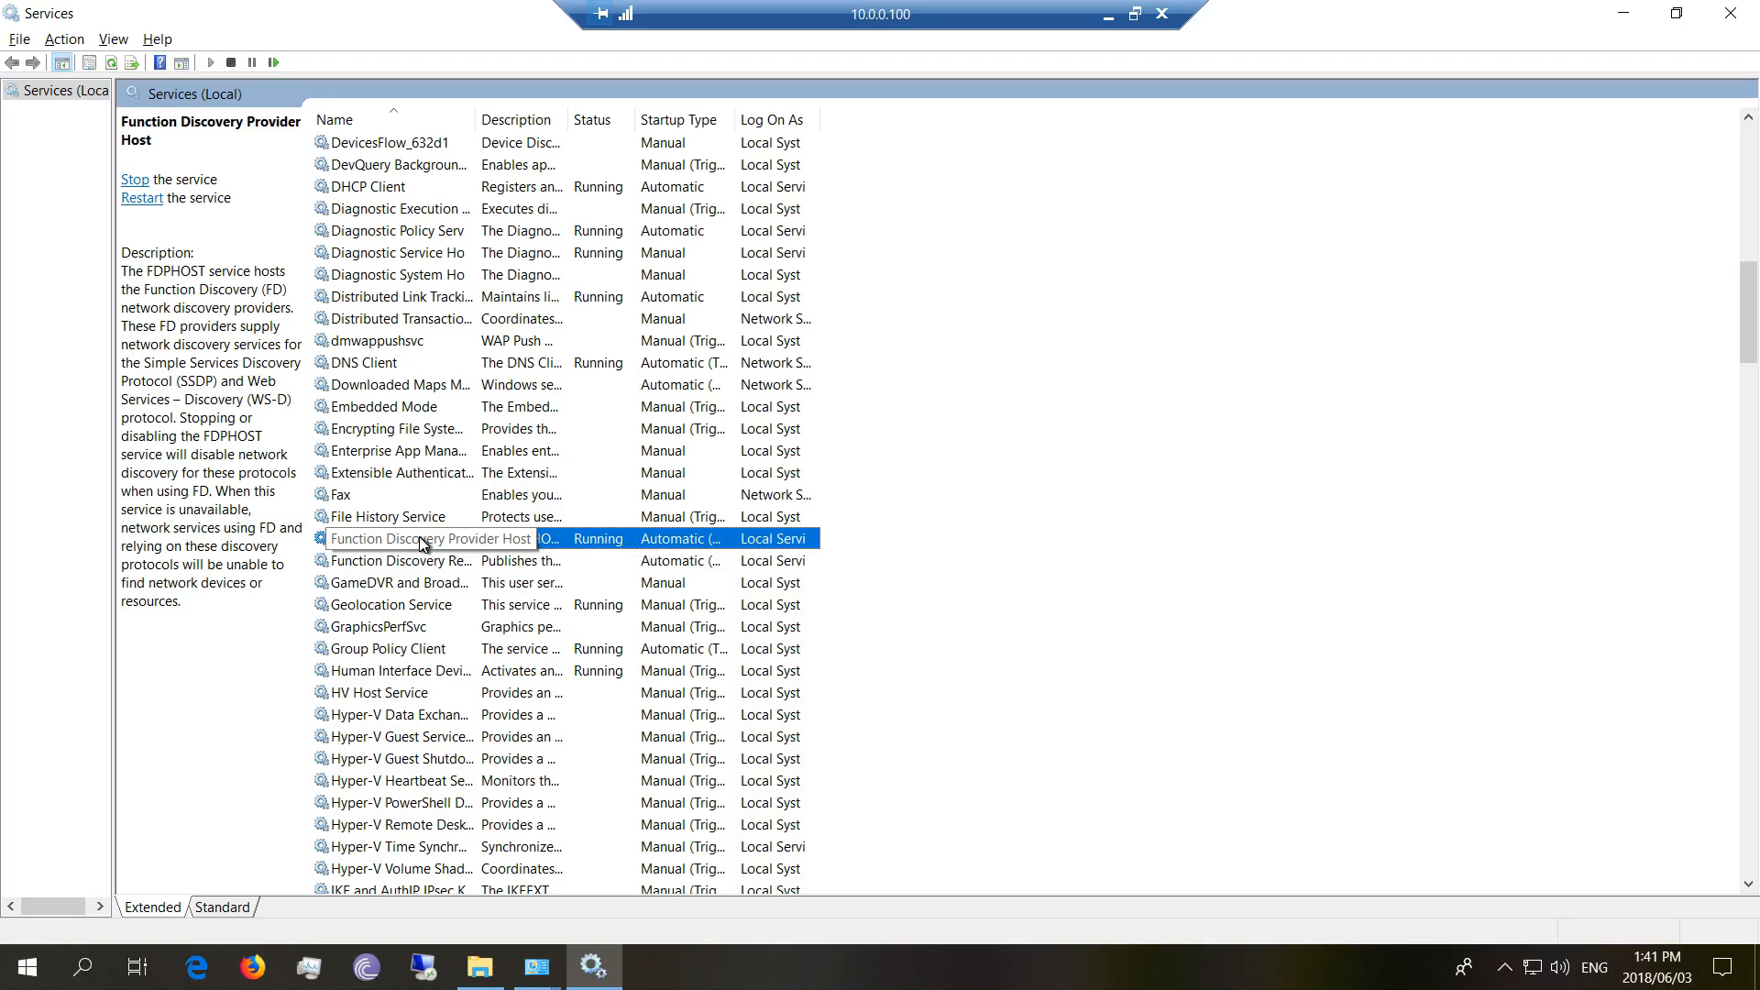
{"action": "double_click", "coordinate": [429, 539]}
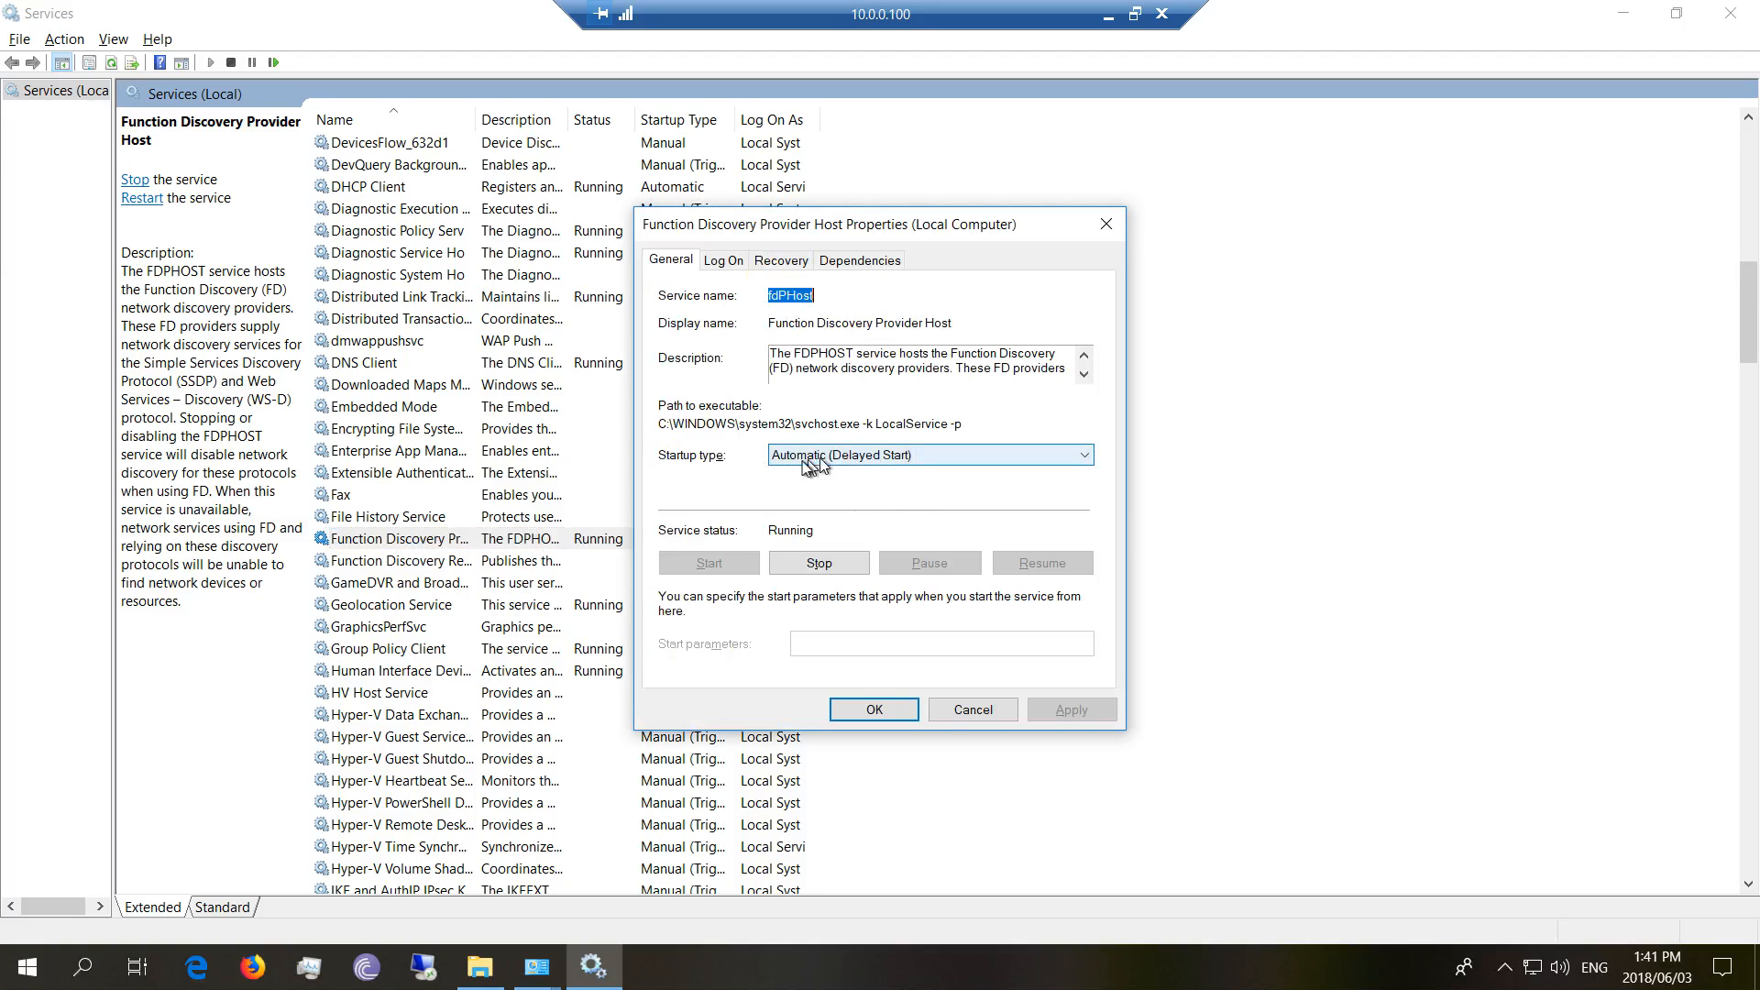
{"action": "mouse_move", "coordinate": [792, 471]}
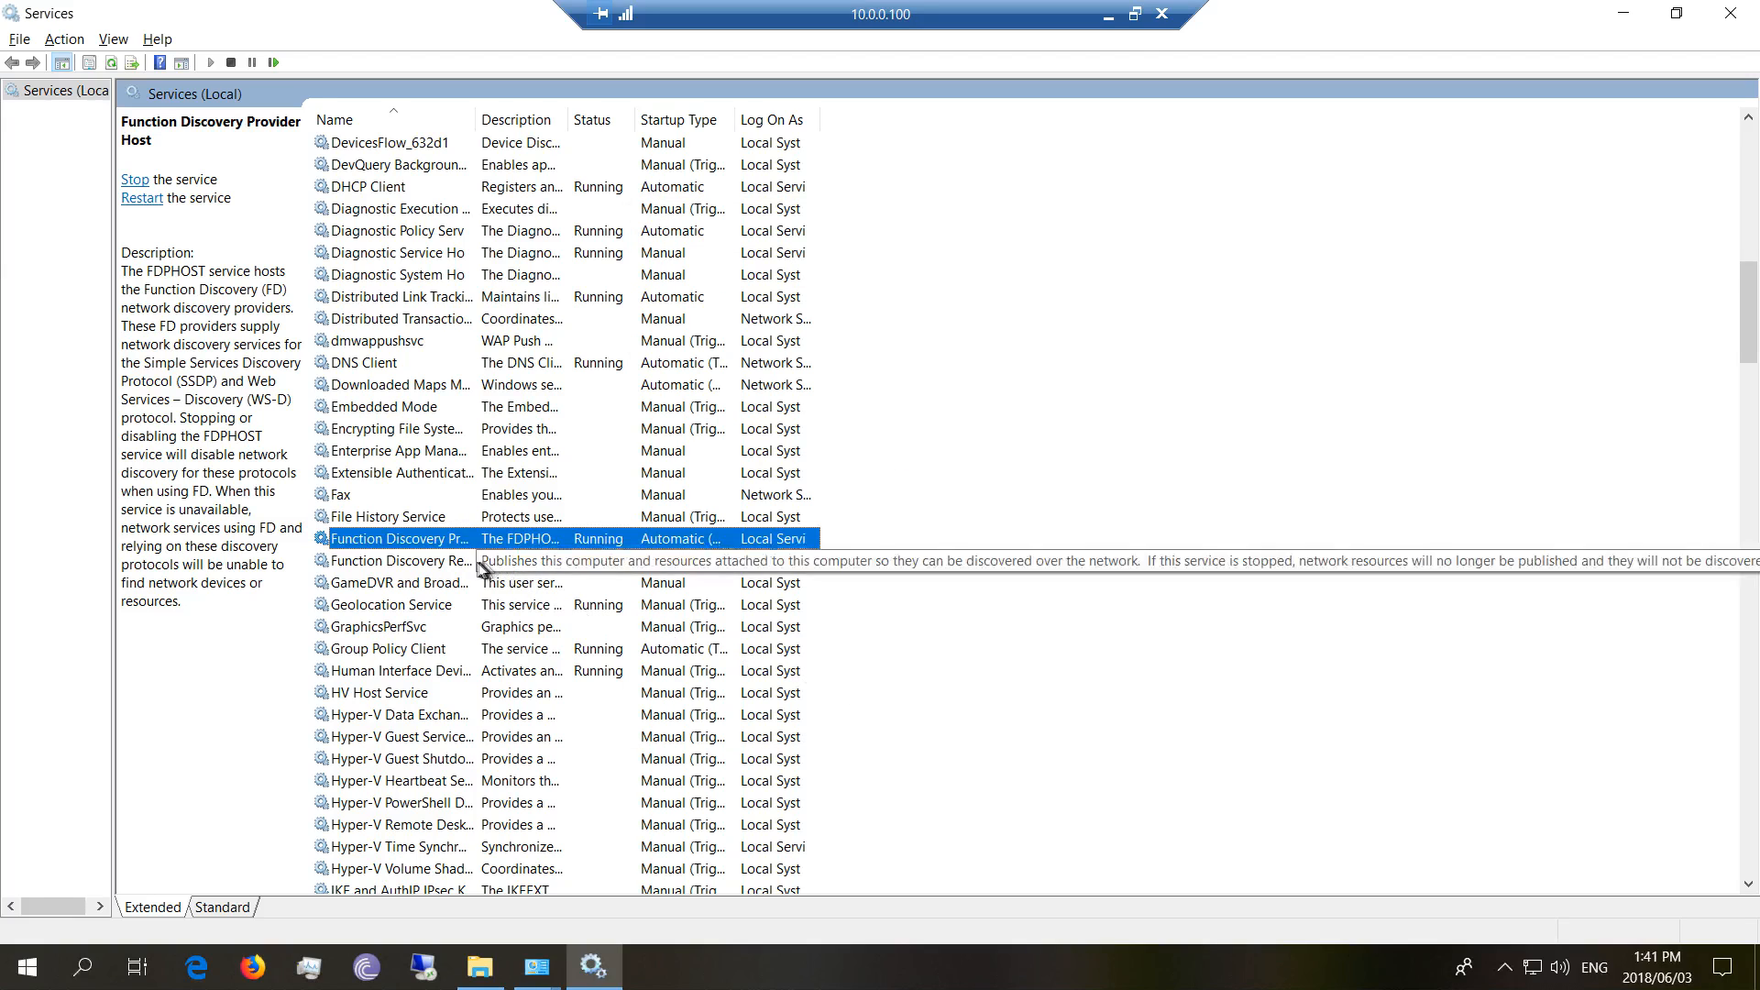
{"action": "left_click", "coordinate": [450, 561]}
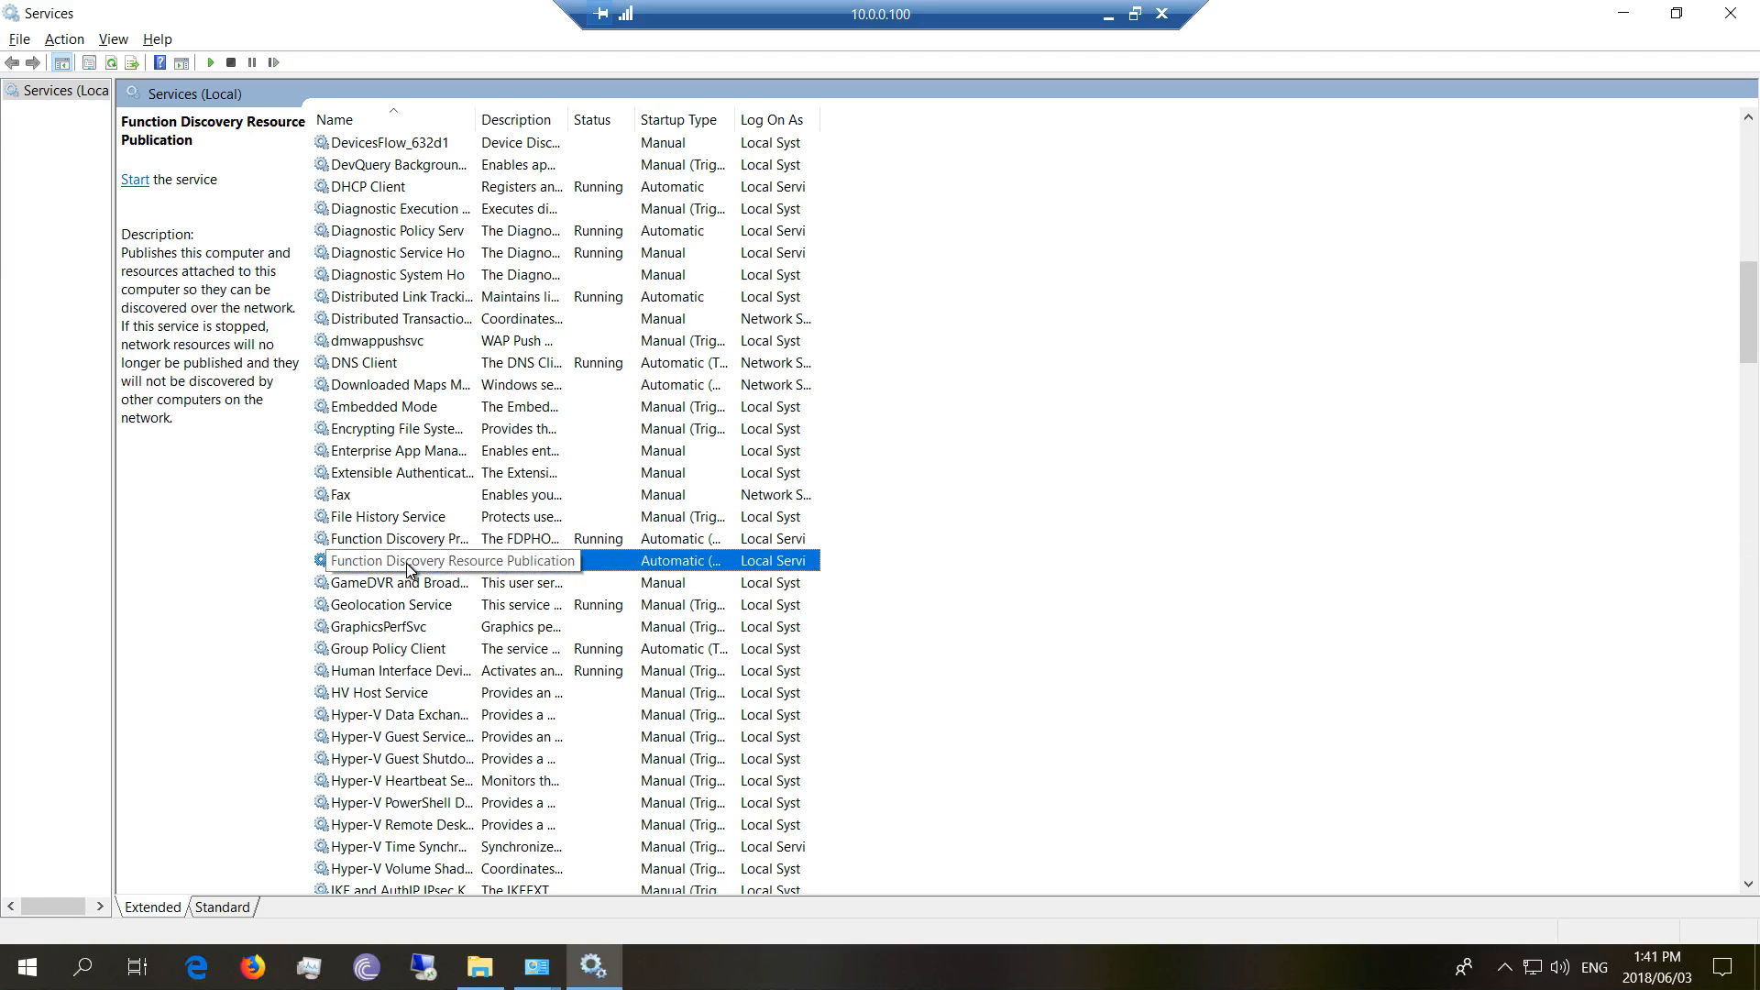
{"action": "double_click", "coordinate": [451, 561]}
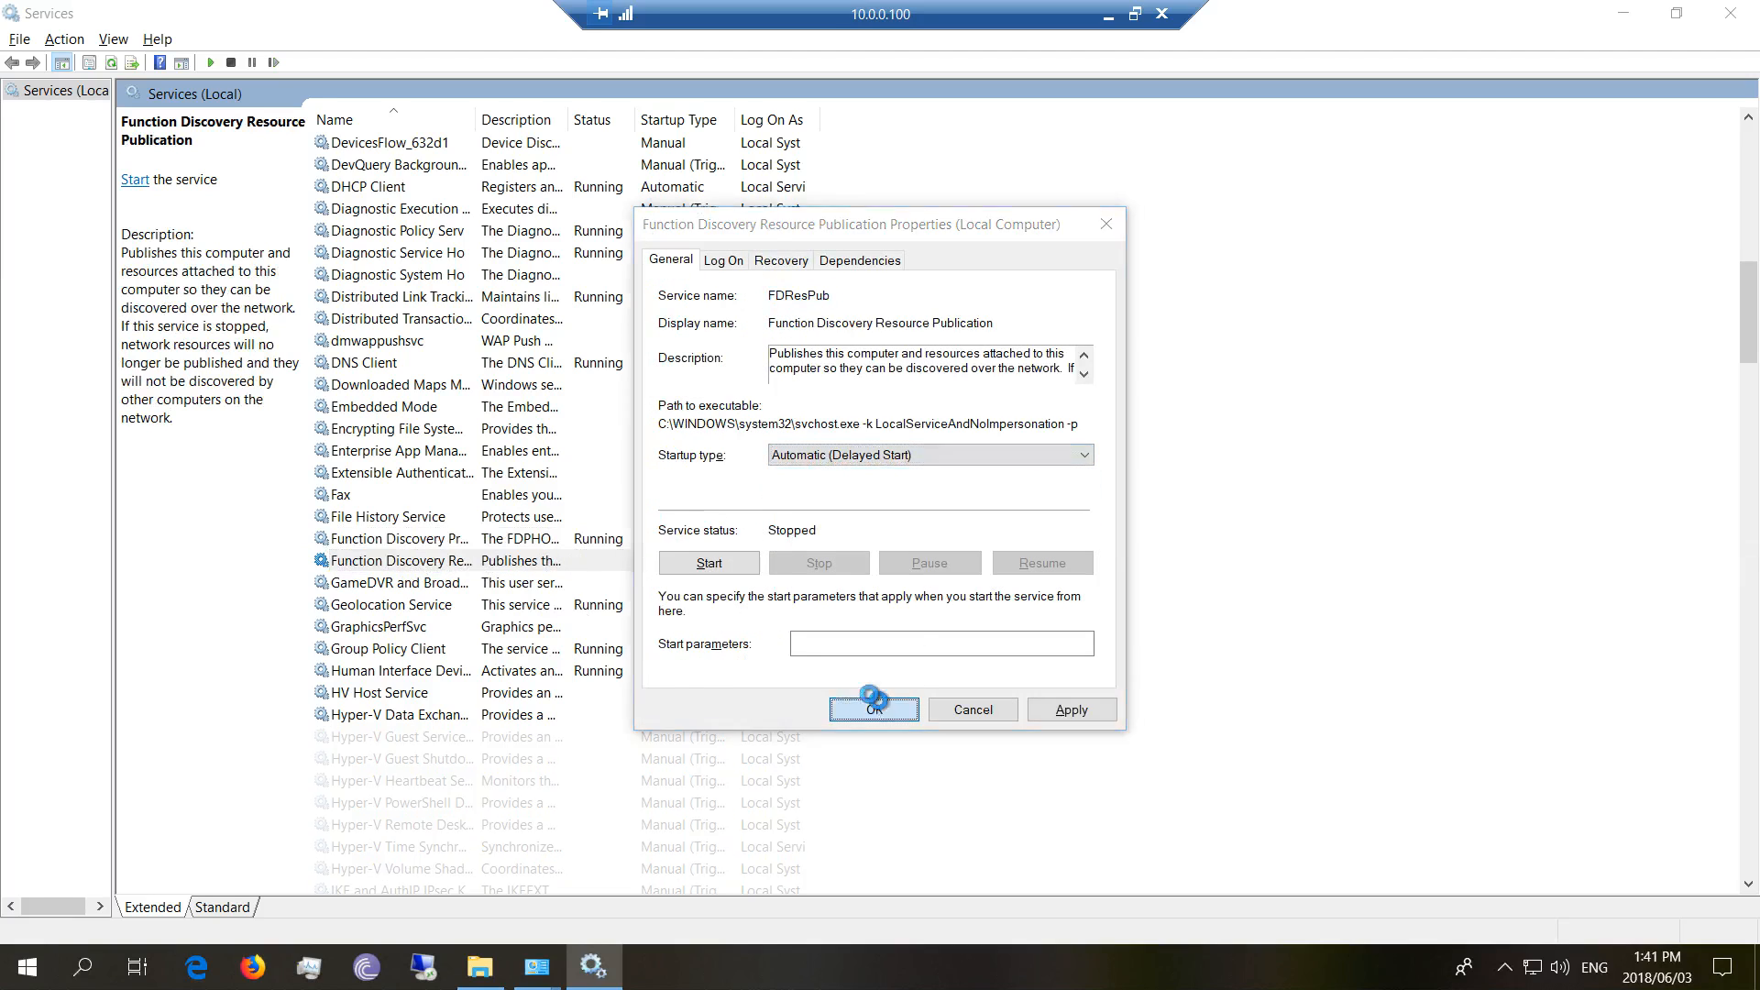
{"action": "left_click", "coordinate": [872, 708]}
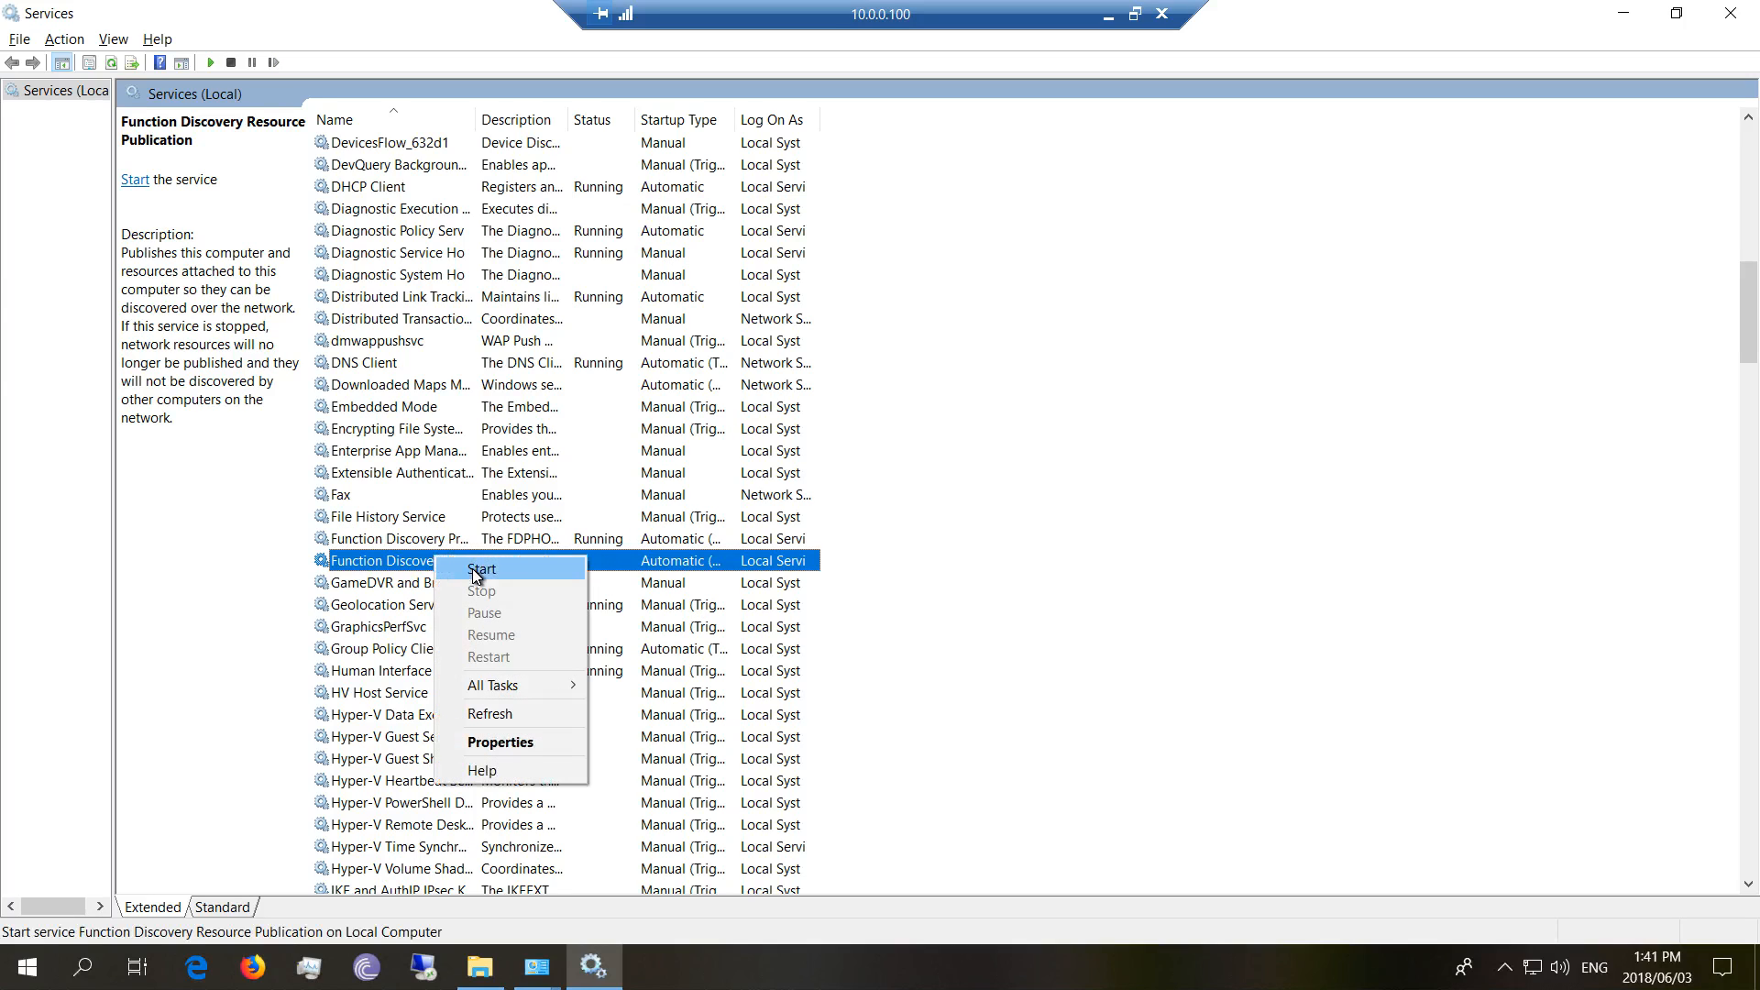
{"action": "left_click", "coordinate": [480, 568]}
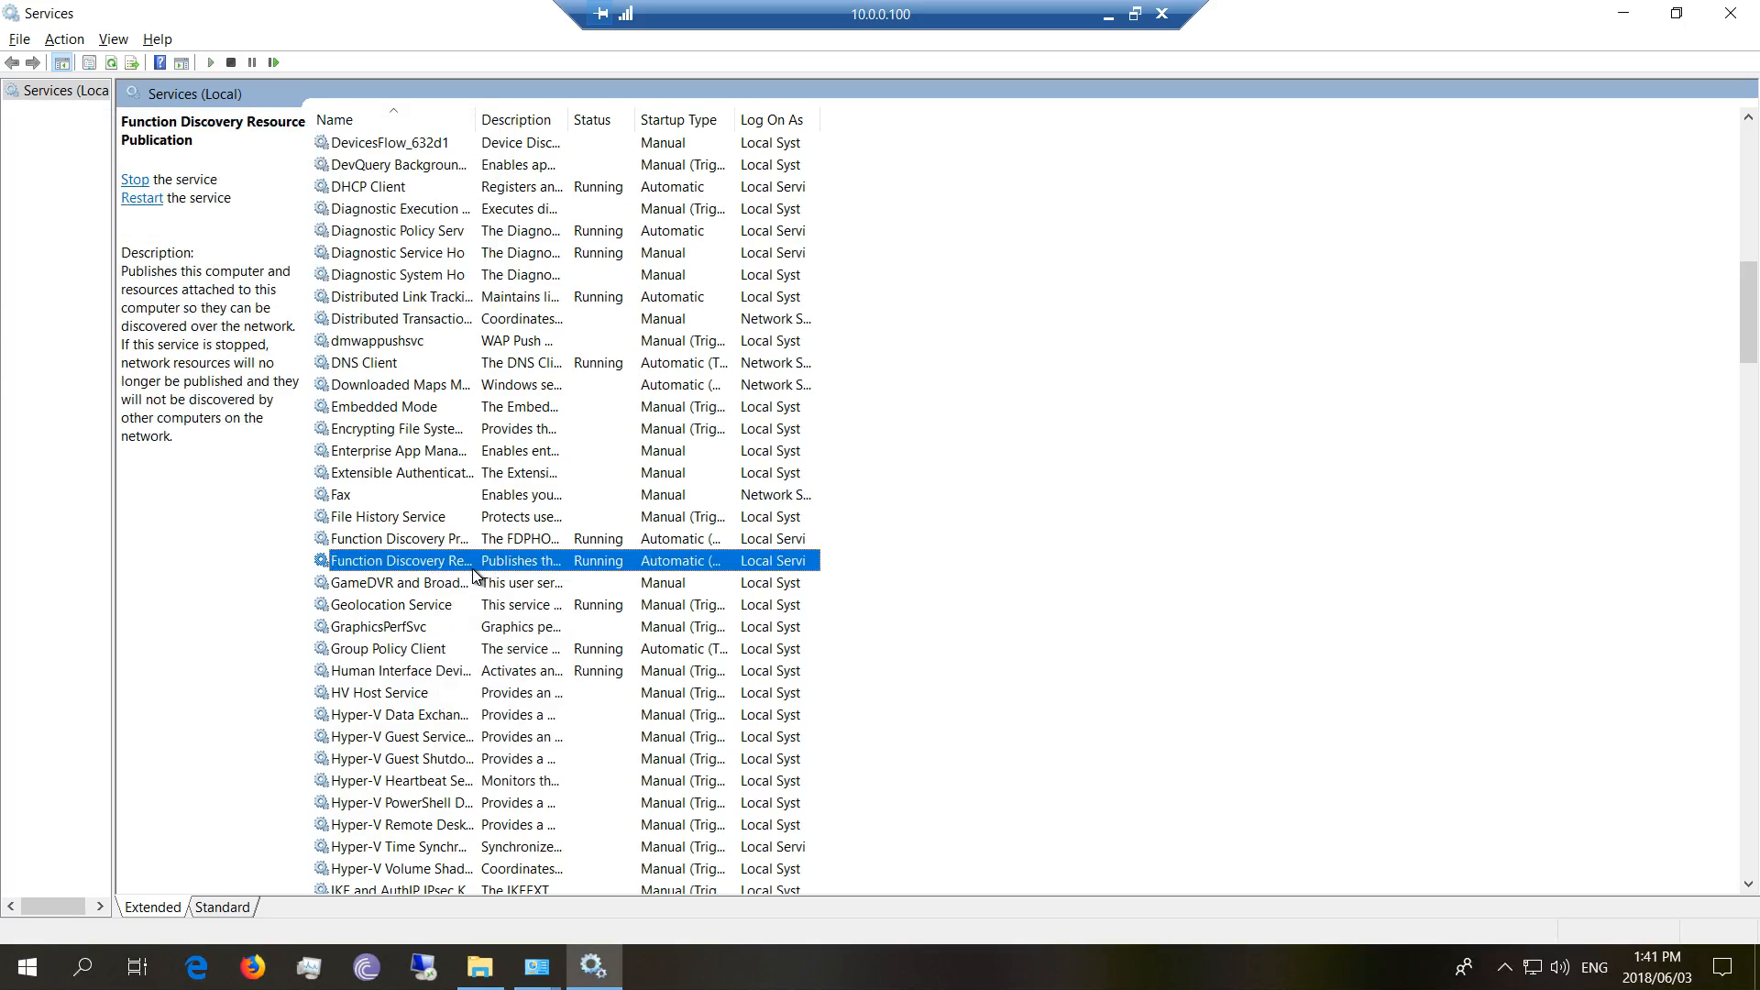
Locate SSDP Discovery further down the list and confirm it is running
{"action": "scroll", "scroll_direction": "down", "scroll_amount": 3}
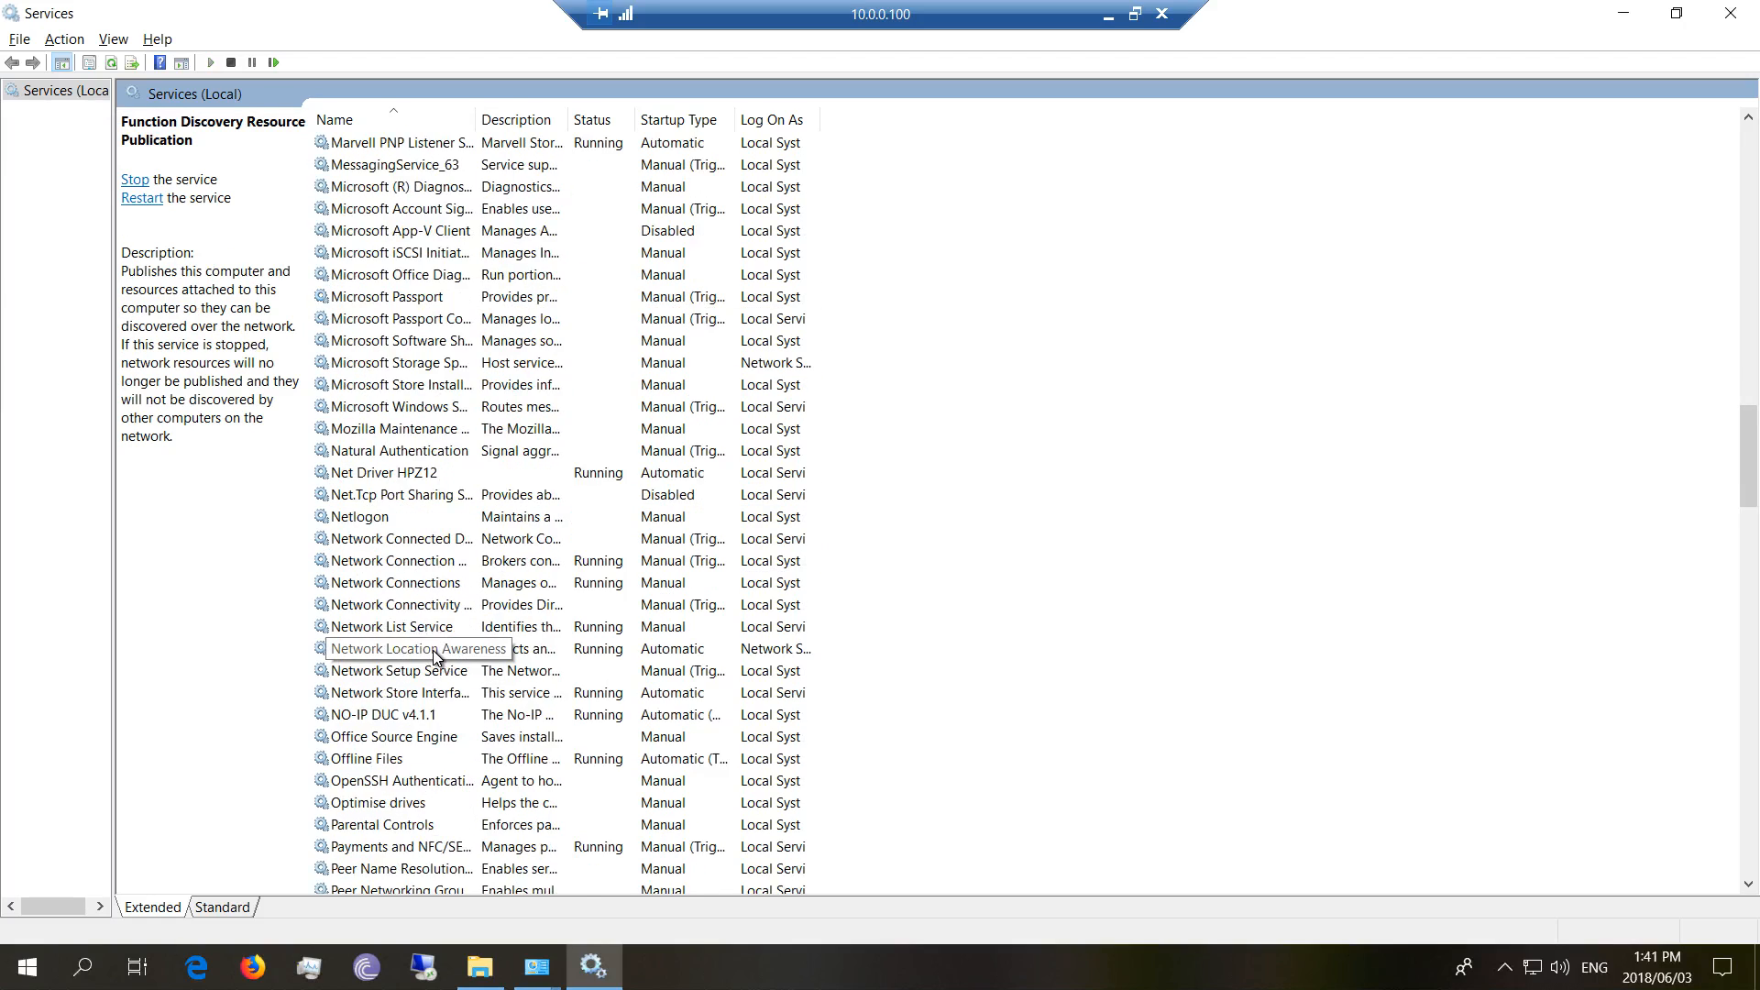
{"action": "scroll", "scroll_direction": "down", "scroll_amount": 3}
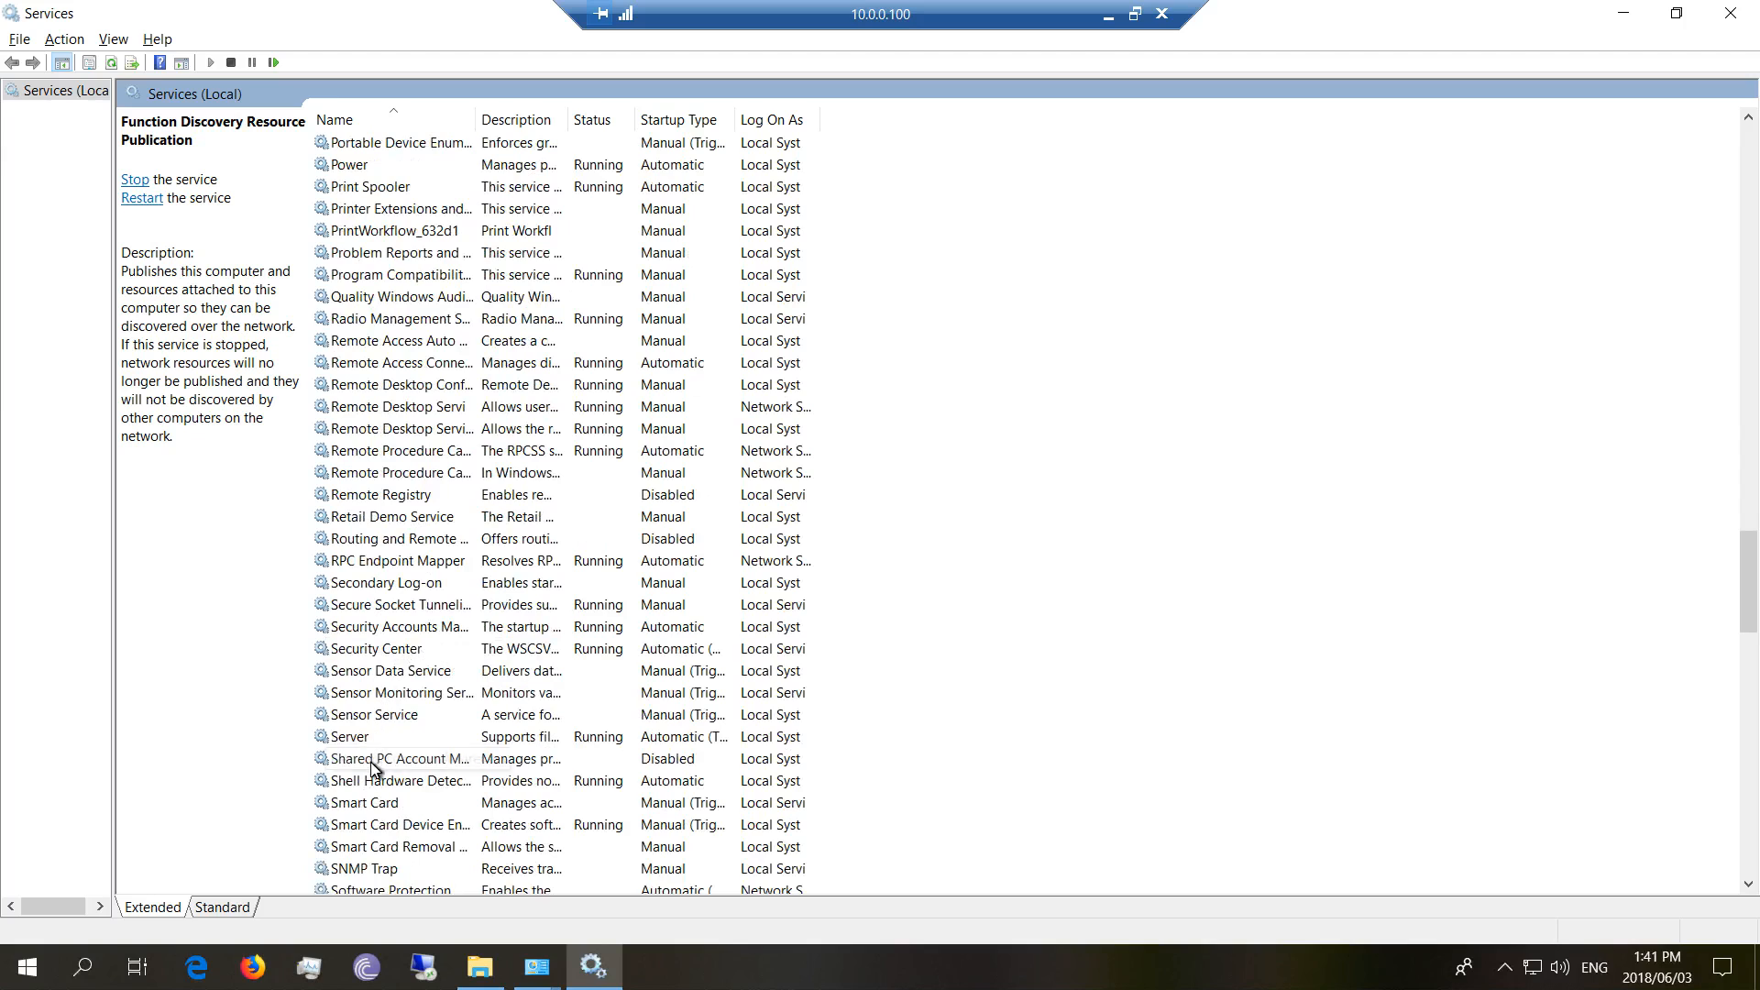
{"action": "scroll", "scroll_direction": "down", "scroll_amount": 3}
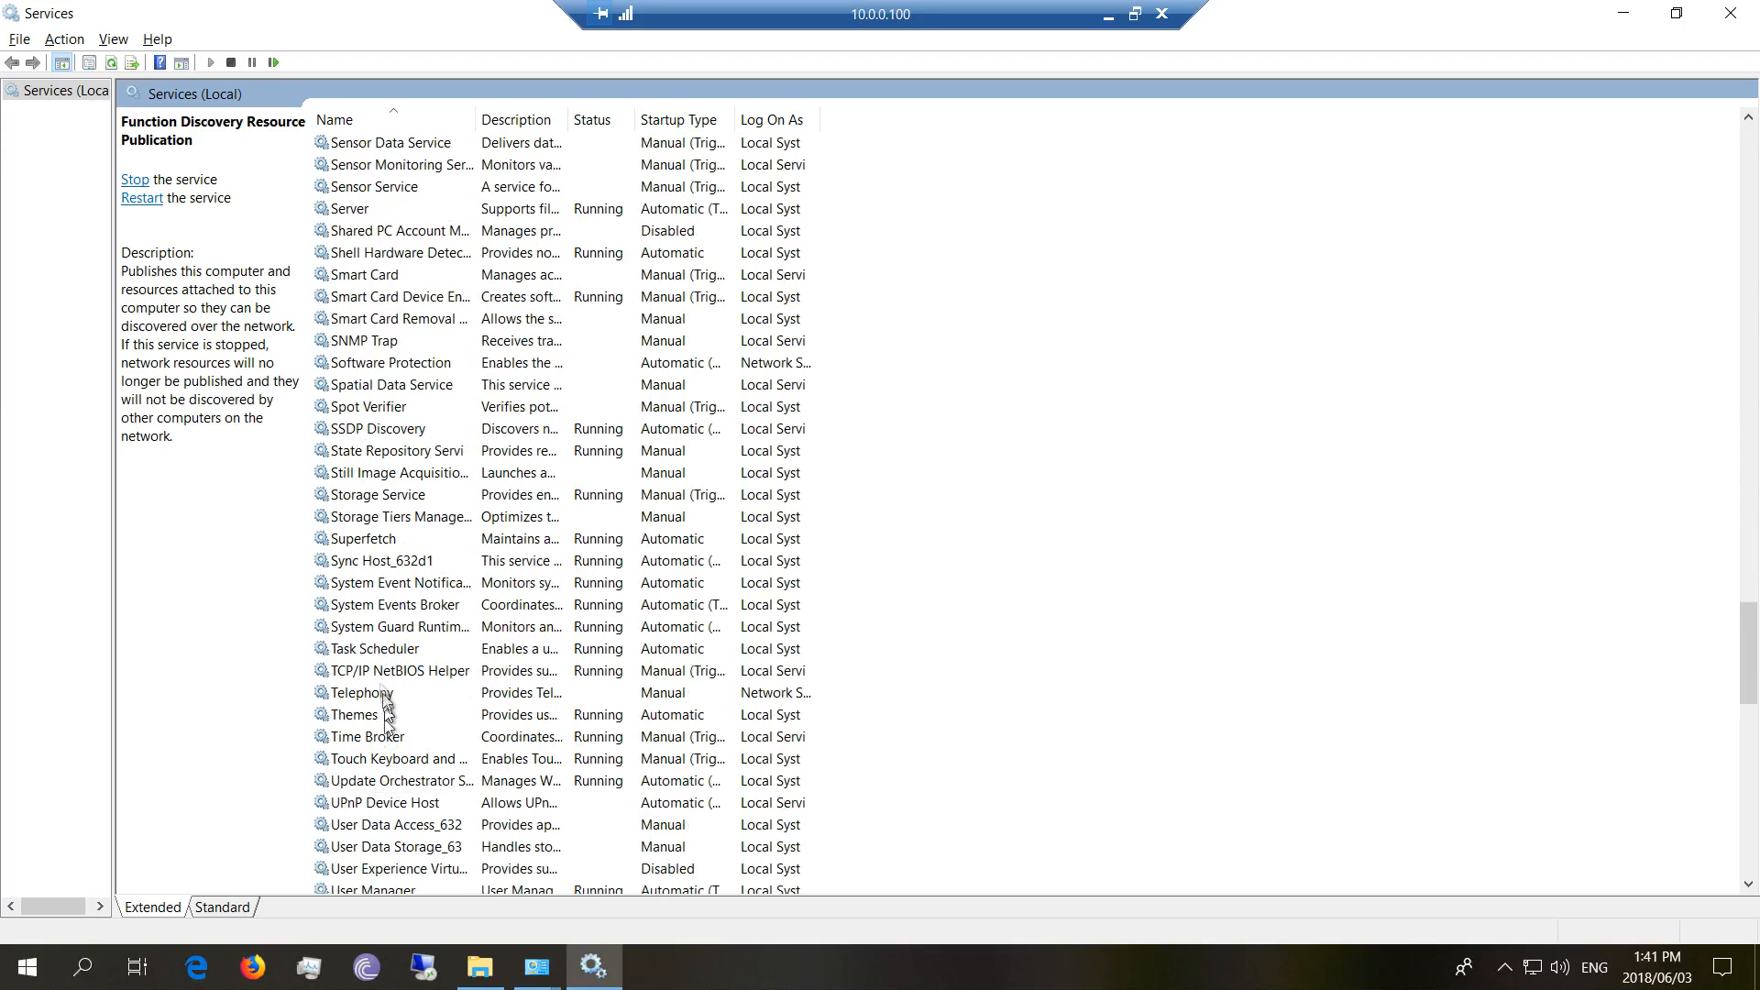
{"action": "mouse_move", "coordinate": [358, 433]}
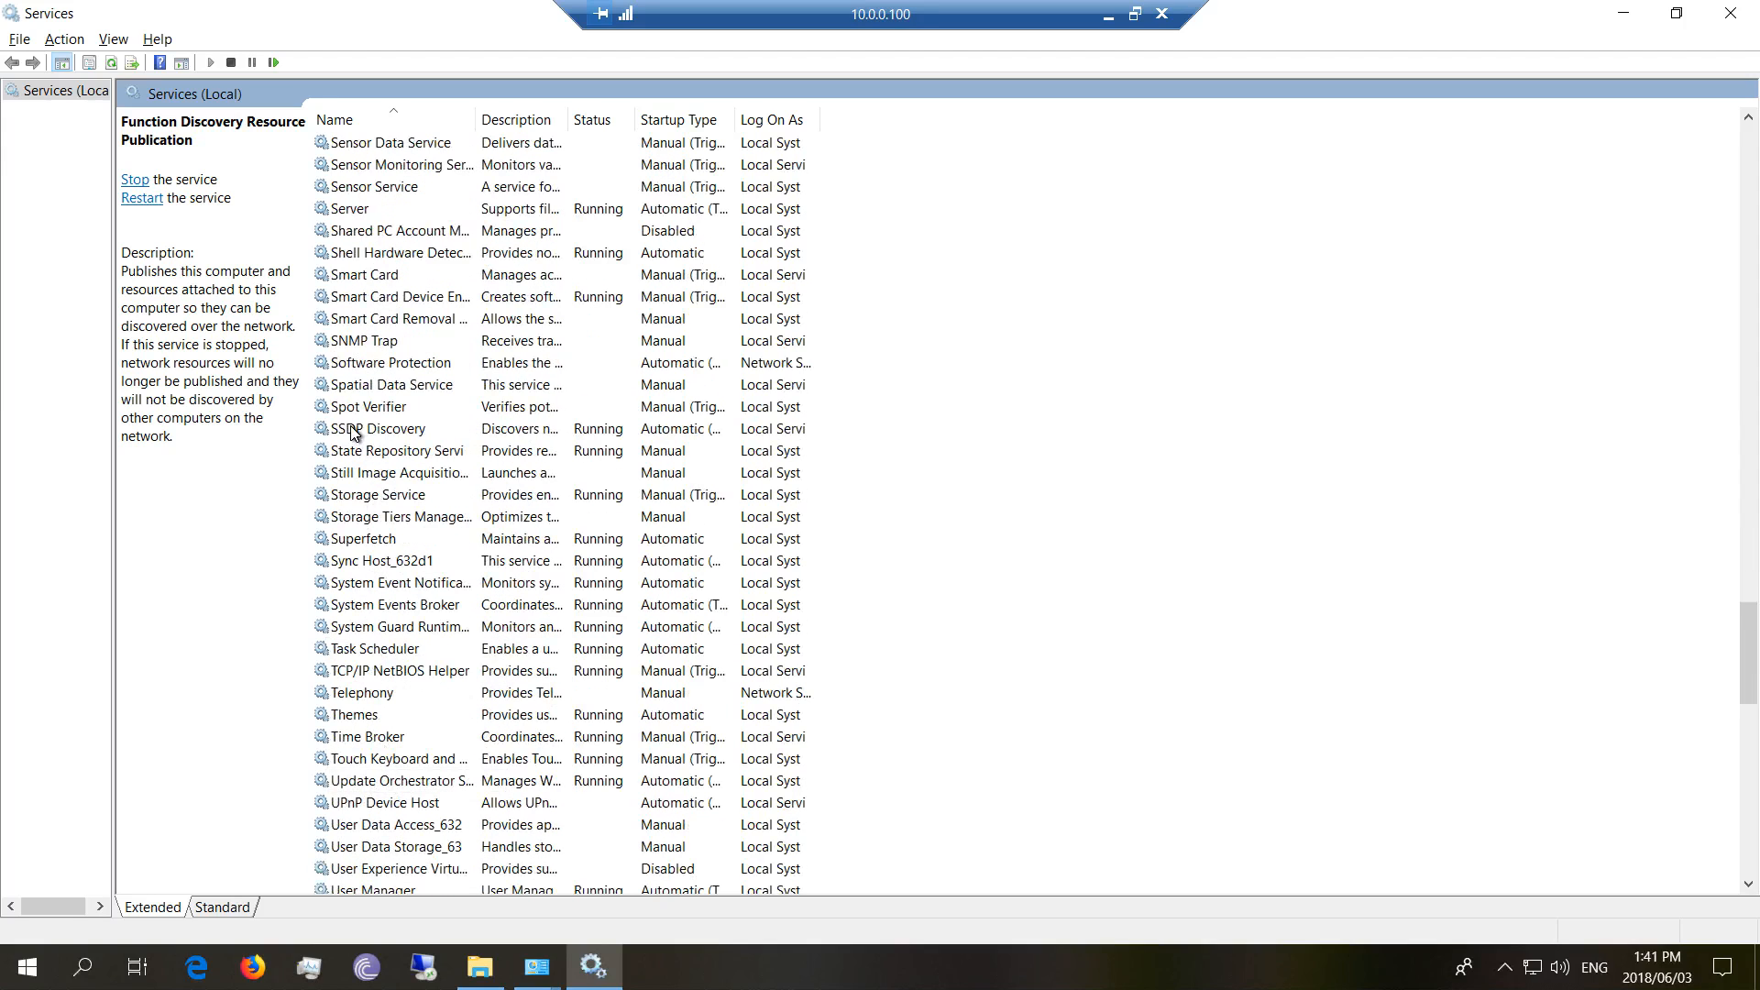
{"action": "right_click", "coordinate": [378, 429]}
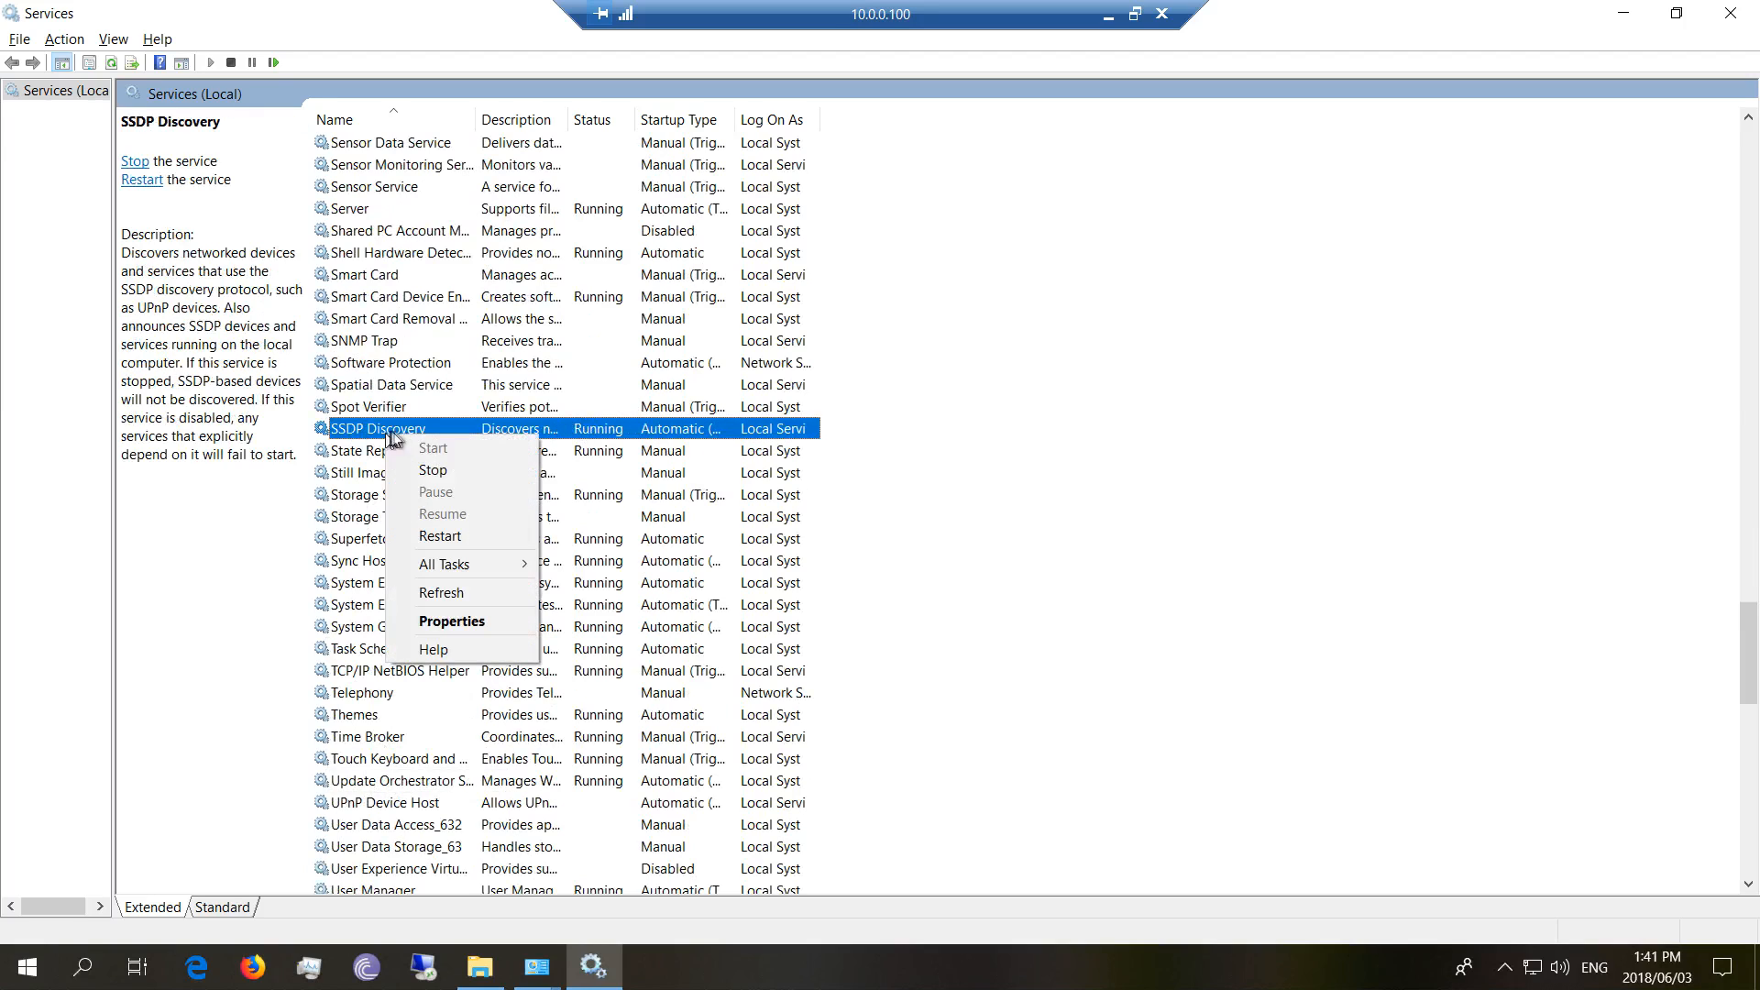
{"action": "left_click", "coordinate": [451, 621]}
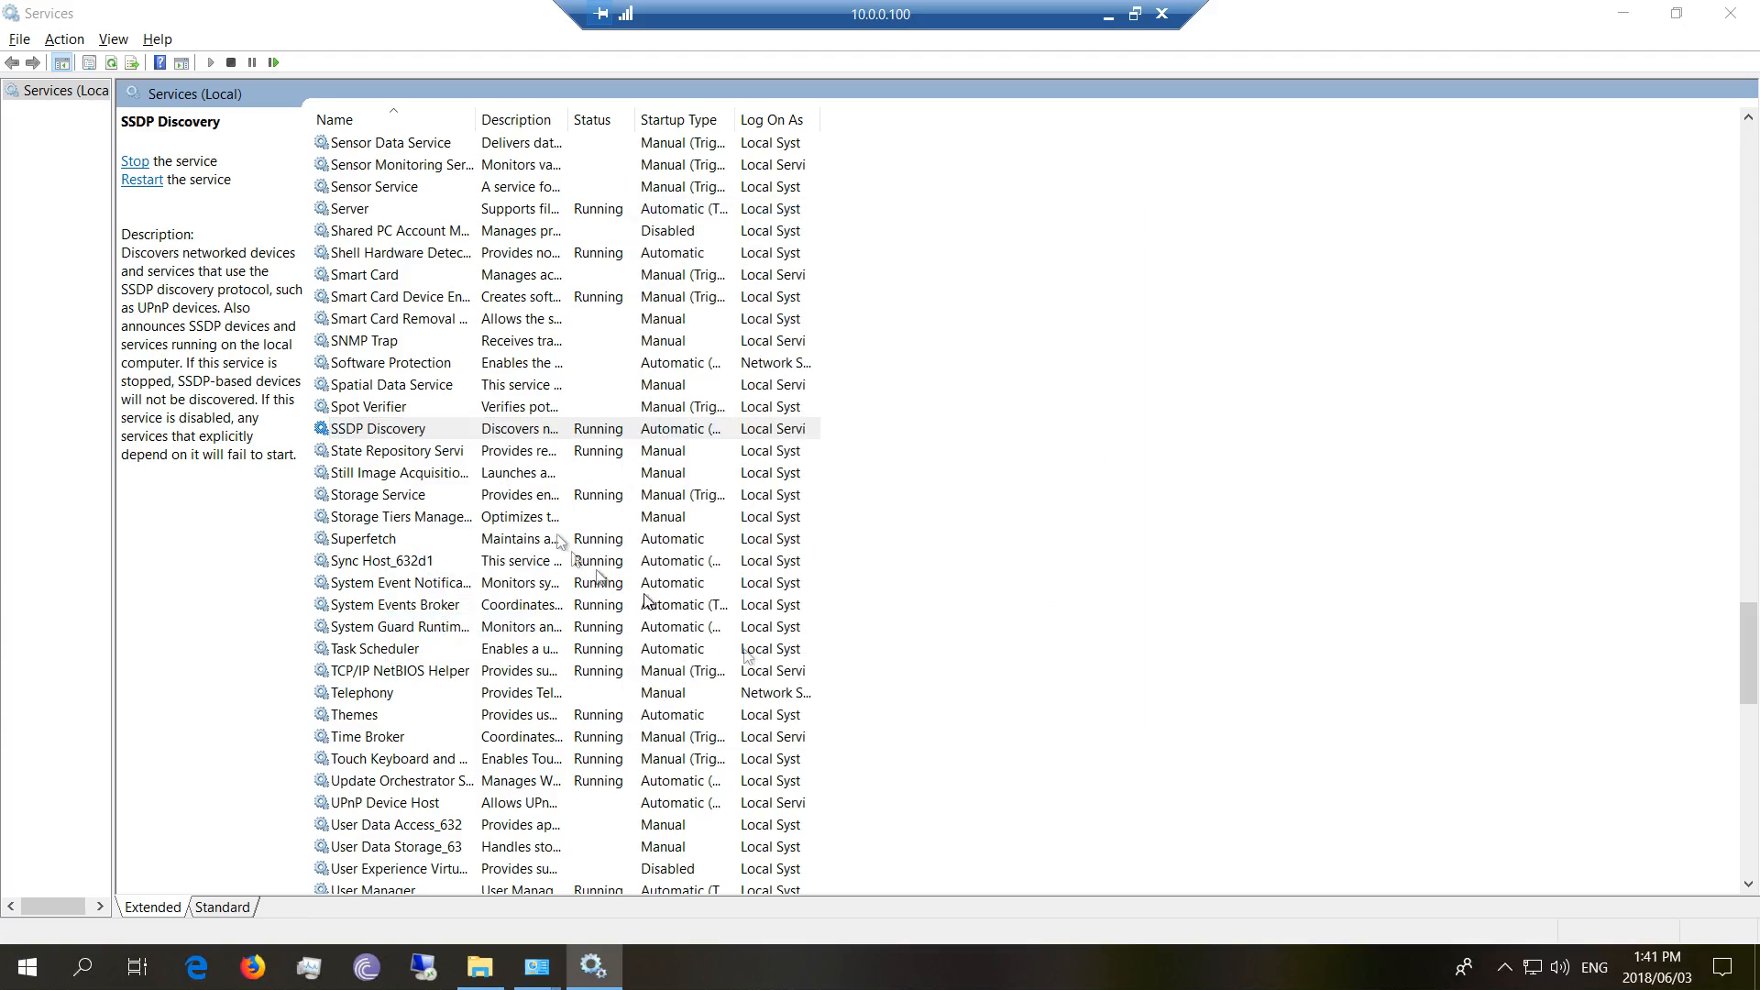
{"action": "left_click", "coordinate": [380, 427]}
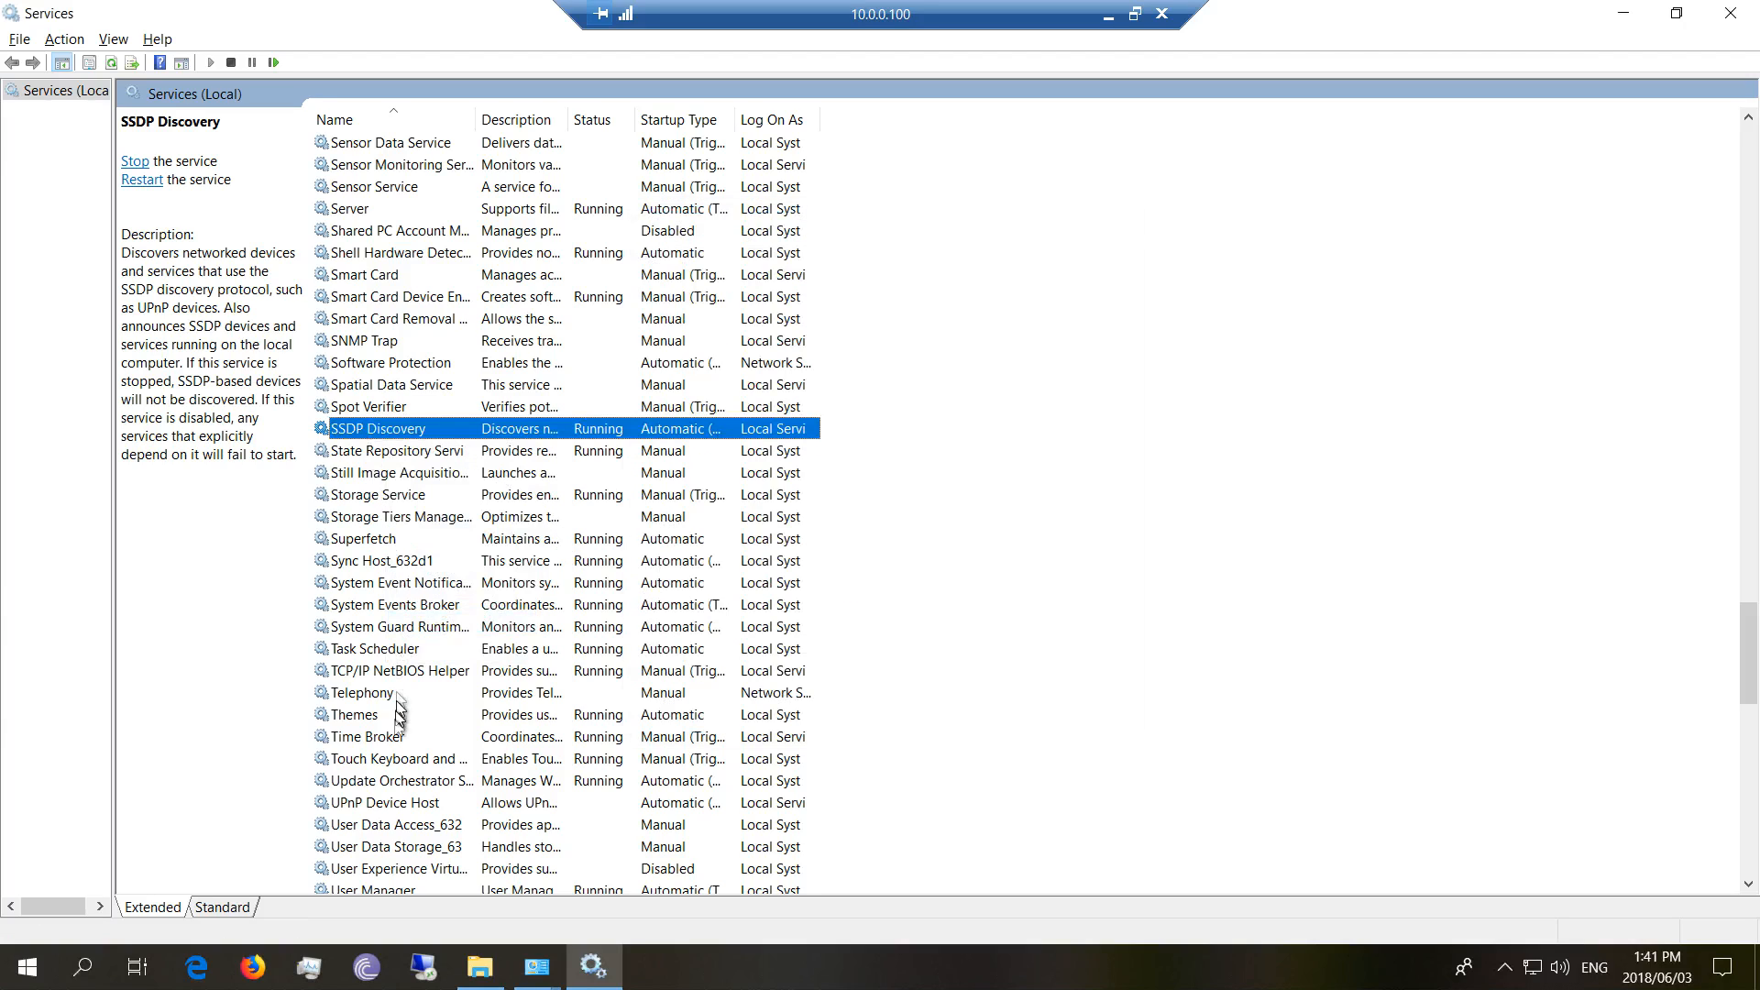
{"action": "mouse_move", "coordinate": [380, 812]}
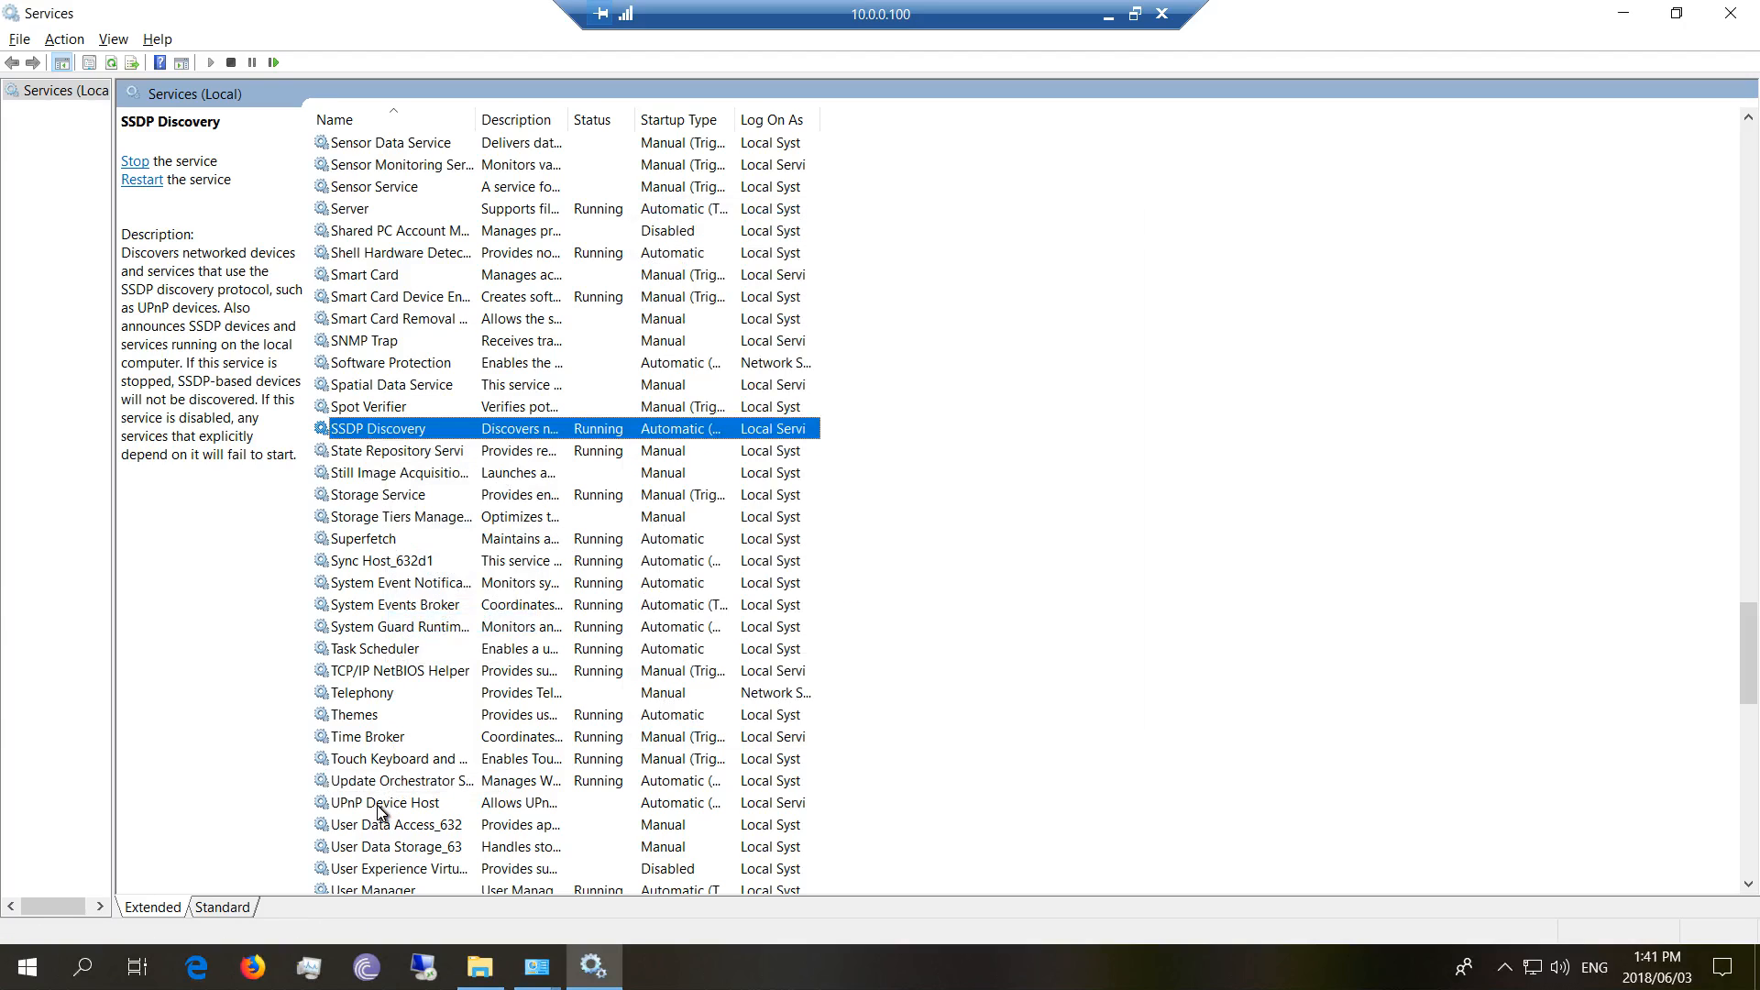
Start UPnP Device Host, keeping Automatic (Delayed Start), and confirm its properties
{"action": "double_click", "coordinate": [381, 801]}
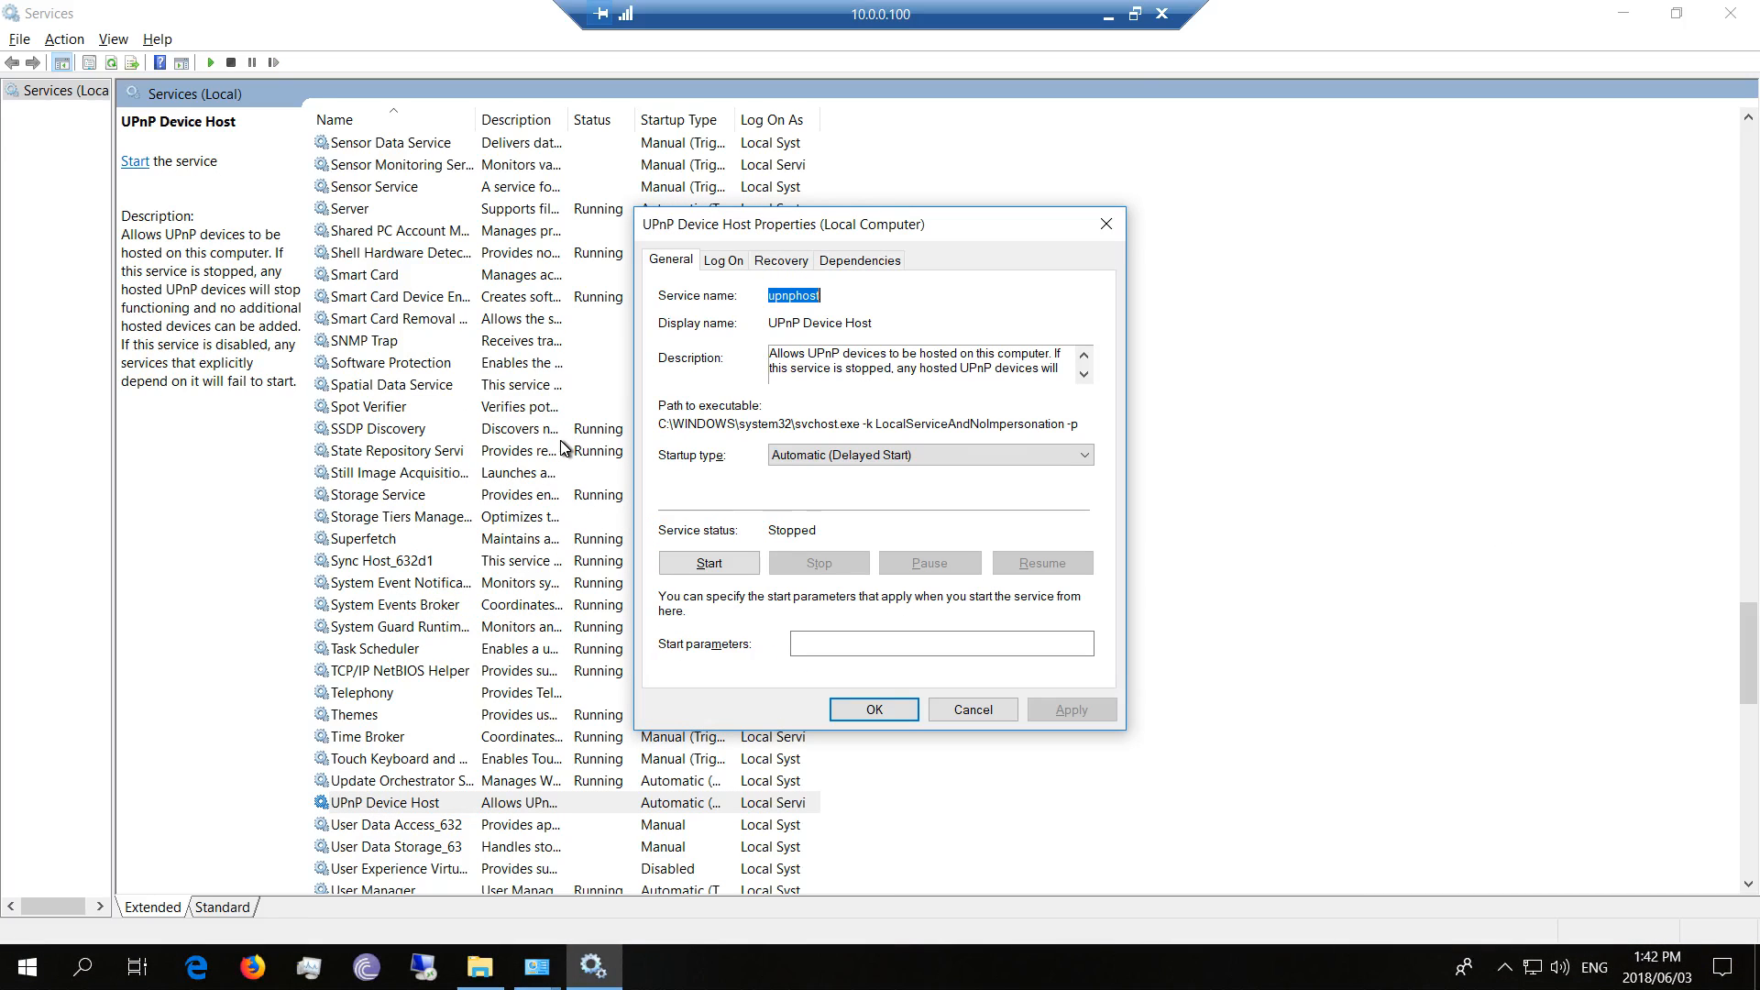
{"action": "mouse_move", "coordinate": [825, 461]}
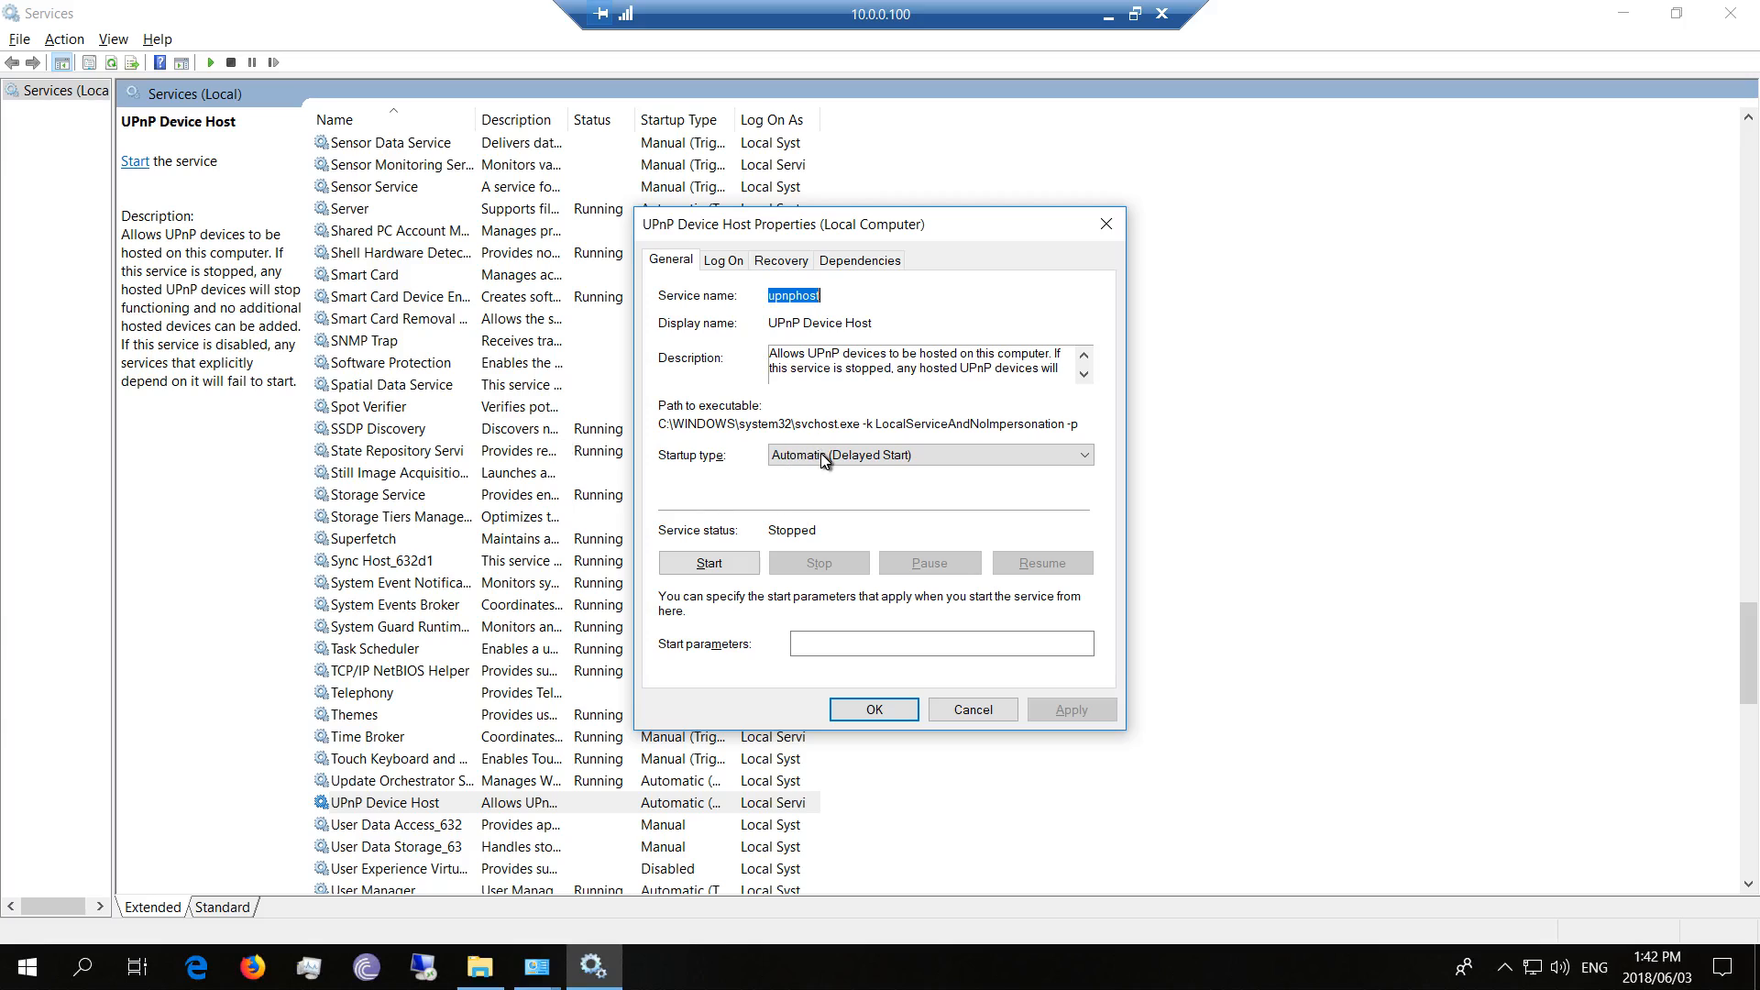
{"action": "mouse_move", "coordinate": [891, 439]}
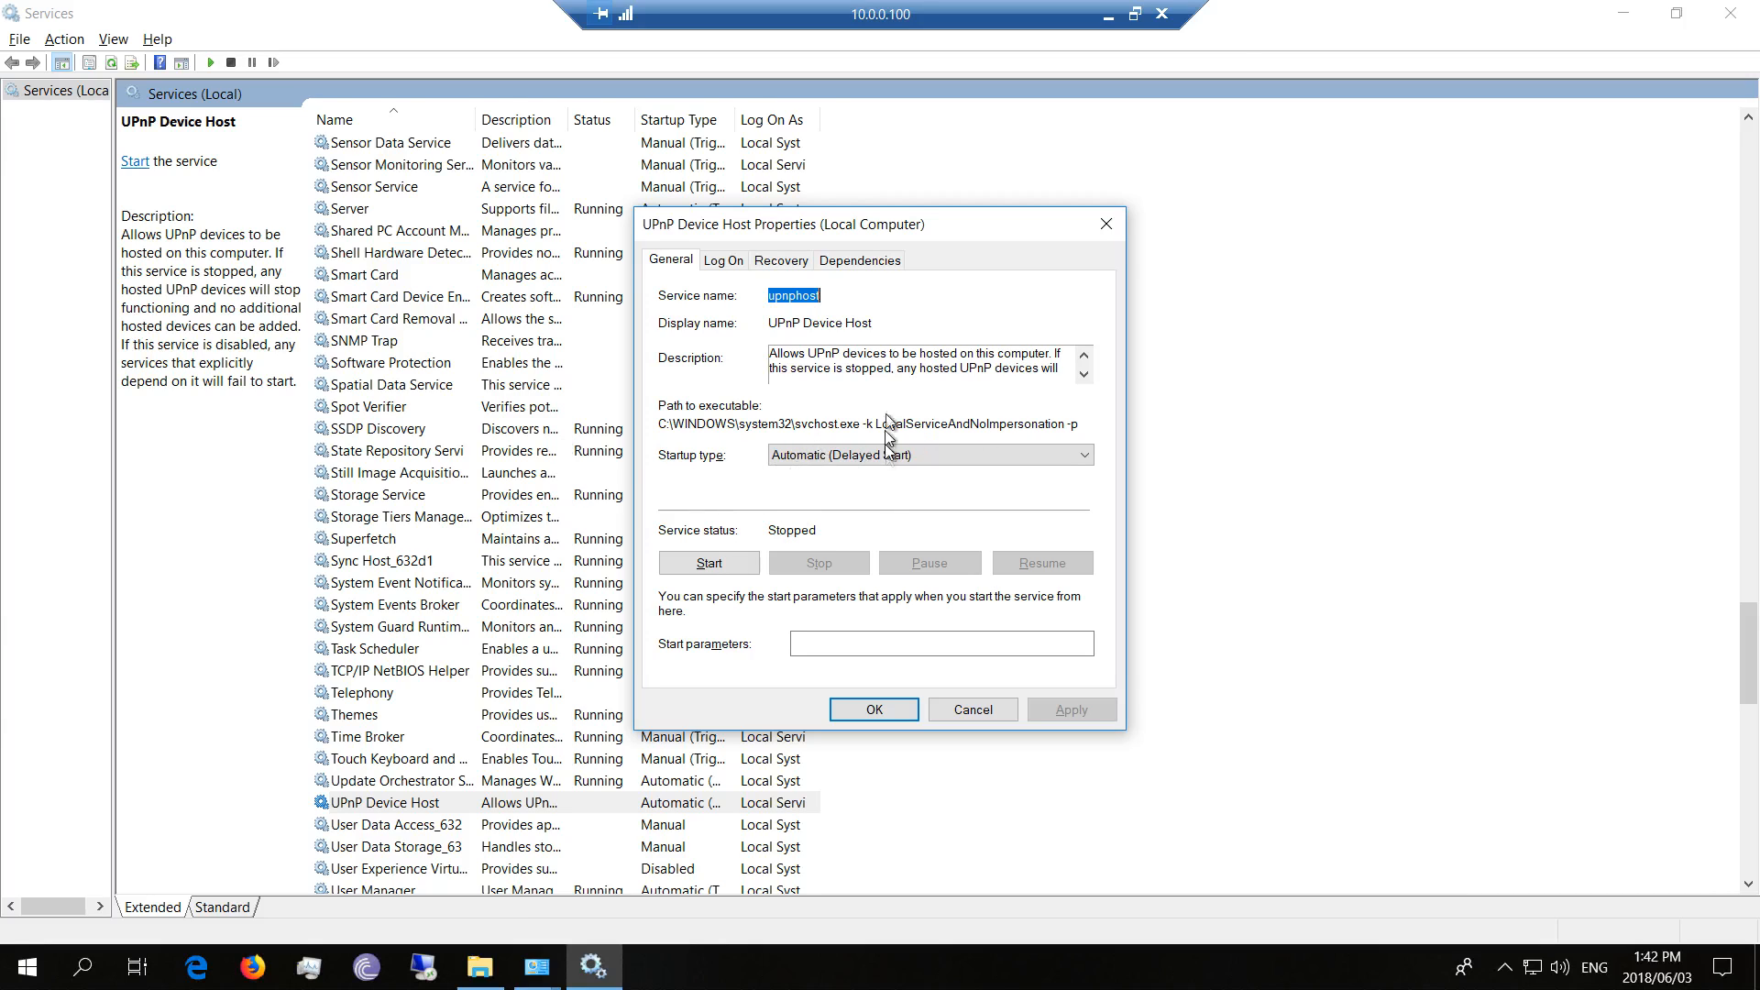
{"action": "left_click", "coordinate": [708, 563]}
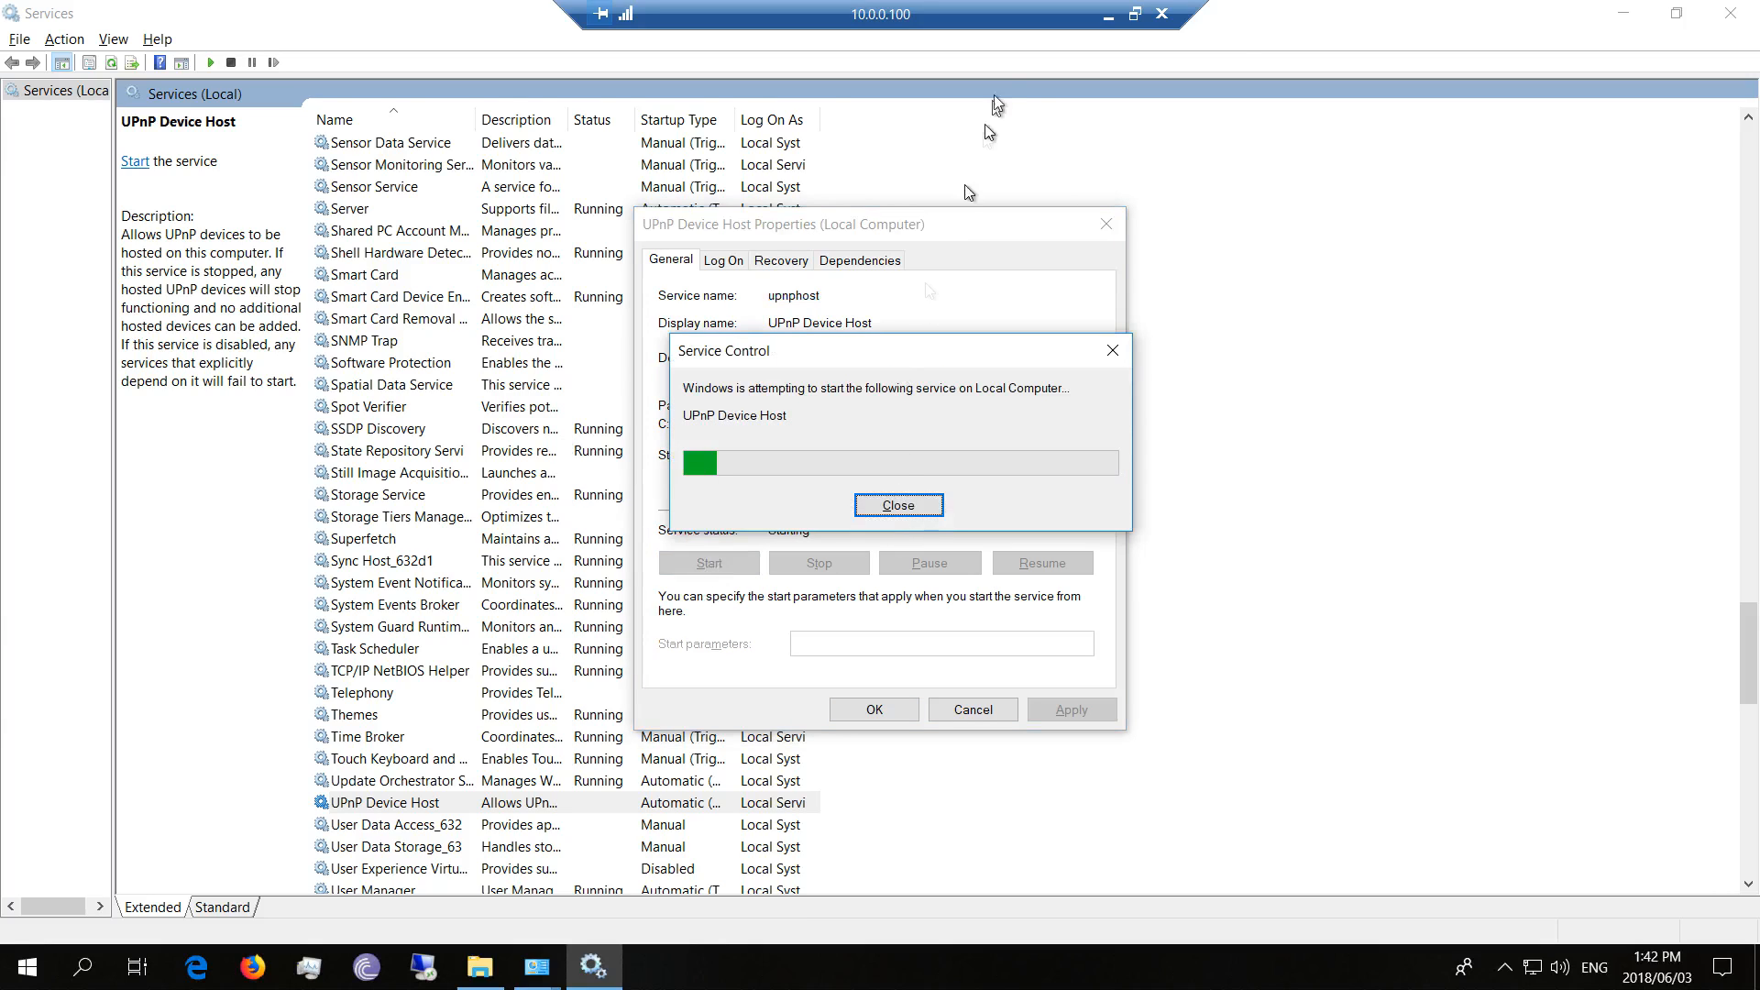
{"action": "left_click", "coordinate": [897, 506]}
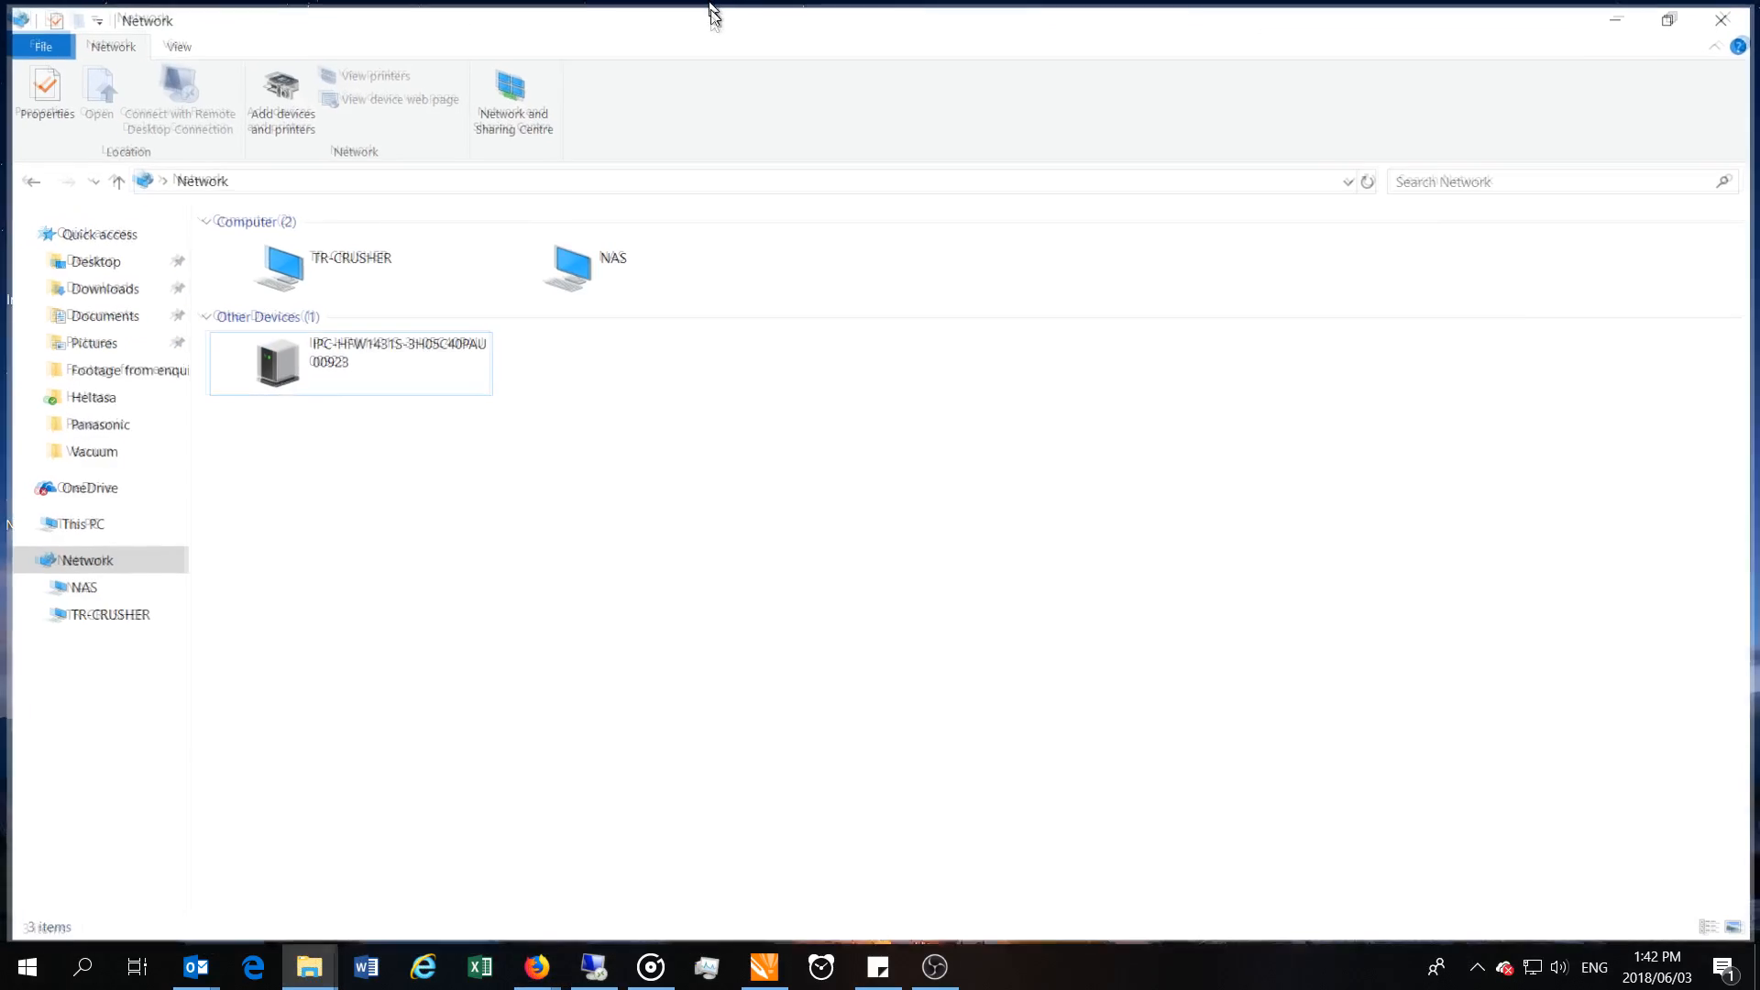
Open NAS under Network and dismiss the Windows Security credentials prompt
{"action": "left_click", "coordinate": [567, 264]}
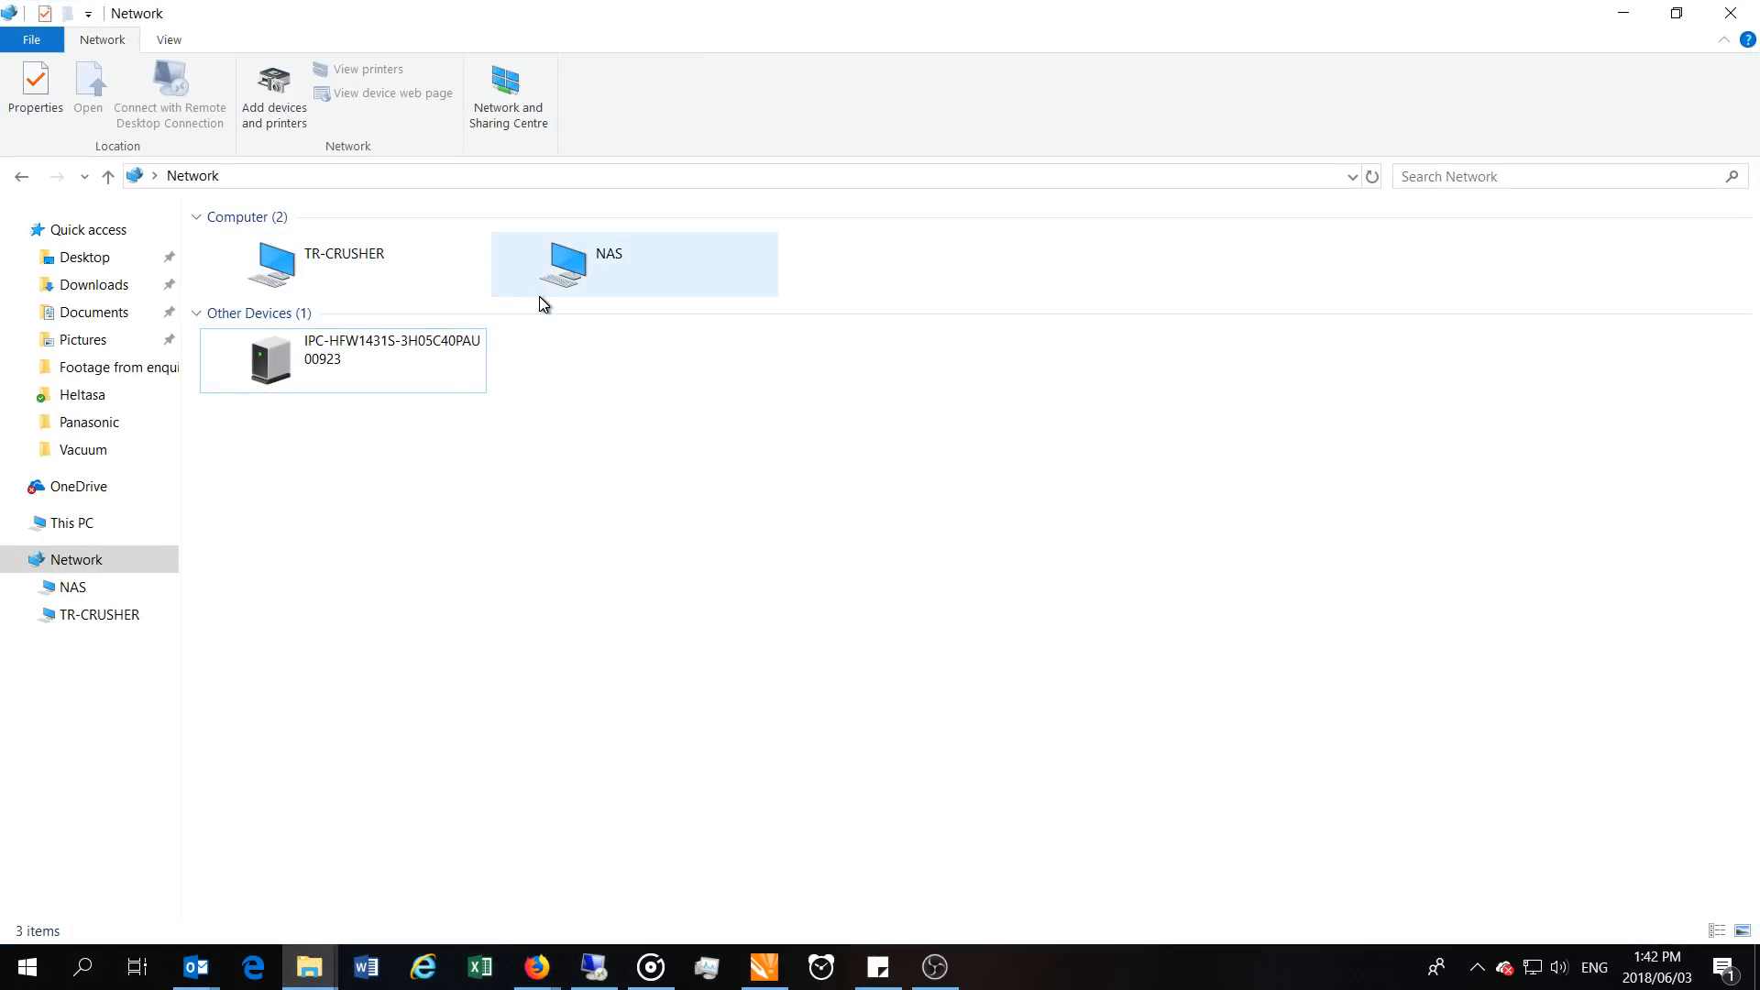
{"action": "mouse_move", "coordinate": [576, 306]}
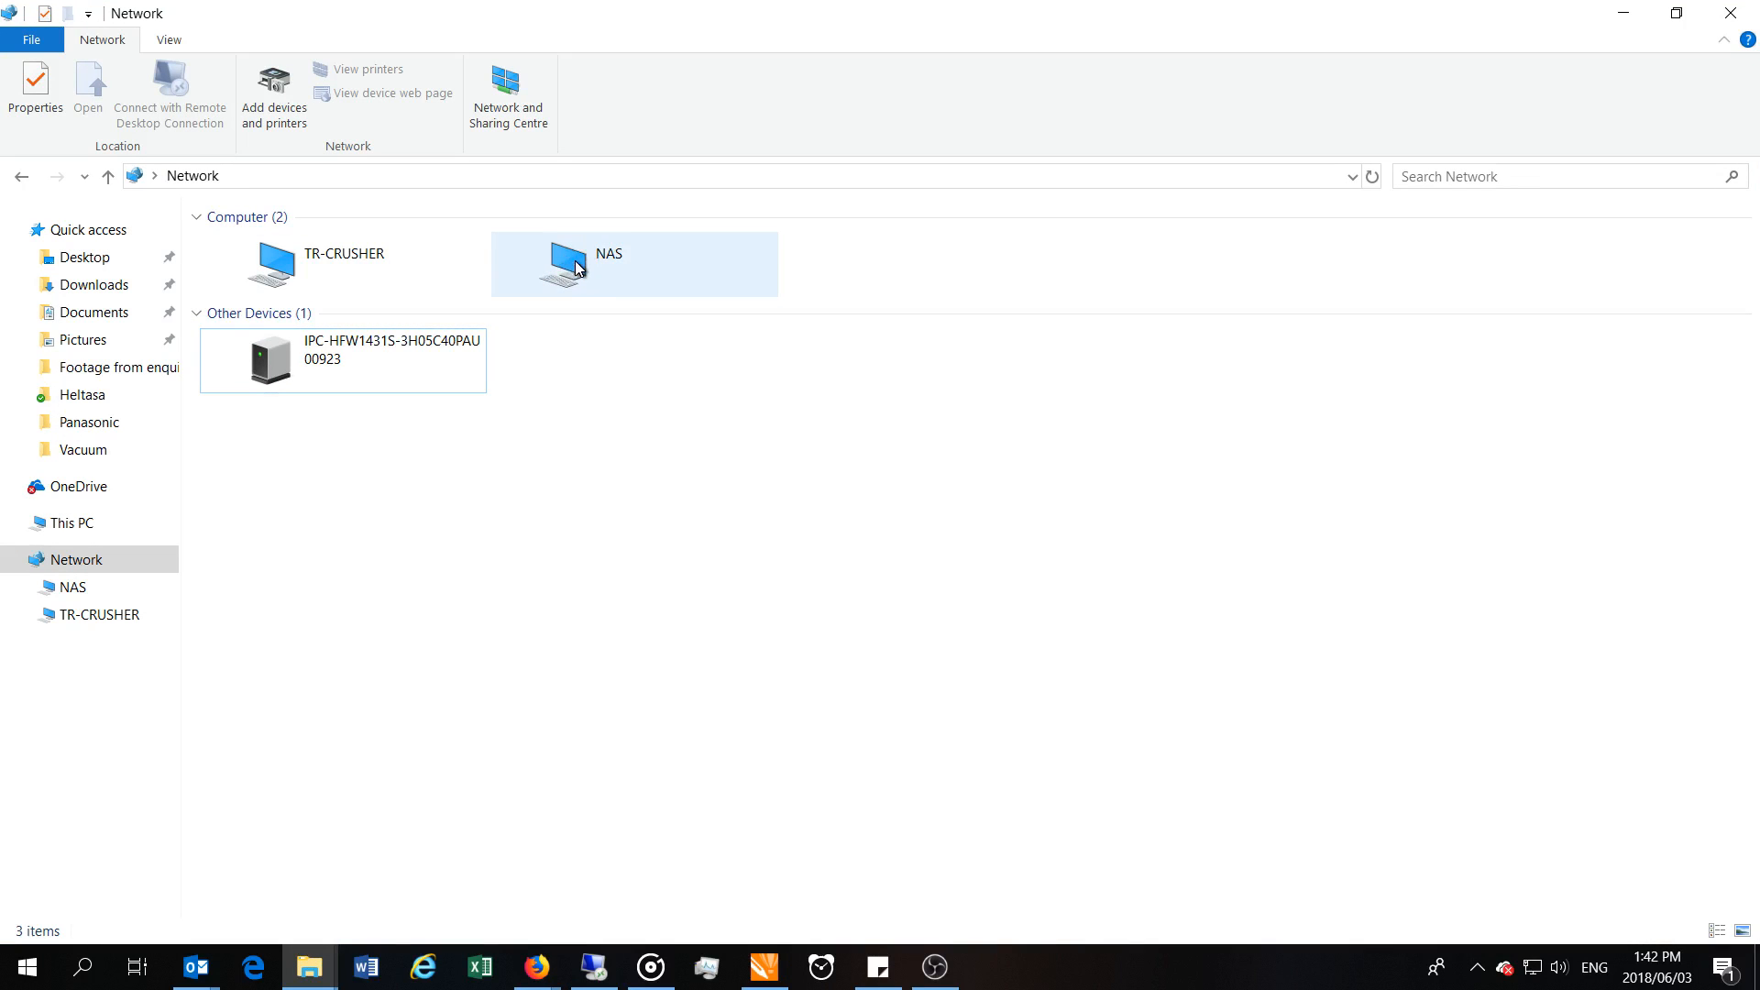
{"action": "mouse_move", "coordinate": [598, 277]}
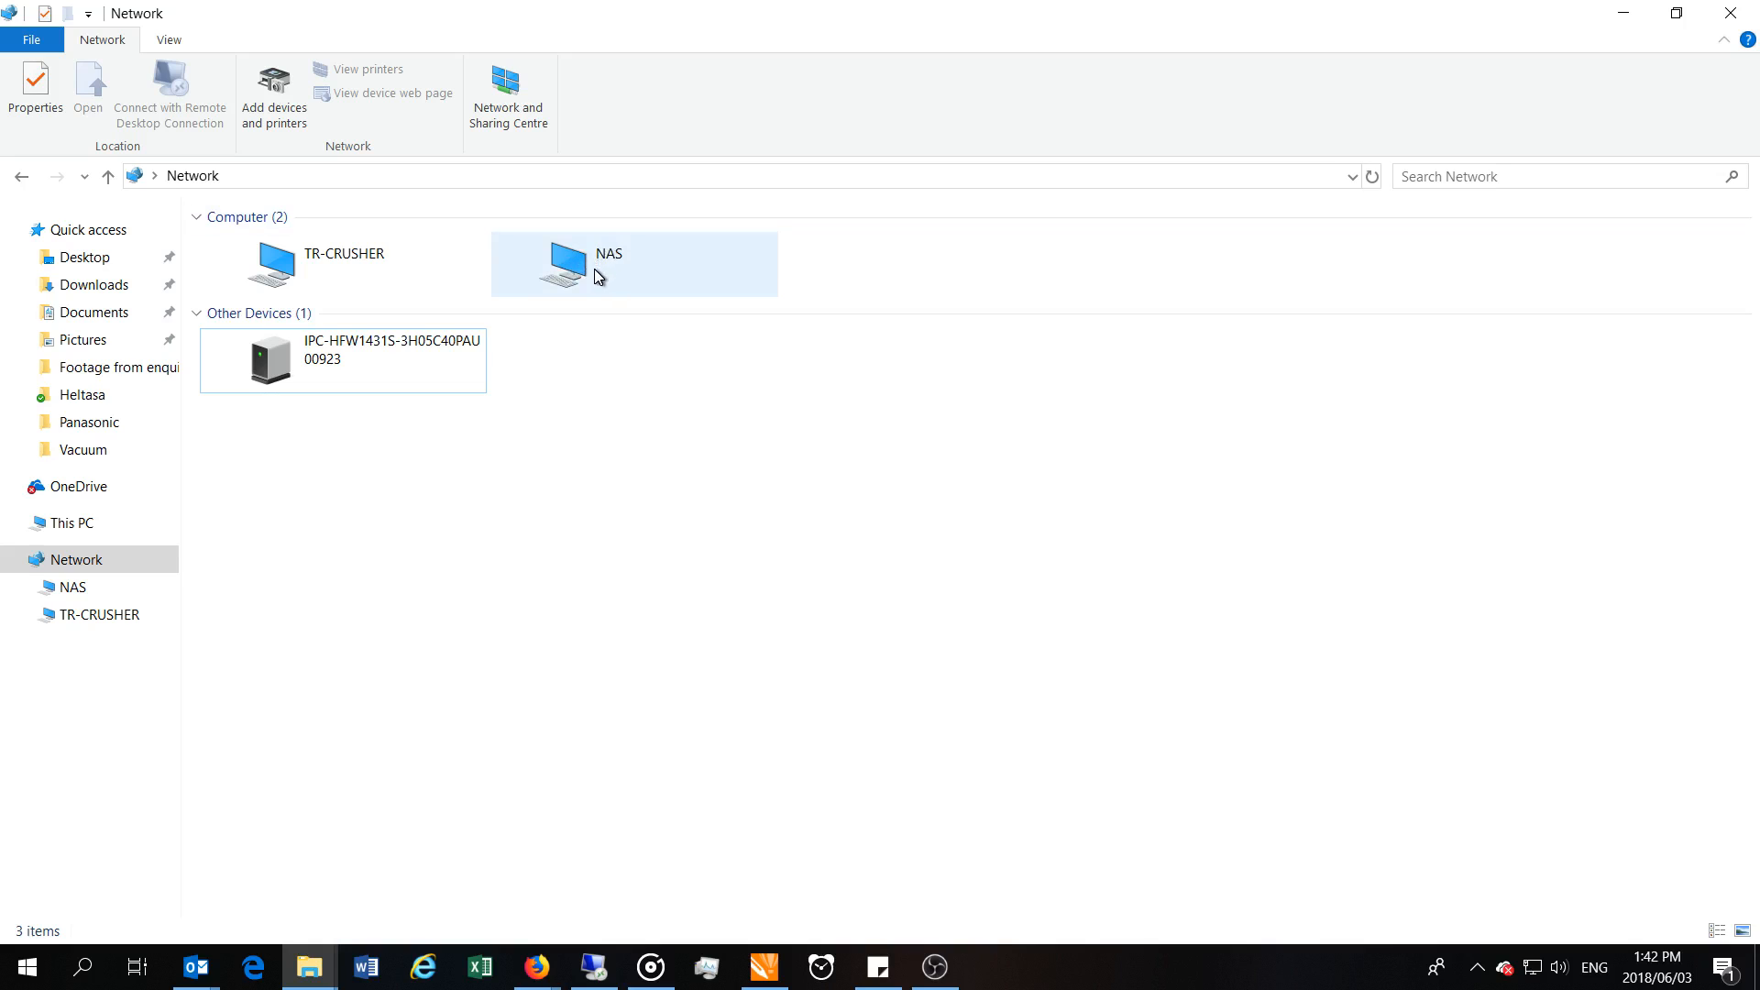
{"action": "double_click", "coordinate": [567, 261]}
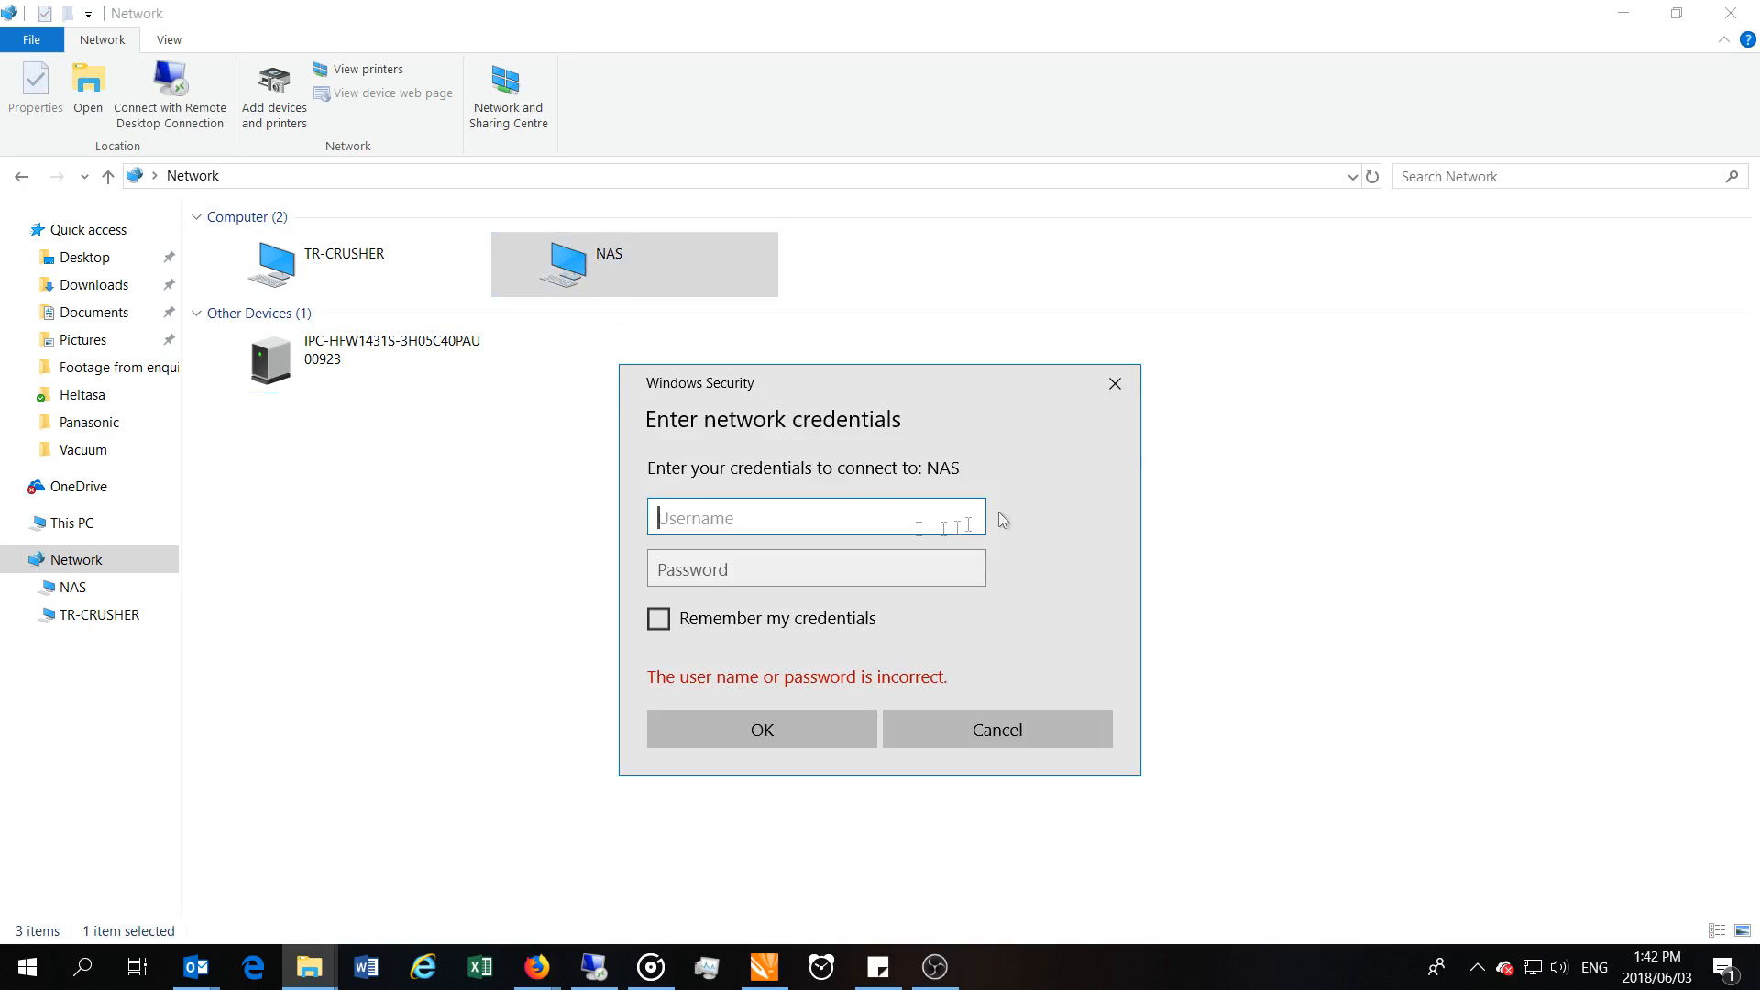
{"action": "right_click", "coordinate": [567, 265]}
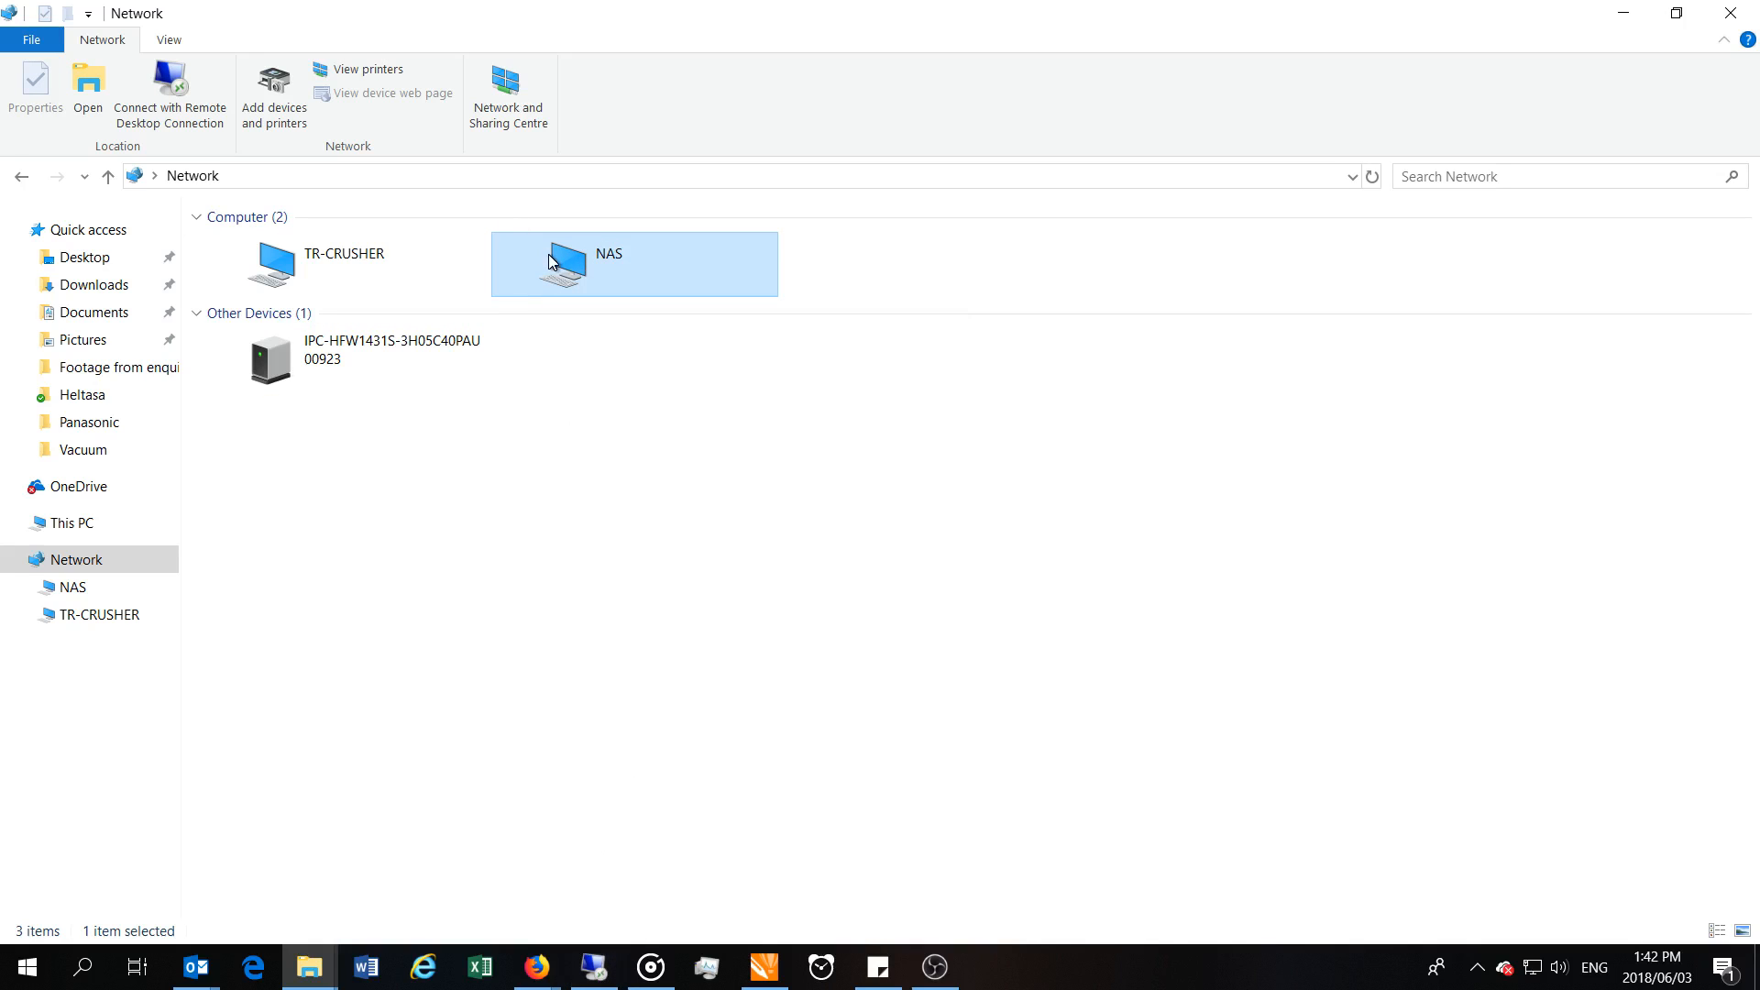
{"action": "double_click", "coordinate": [566, 262]}
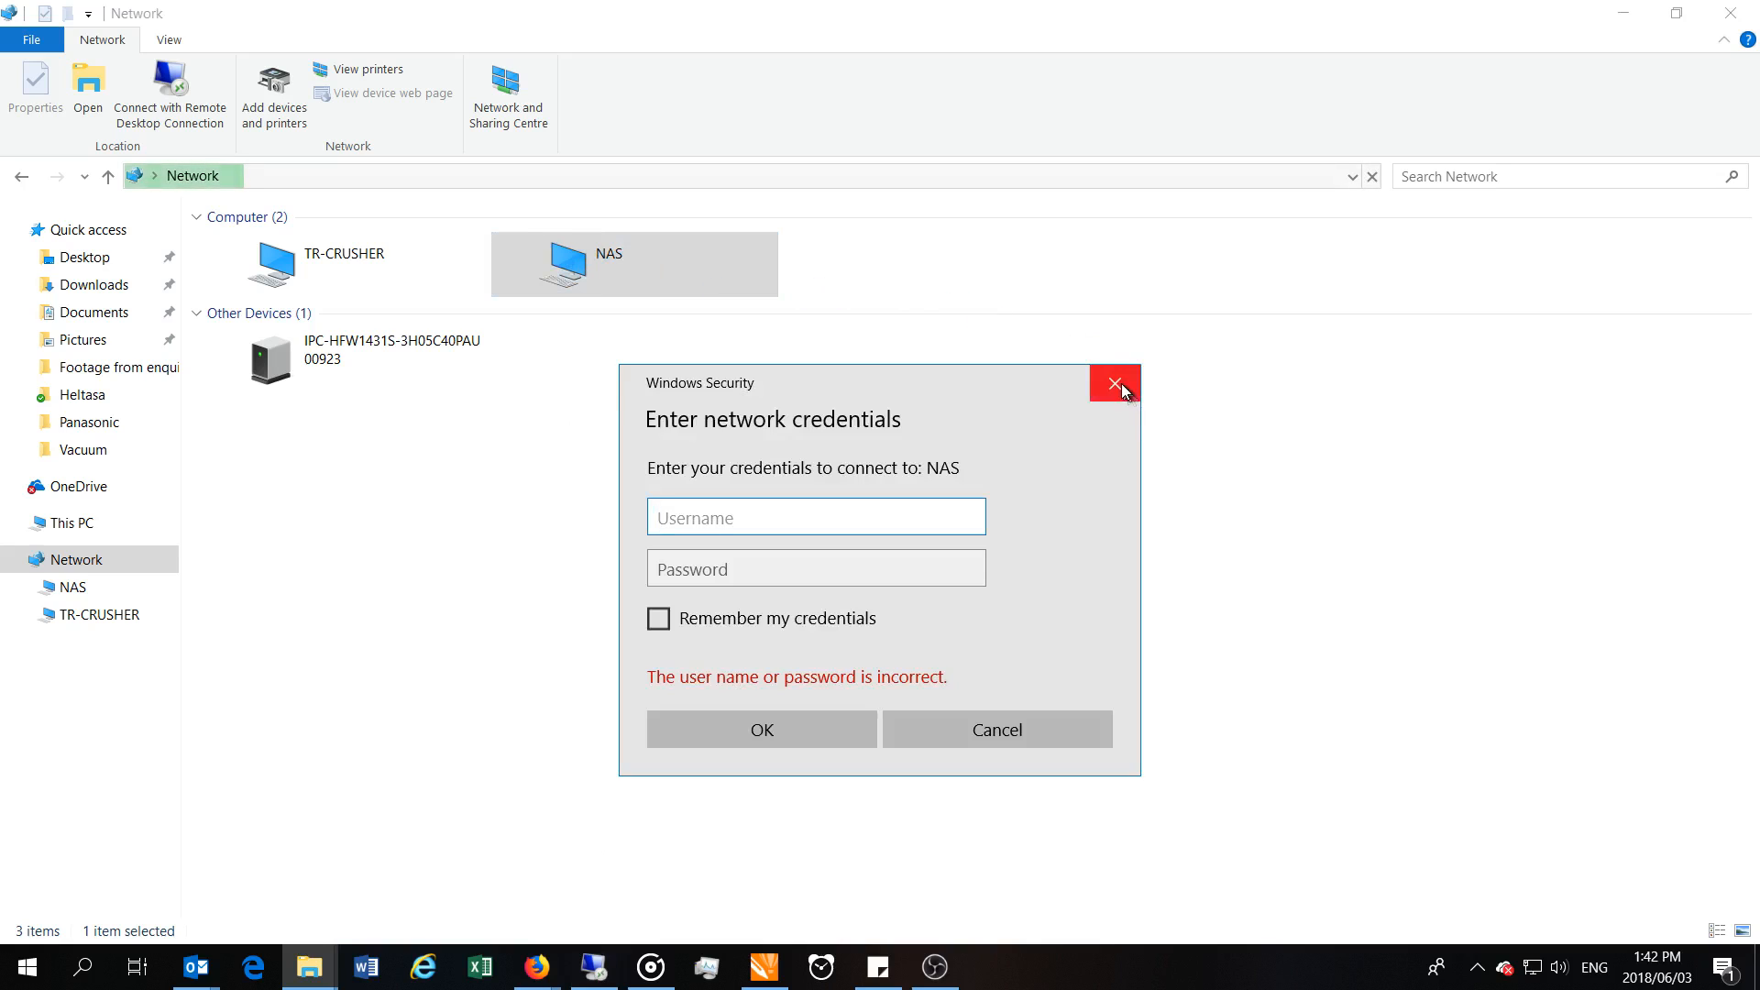
{"action": "left_click", "coordinate": [1113, 383]}
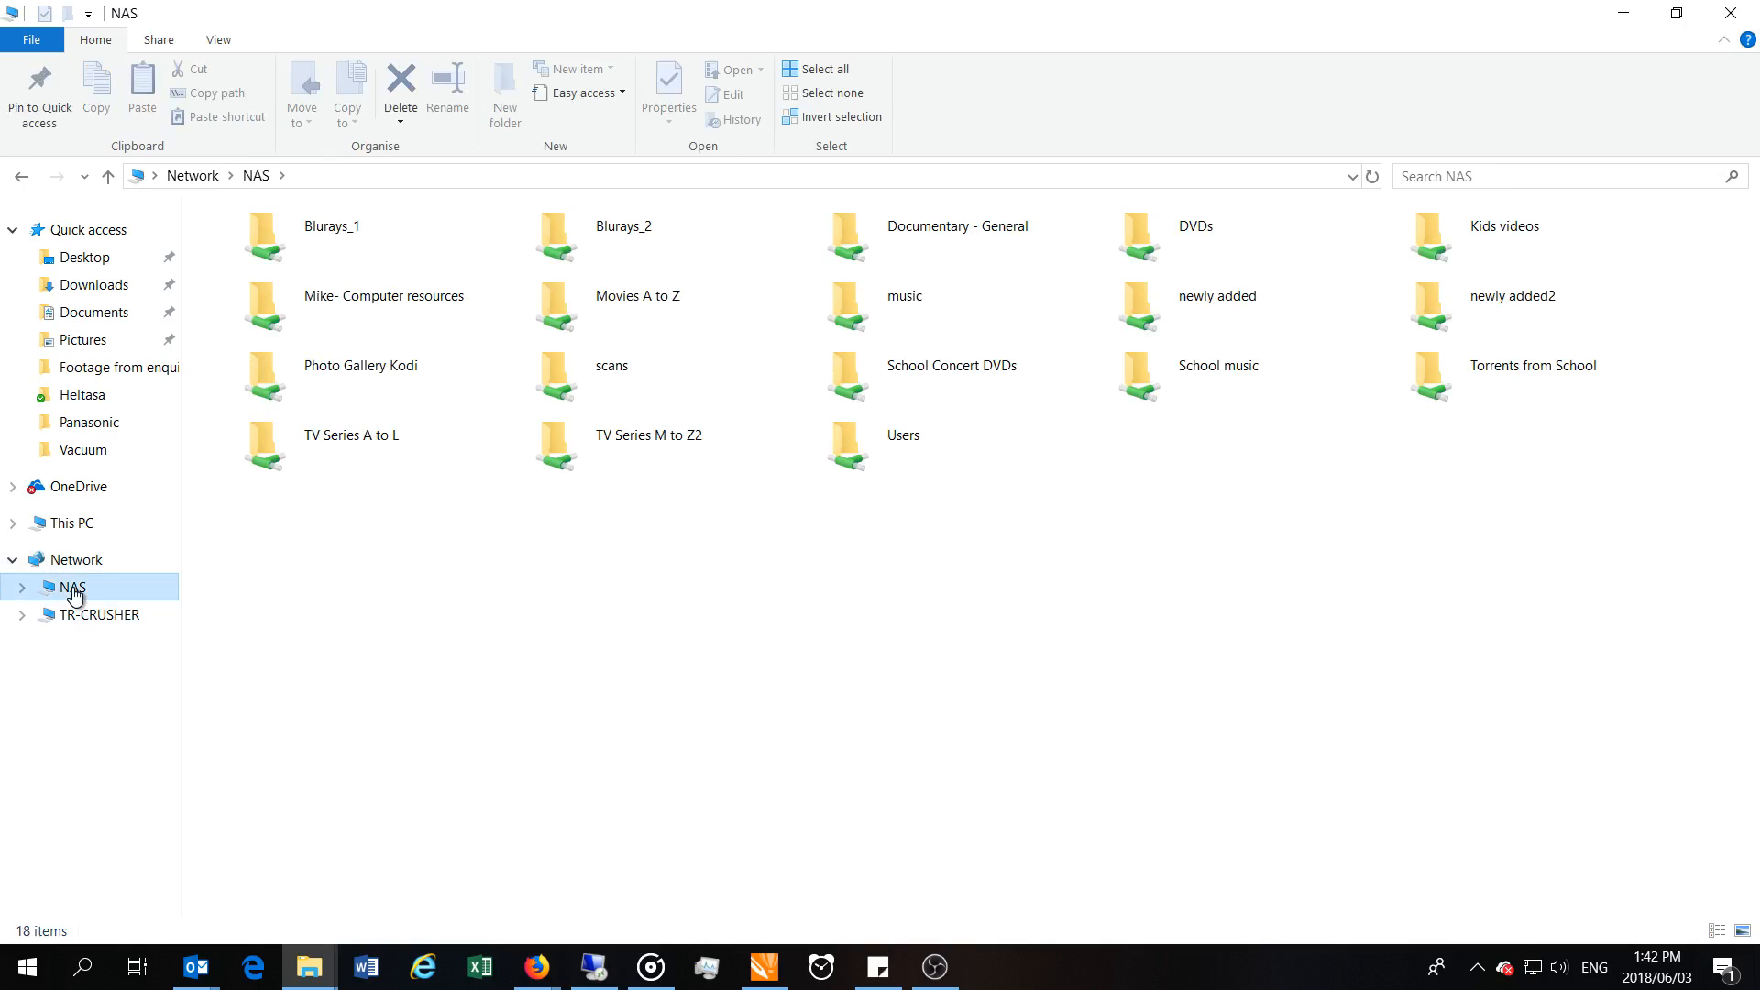
List the NAS shared folders from the navigation pane and select Blurays_1
{"action": "left_click", "coordinate": [330, 237]}
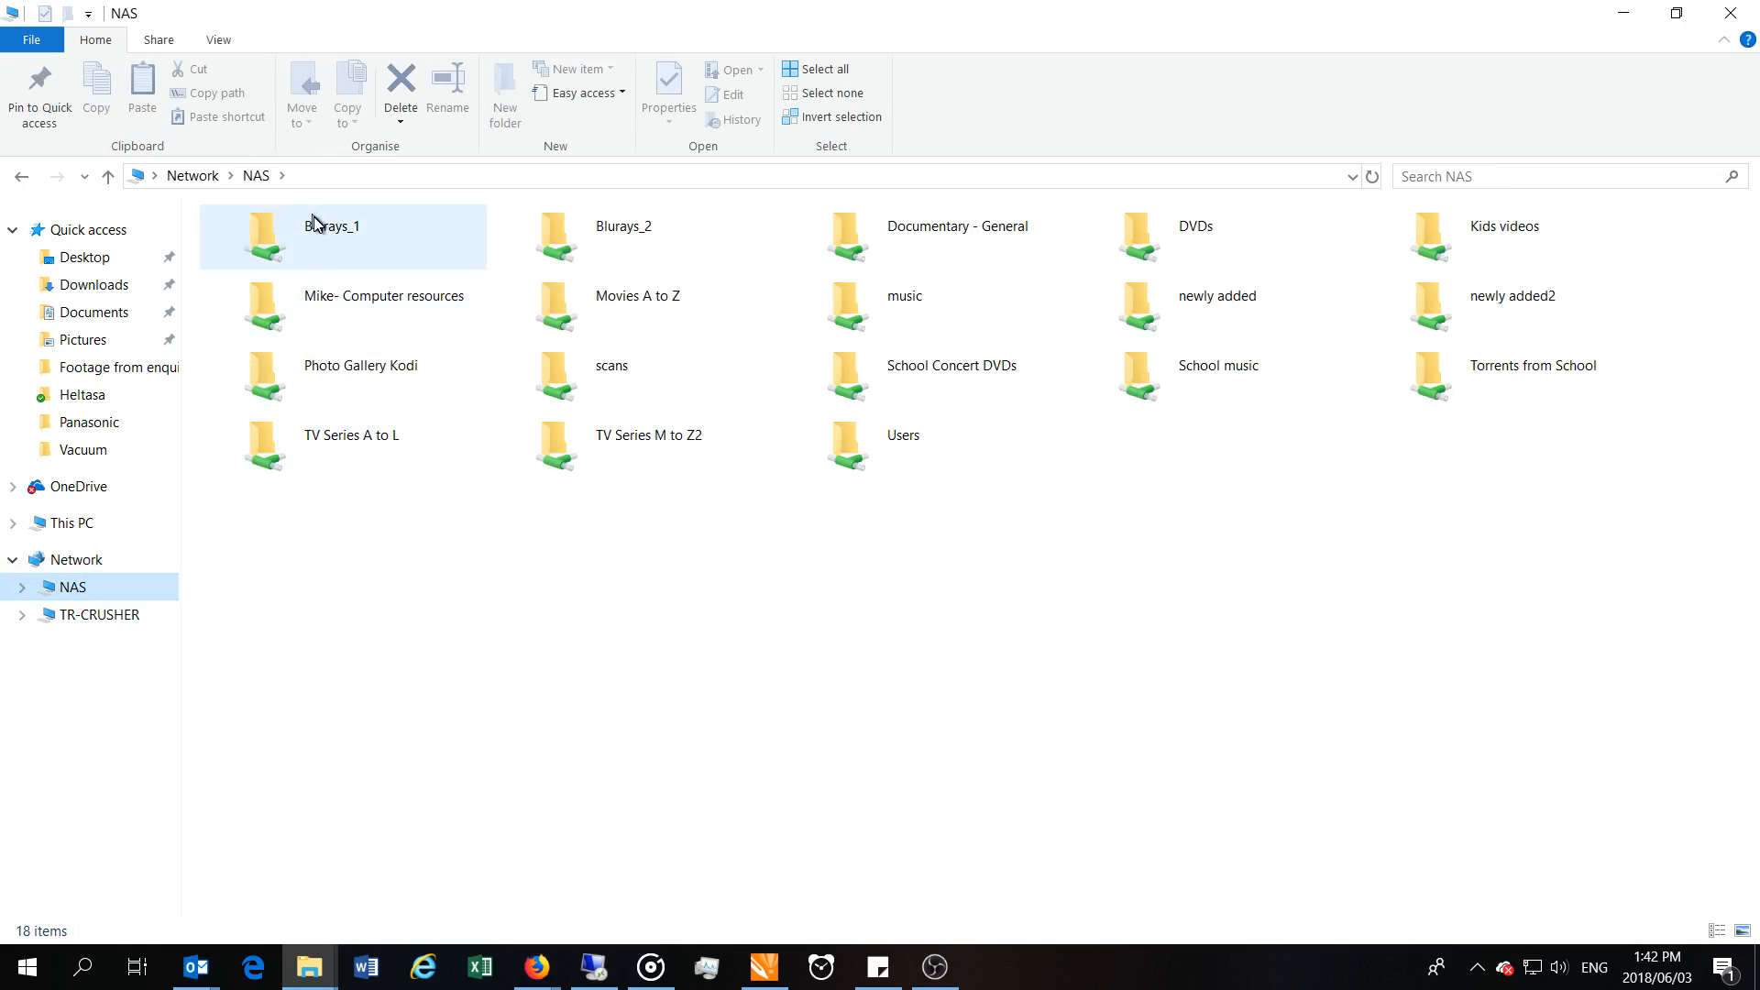
{"action": "left_click", "coordinate": [1216, 295]}
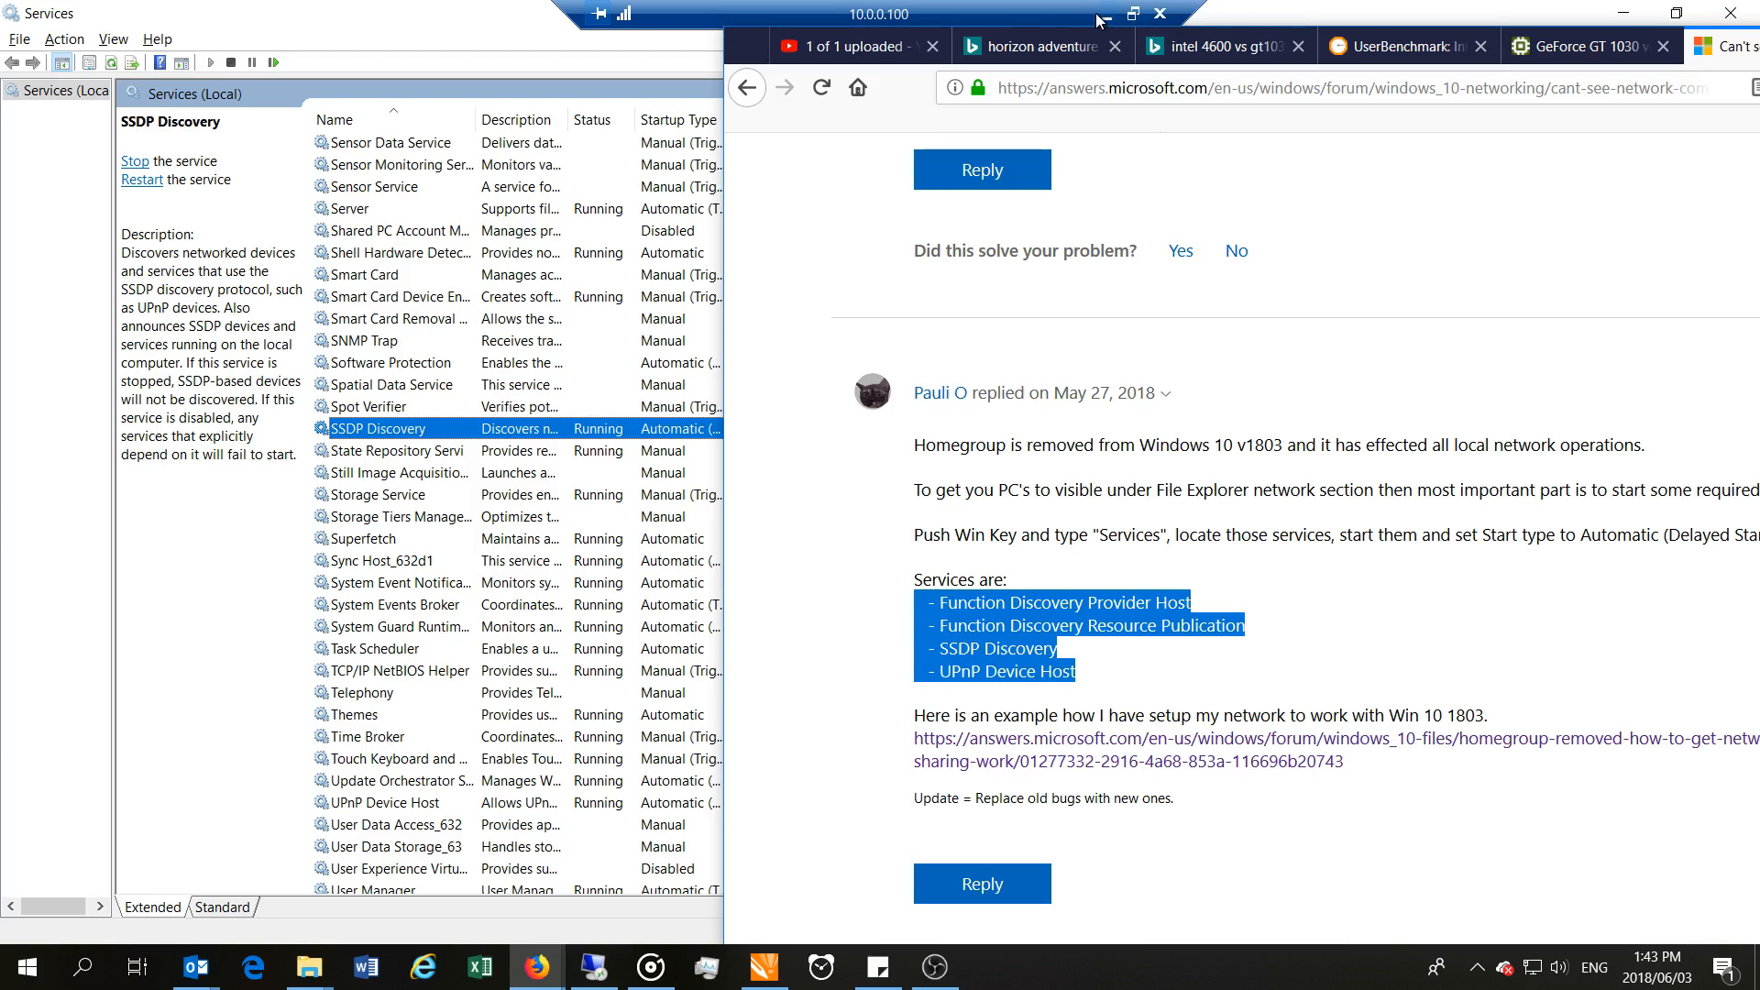
Browse the Blurays_2 share's movie folders in Details view
{"action": "left_click", "coordinate": [309, 966]}
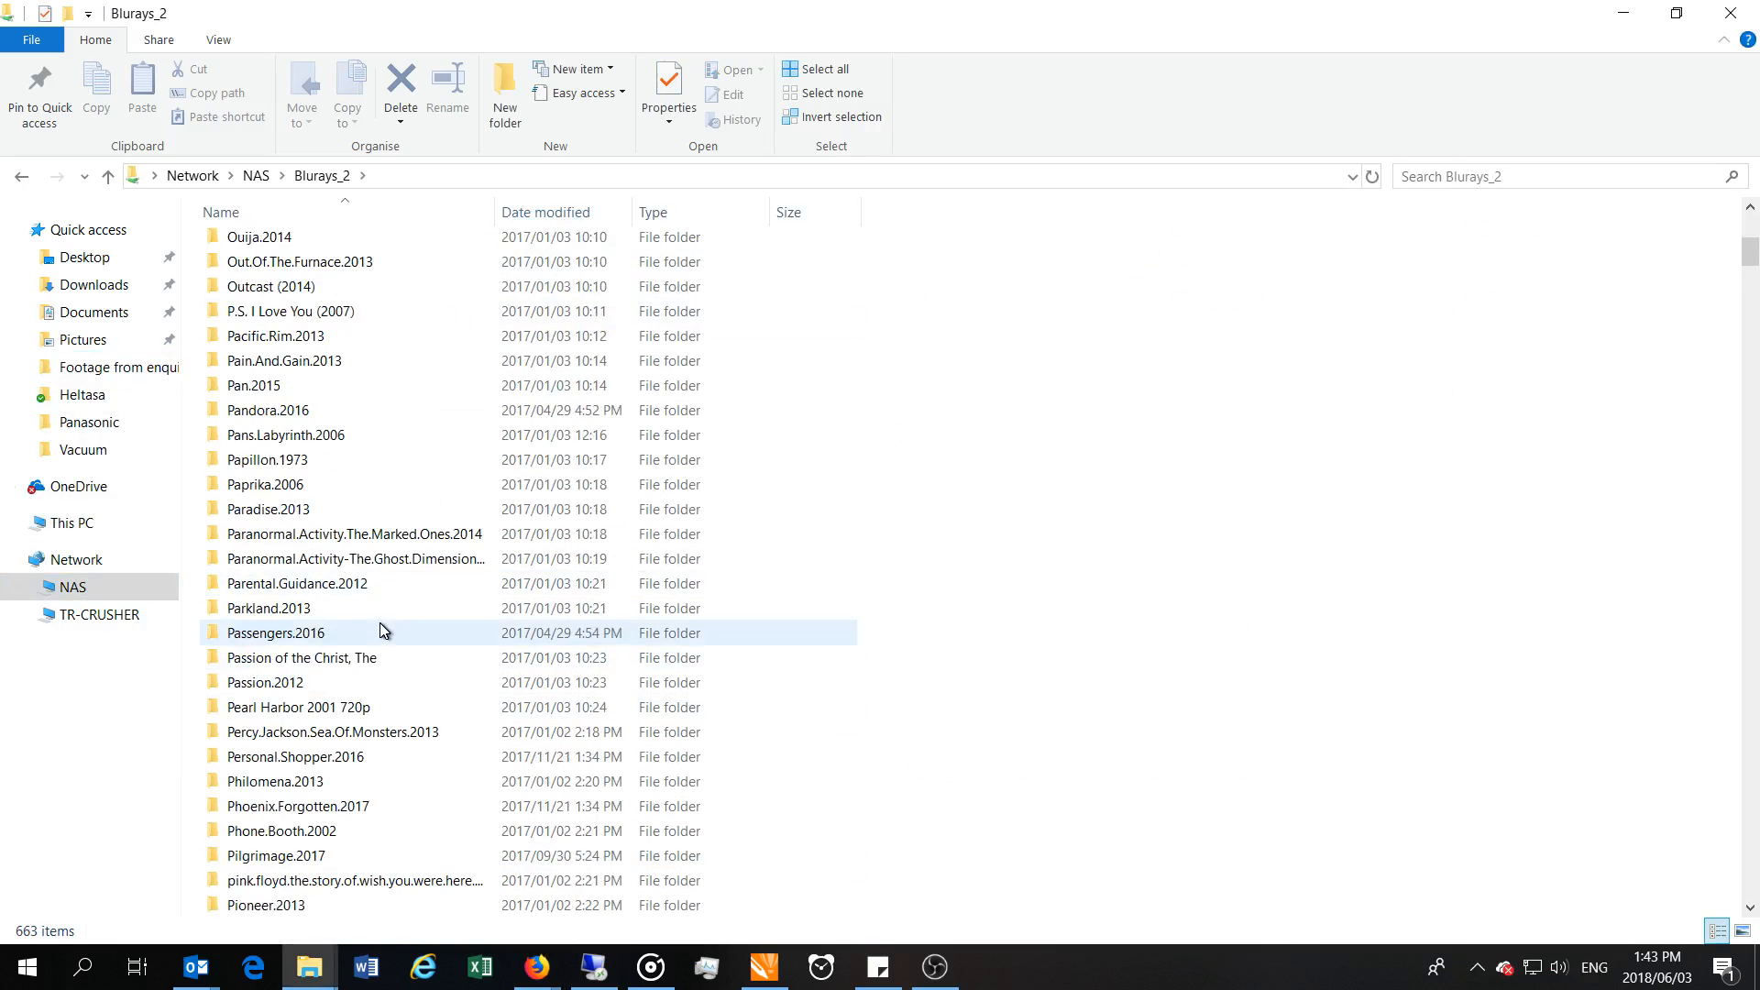
{"action": "scroll", "scroll_direction": "down", "scroll_amount": 3}
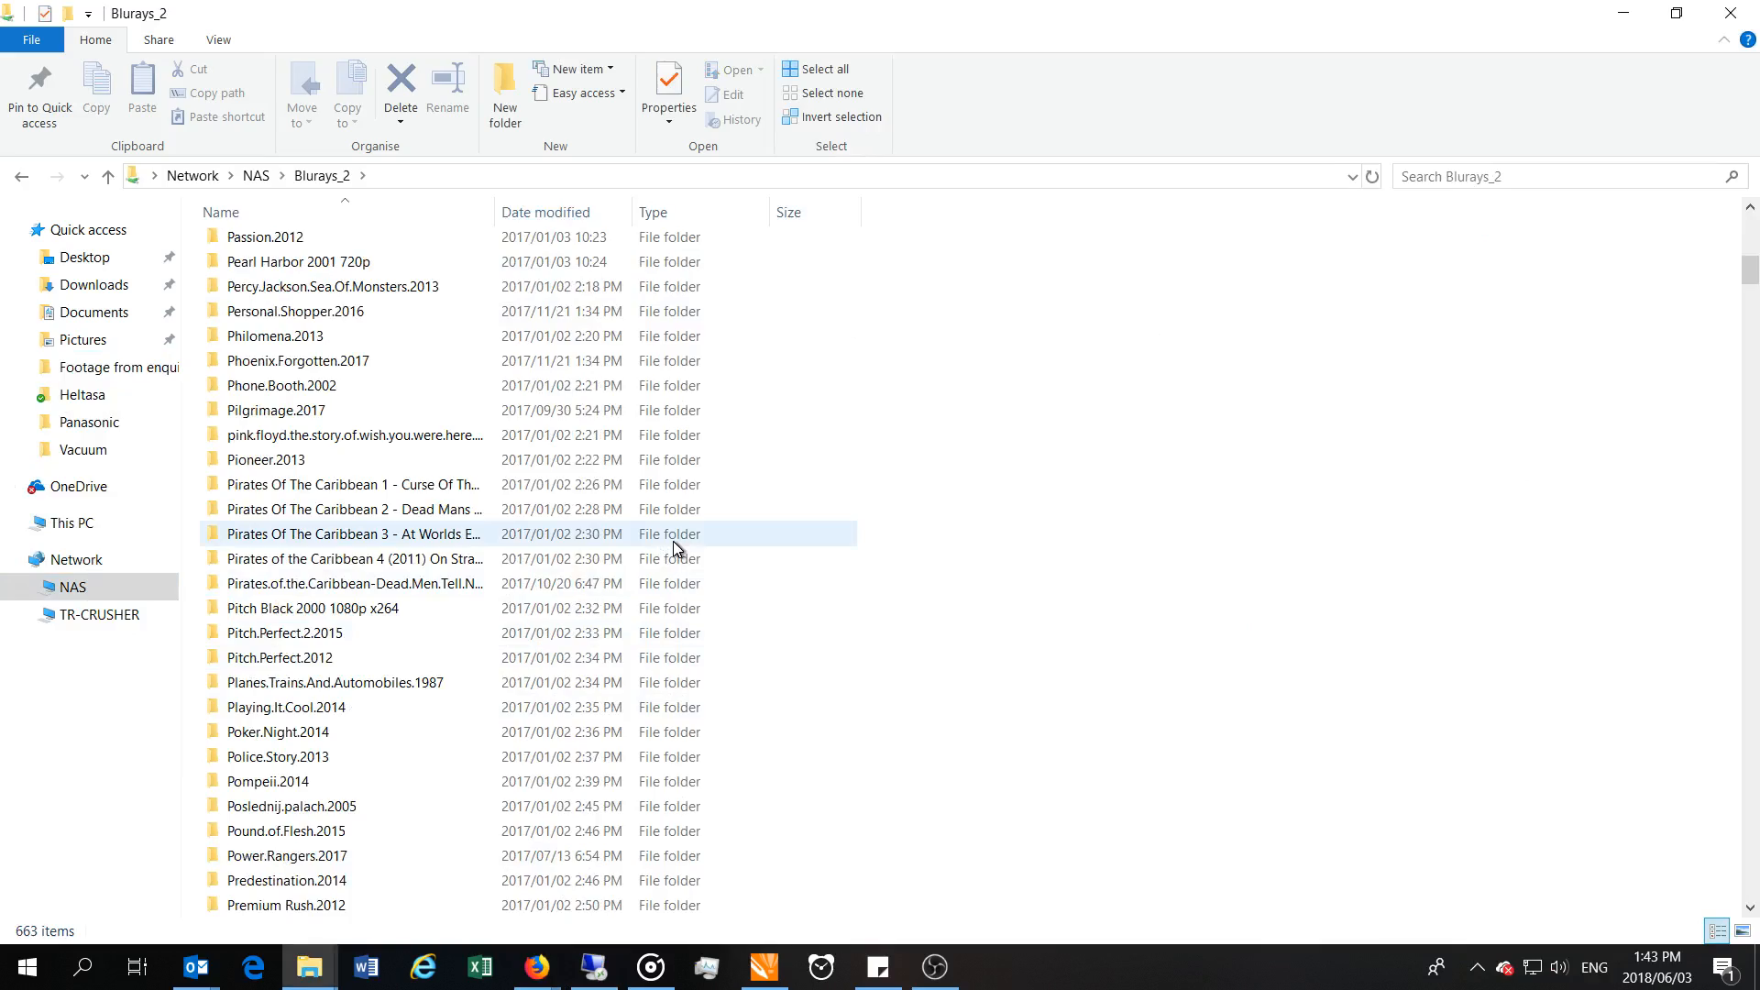